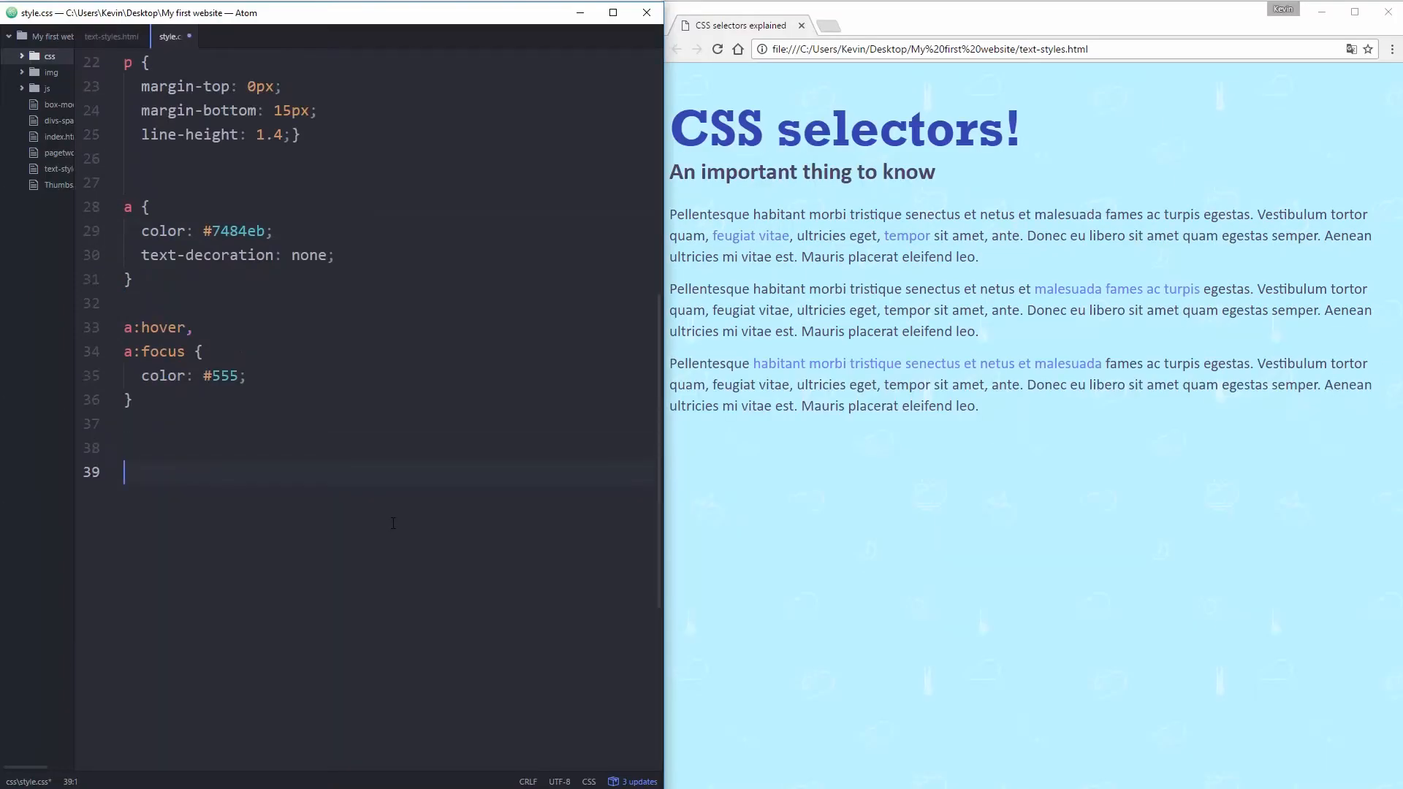
Add a grouped 'p, h1' rule with color: green to style.css and save it.
{"action": "type", "text": "p"}
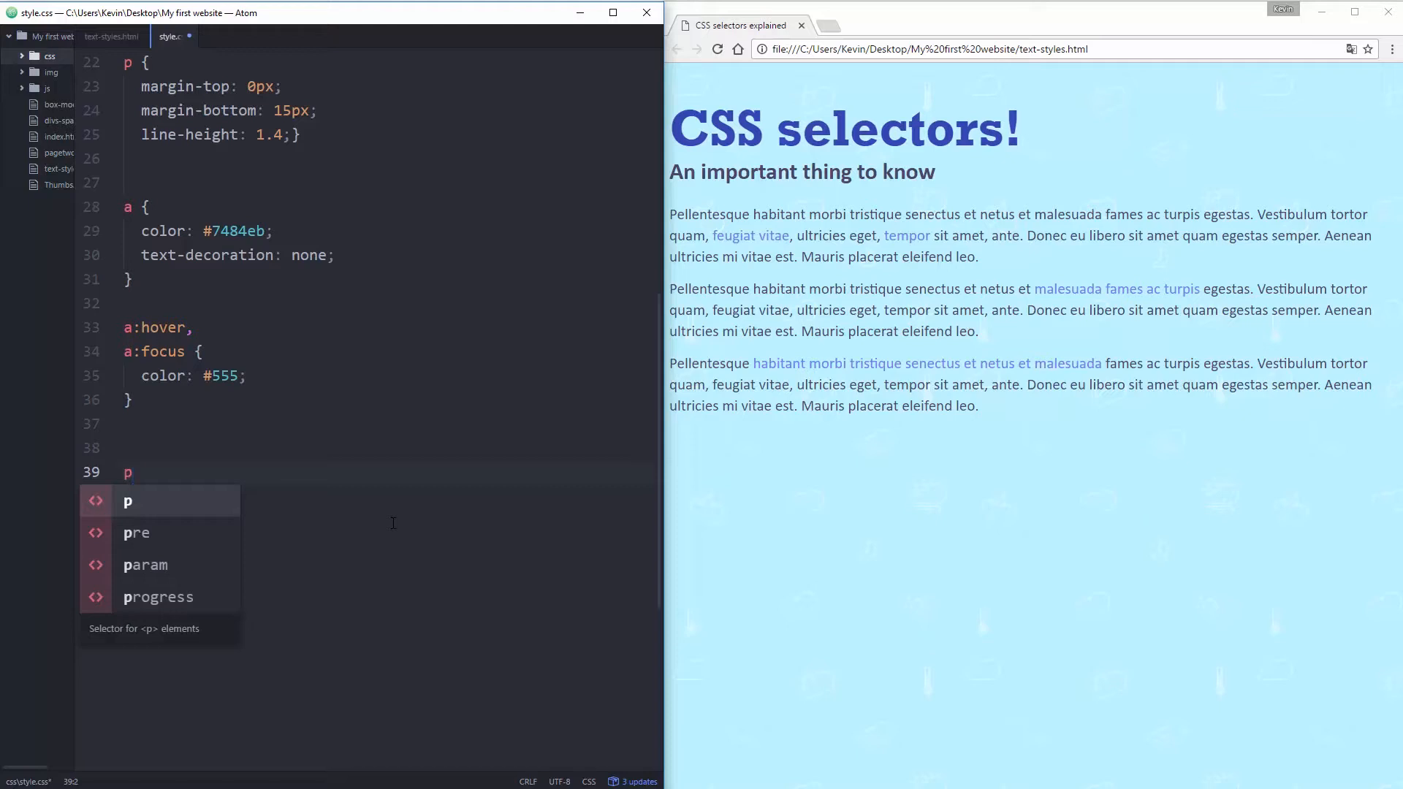
{"action": "type", "text": "bd"}
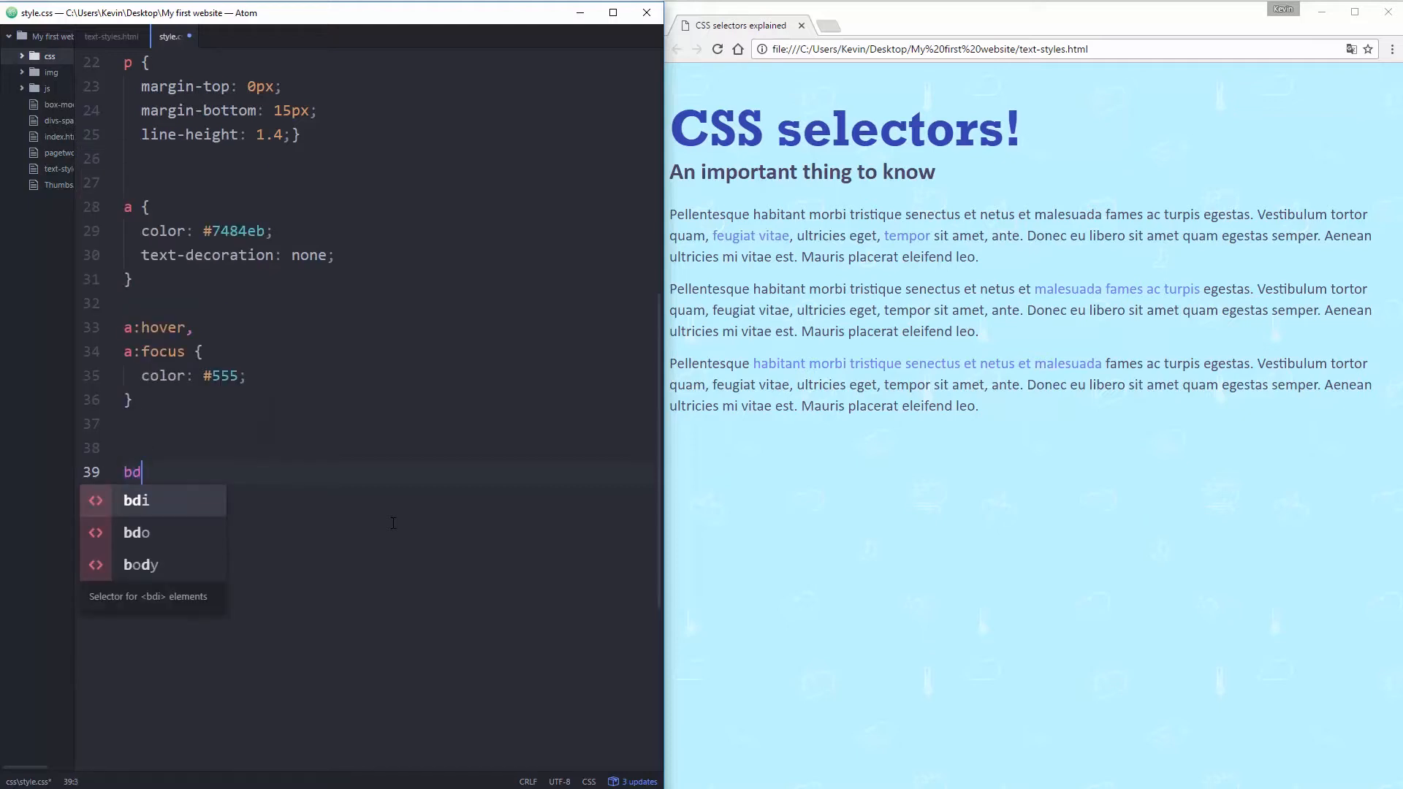
{"action": "type", "text": "h"}
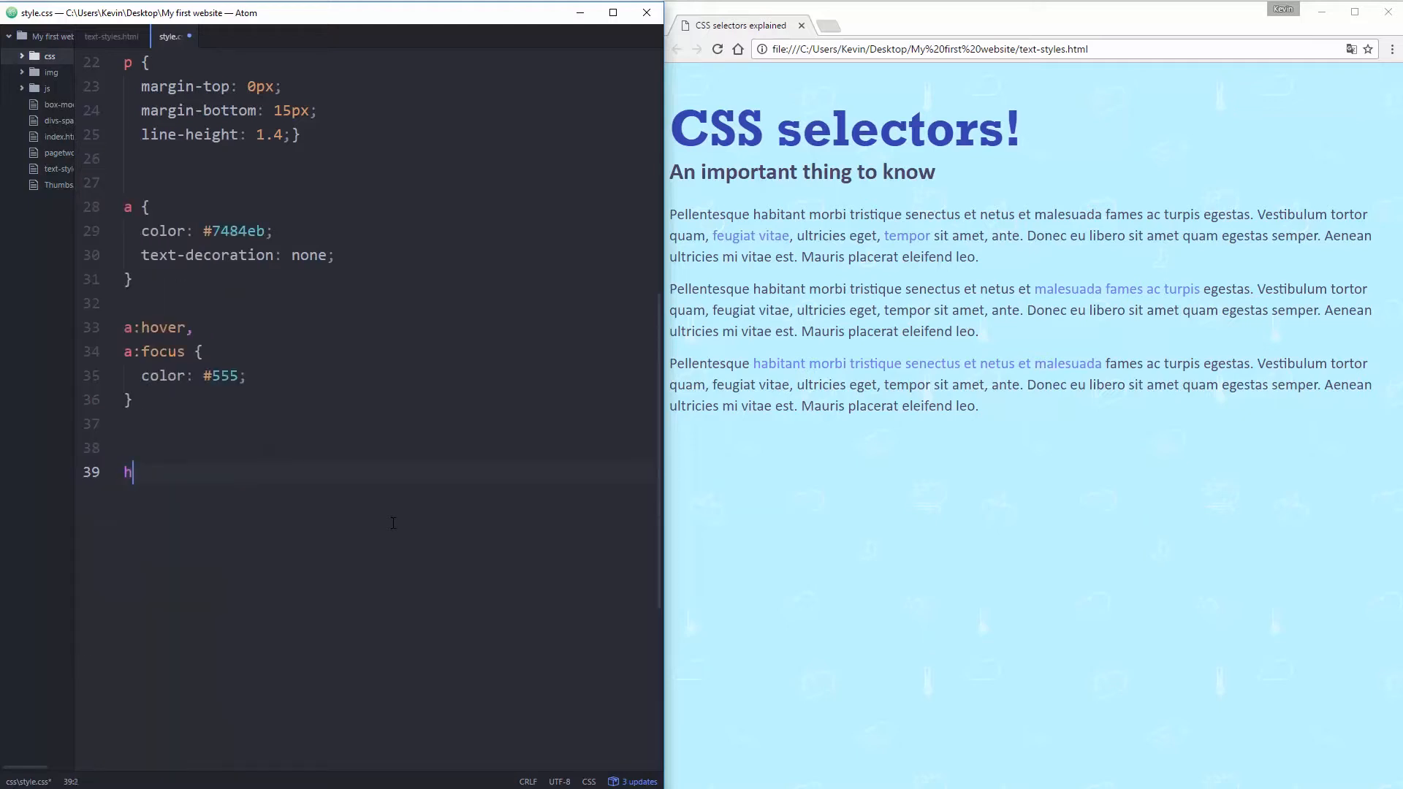
{"action": "key", "text": "Backspace"}
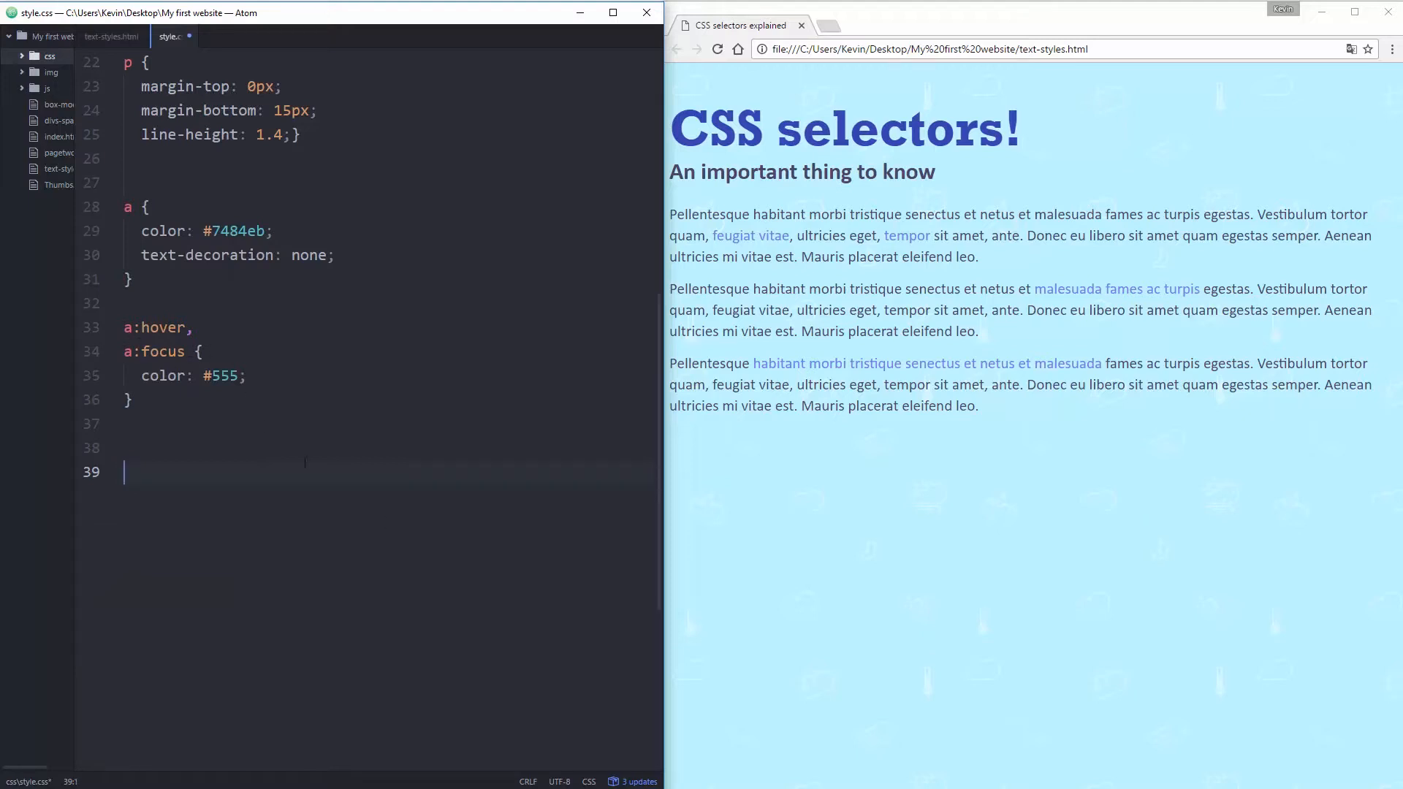
{"action": "type", "text": "p, h1 {"}
{"action": "type", "text": "colo"}
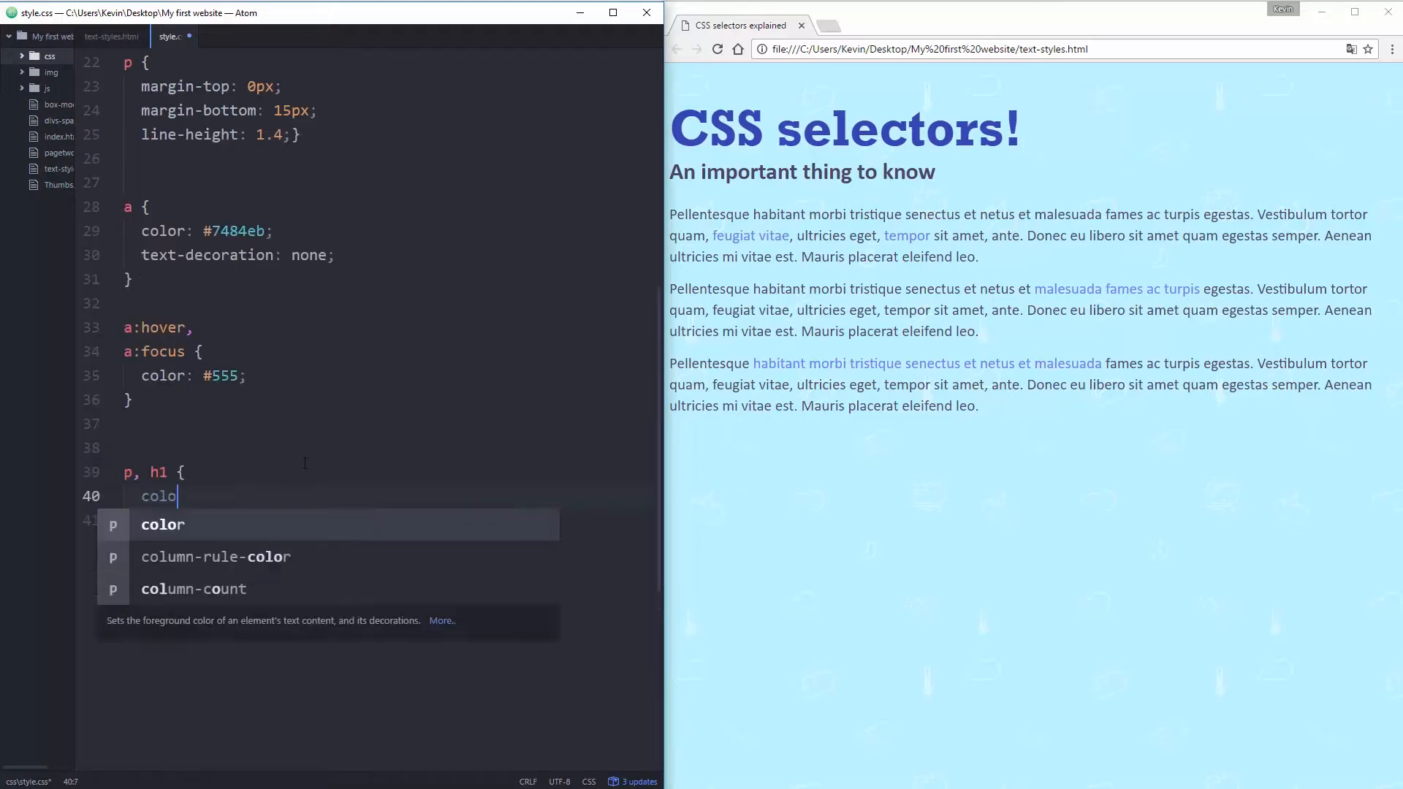
{"action": "type", "text": "r: green;"}
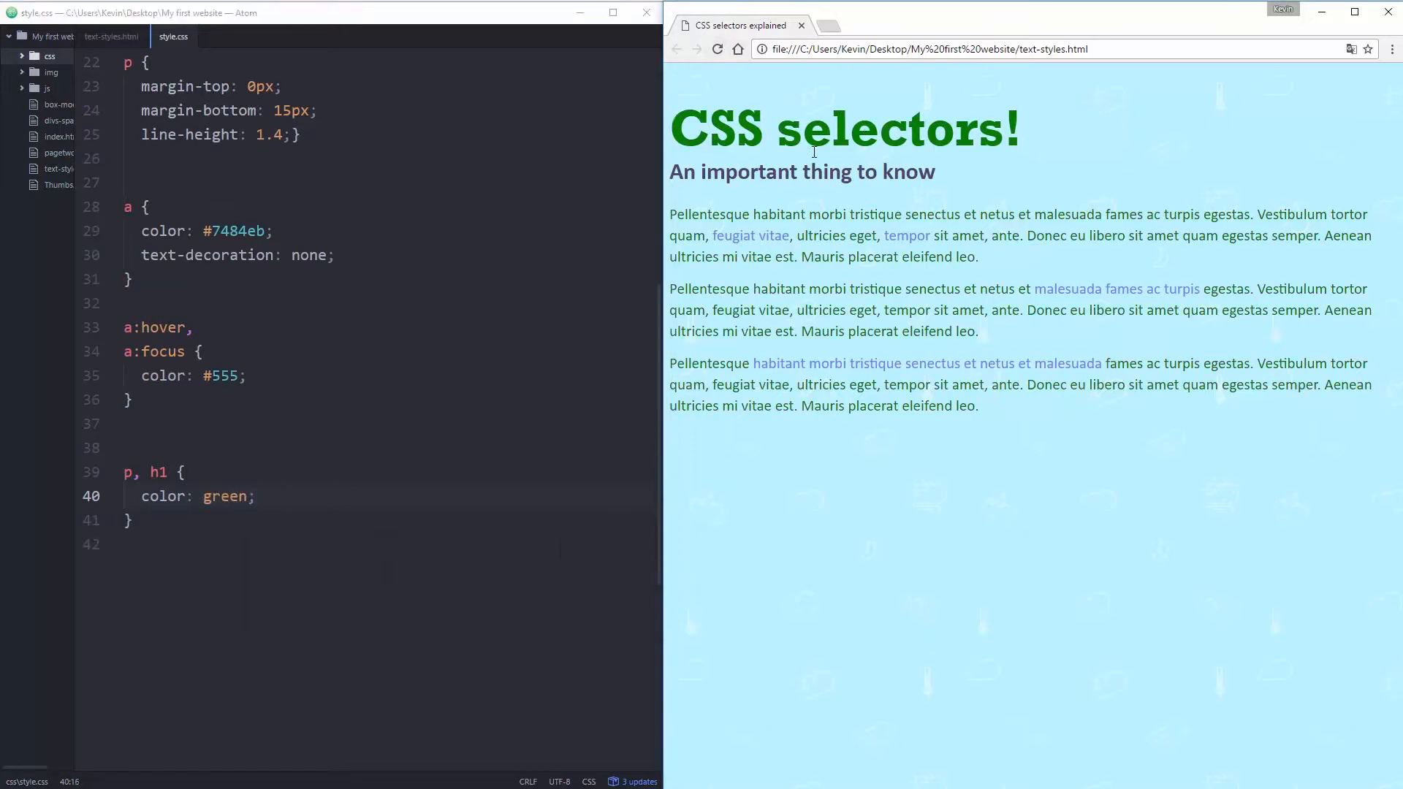
{"action": "double_click", "coordinate": [878, 128]}
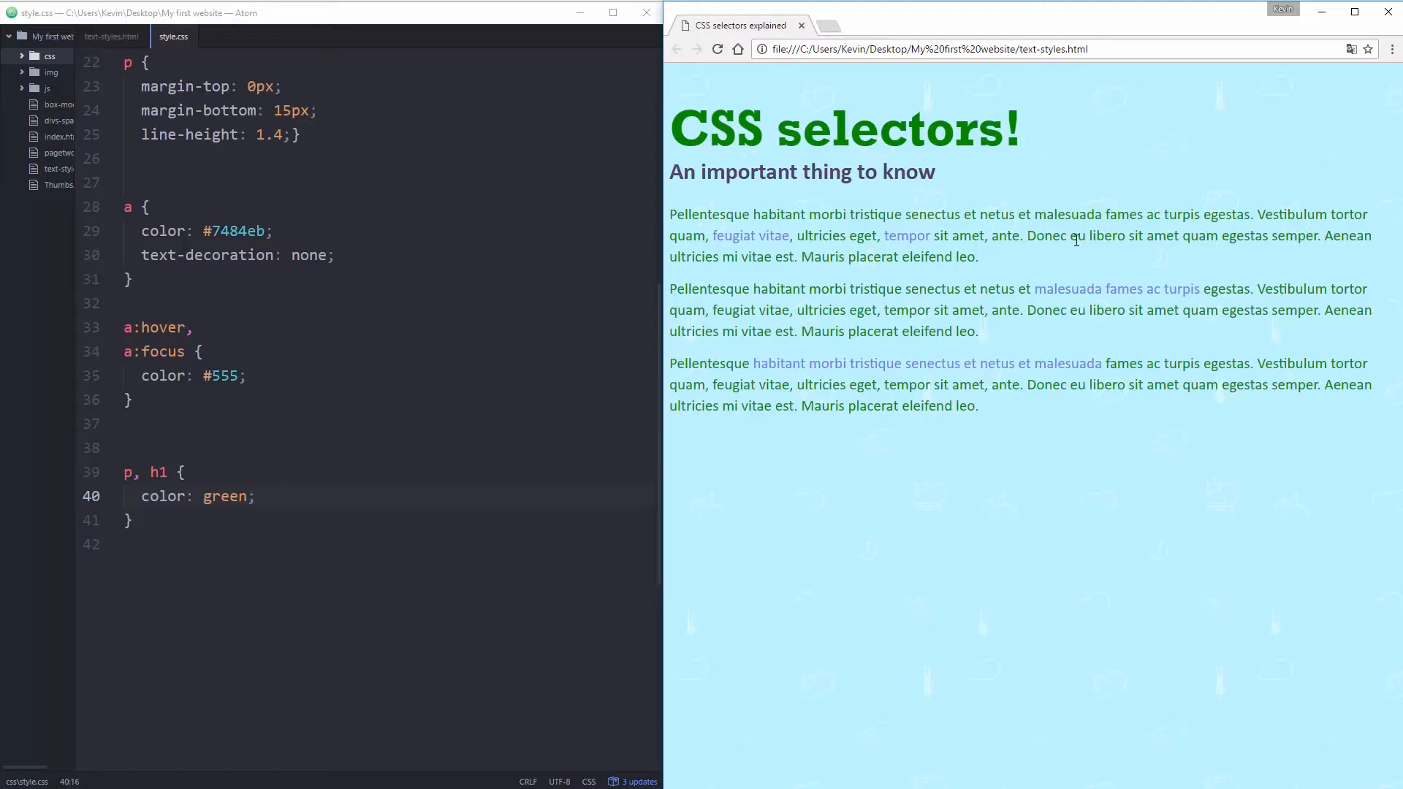
{"action": "mouse_move", "coordinate": [783, 284]}
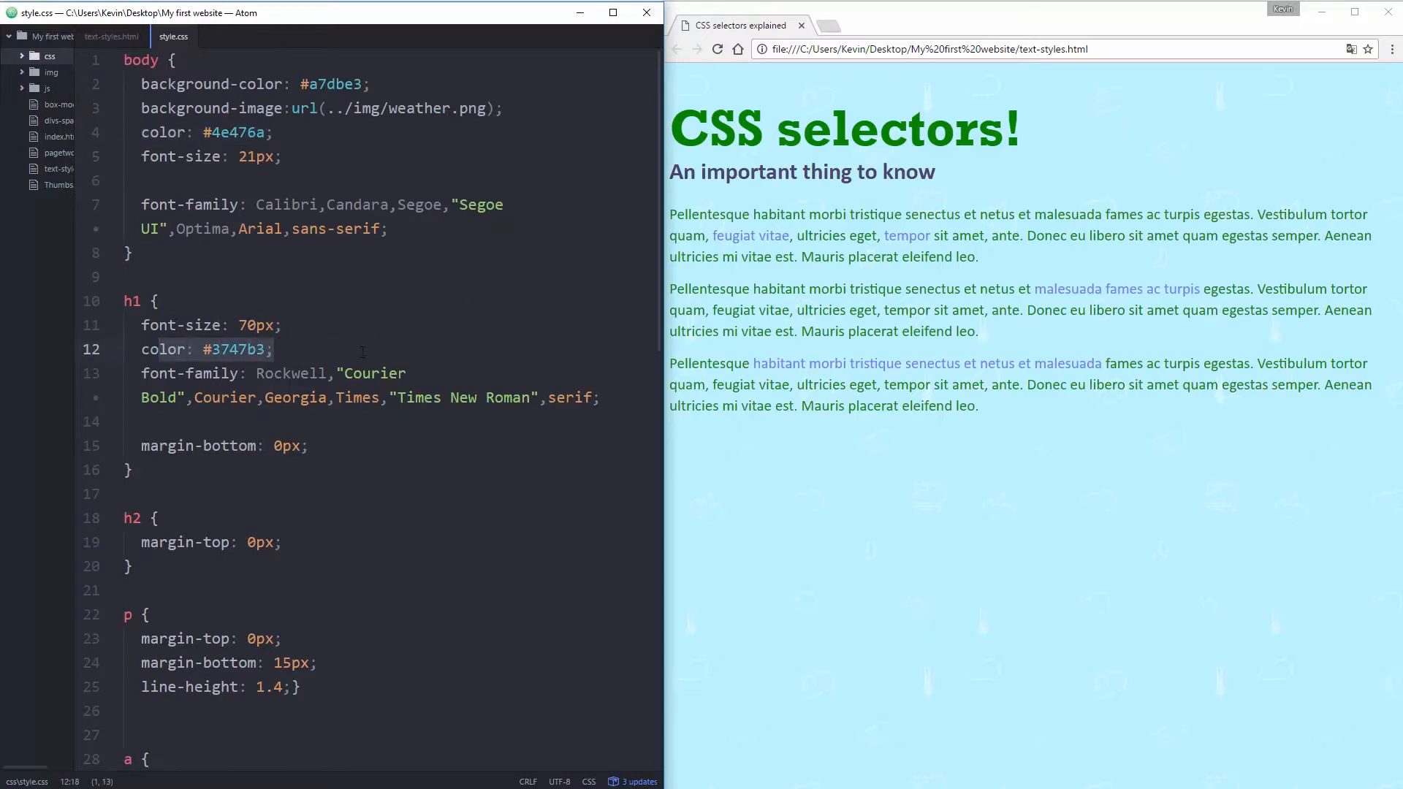
Scroll through style.css to review the body and h1 rules before removing the green rule.
{"action": "scroll", "scroll_direction": "down", "scroll_amount": 3}
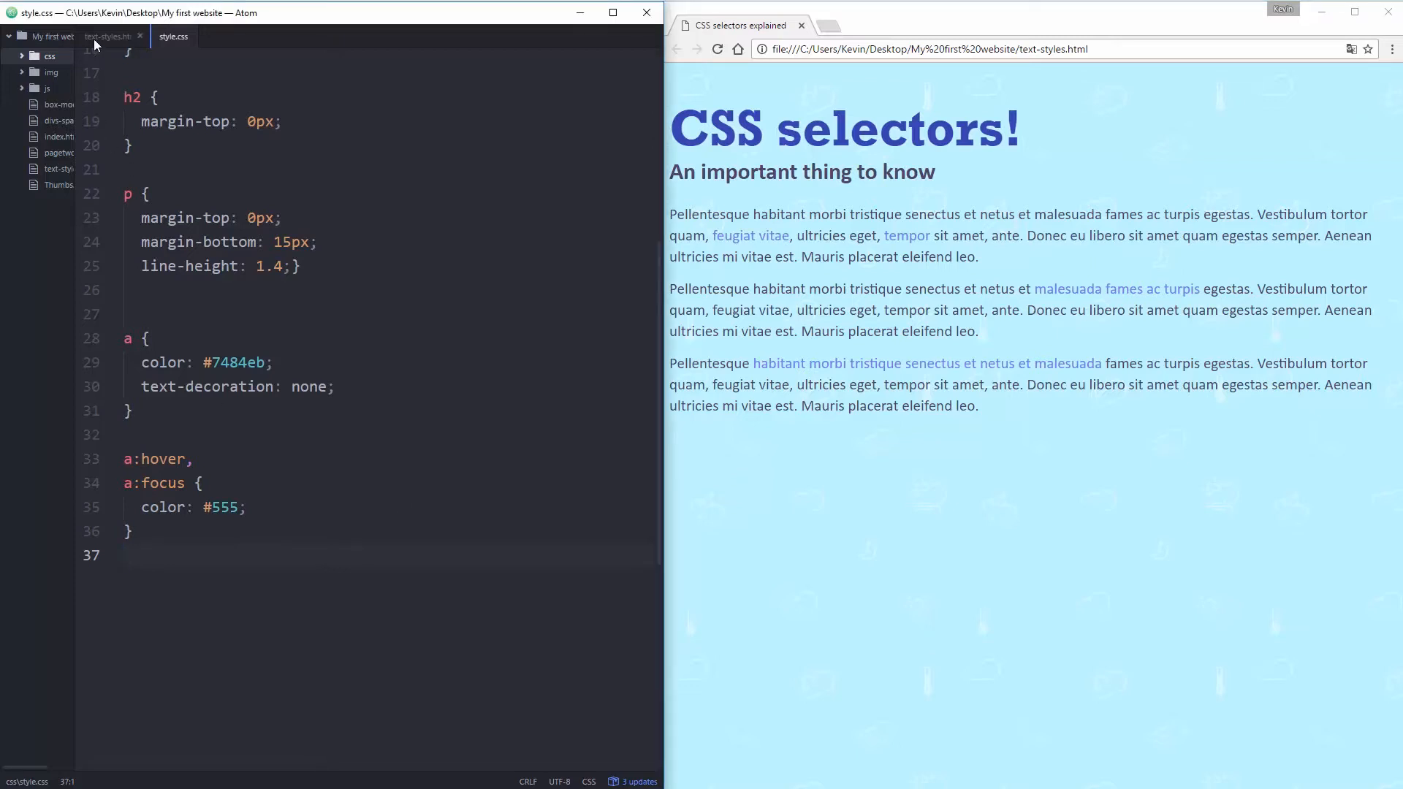
{"action": "left_click", "coordinate": [110, 38]}
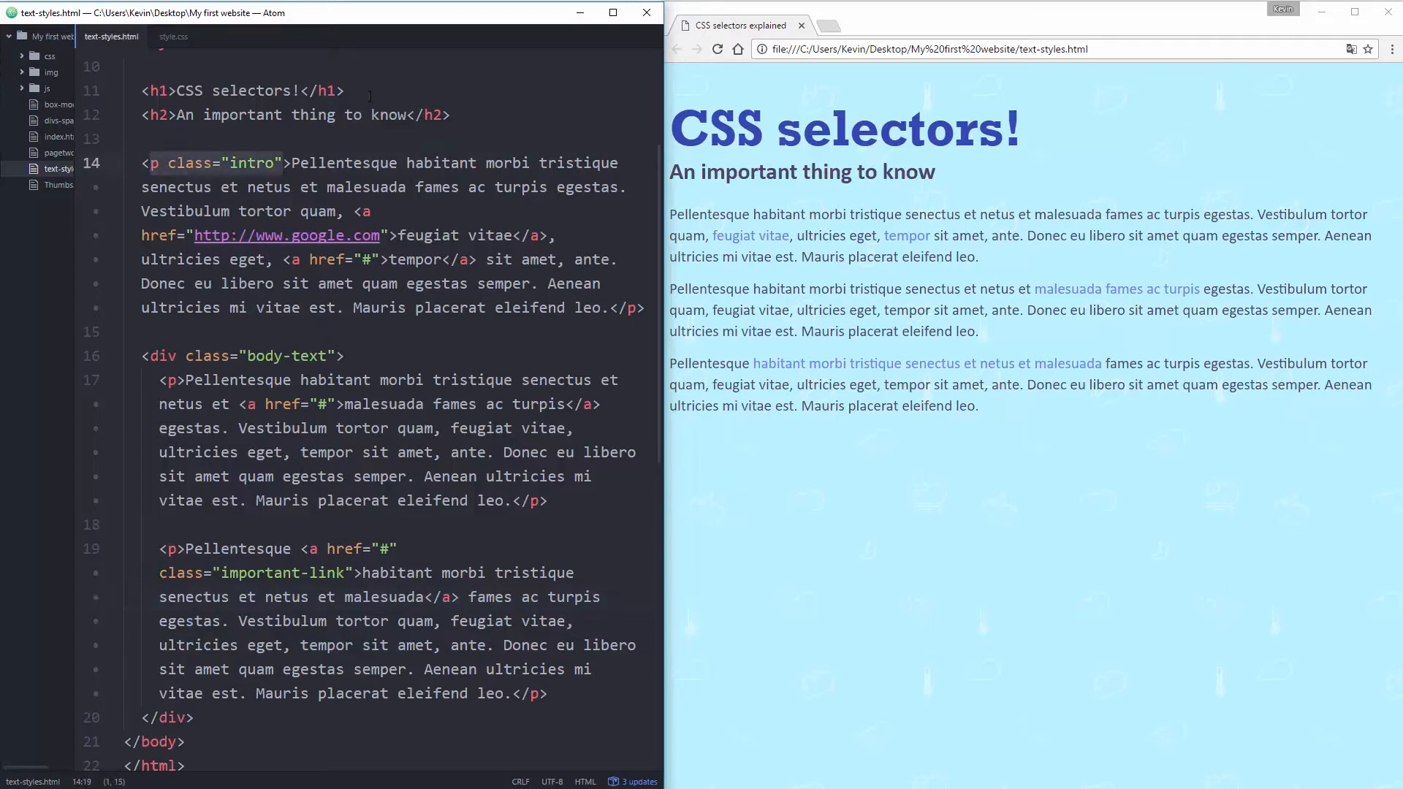
{"action": "scroll", "scroll_direction": "down", "scroll_amount": 3}
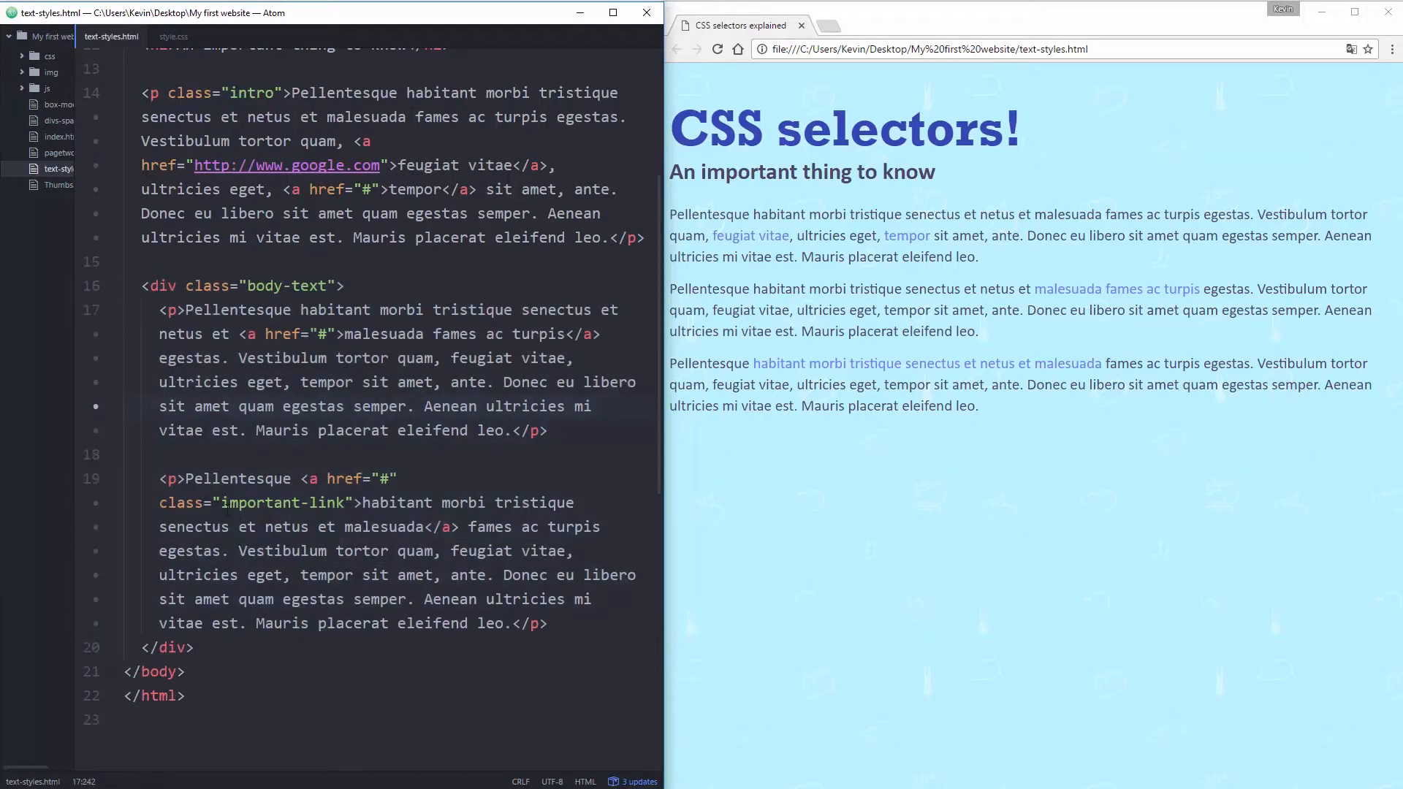
{"action": "left_click", "coordinate": [424, 406]}
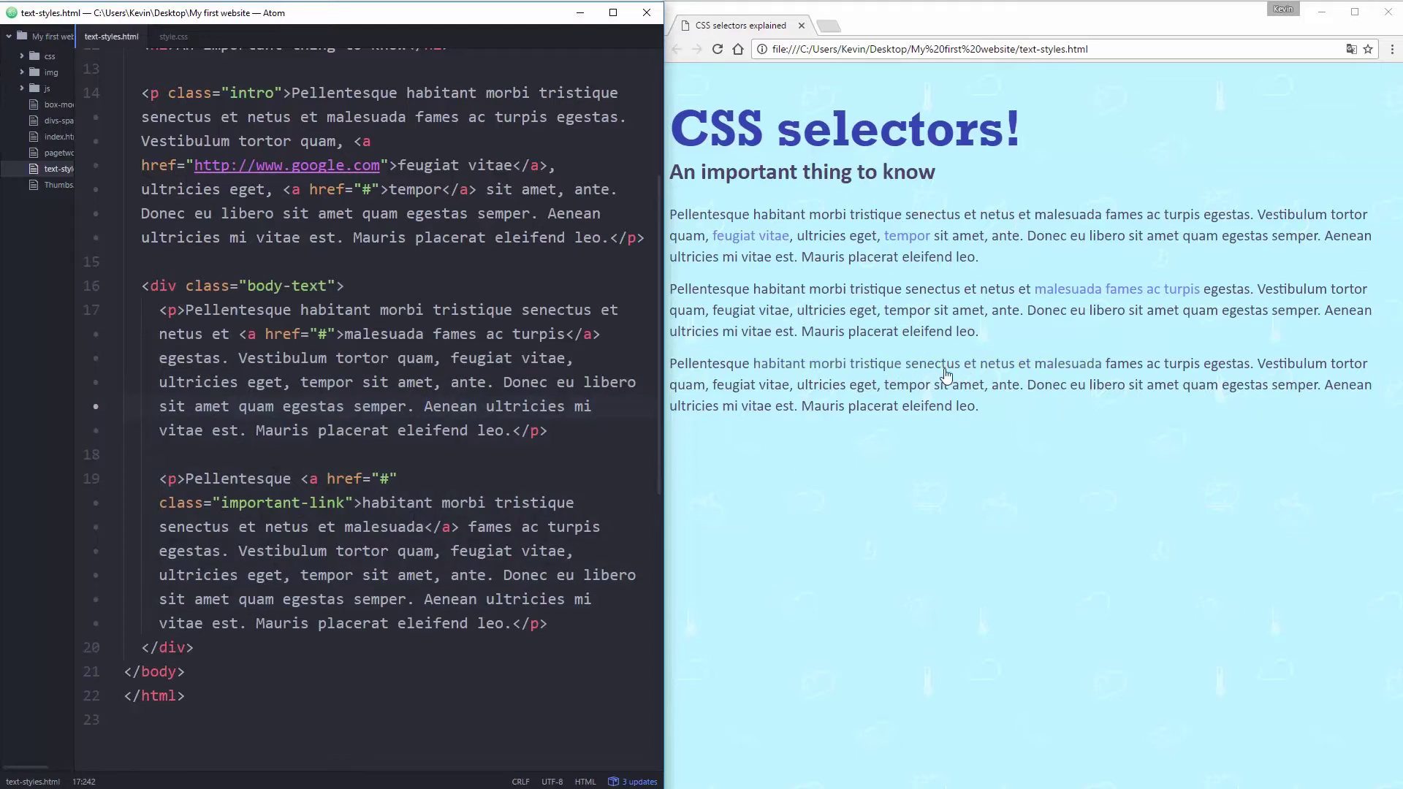
{"action": "left_click", "coordinate": [172, 36]}
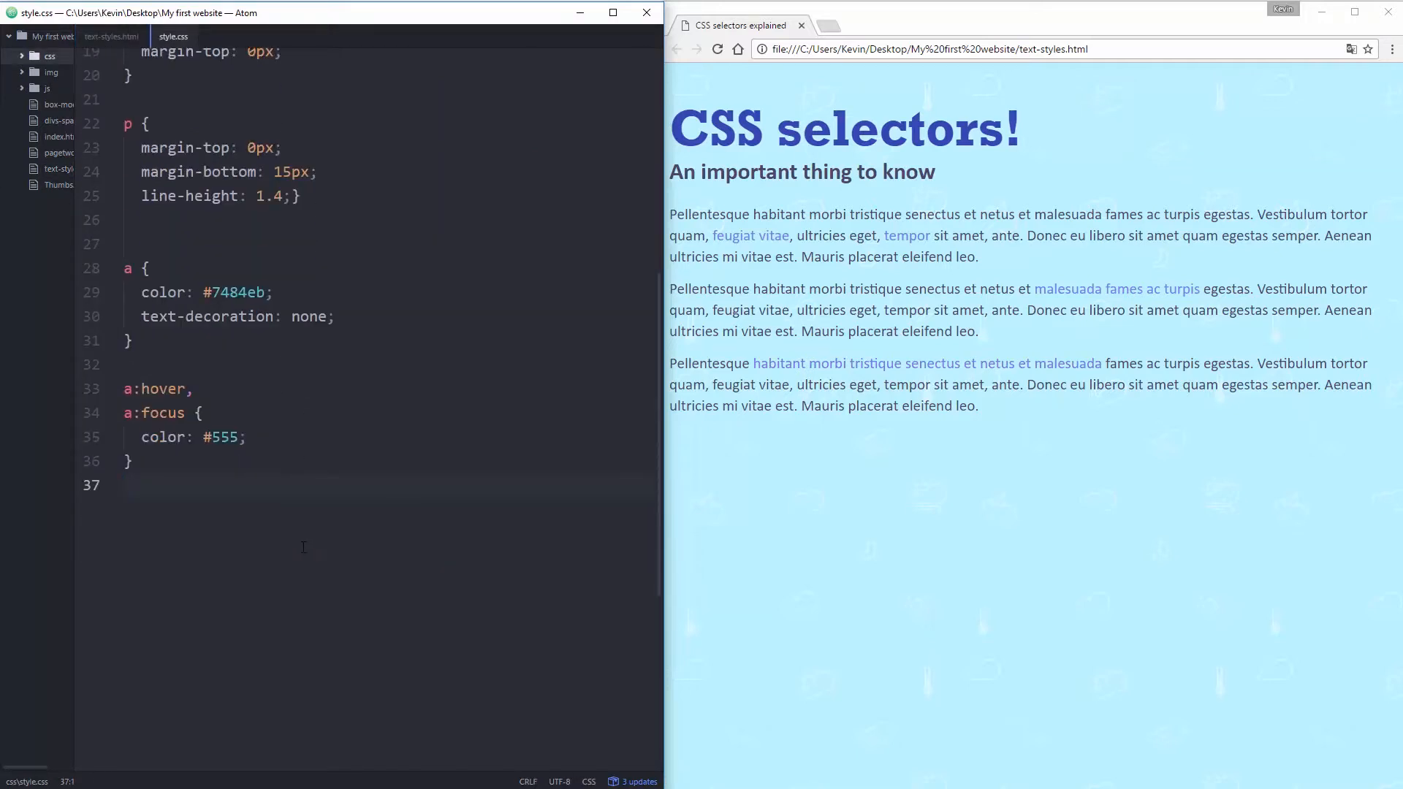
Add blank lines after the last rule and recheck the body-text div class in text-styles.html.
{"action": "key", "text": "Enter"}
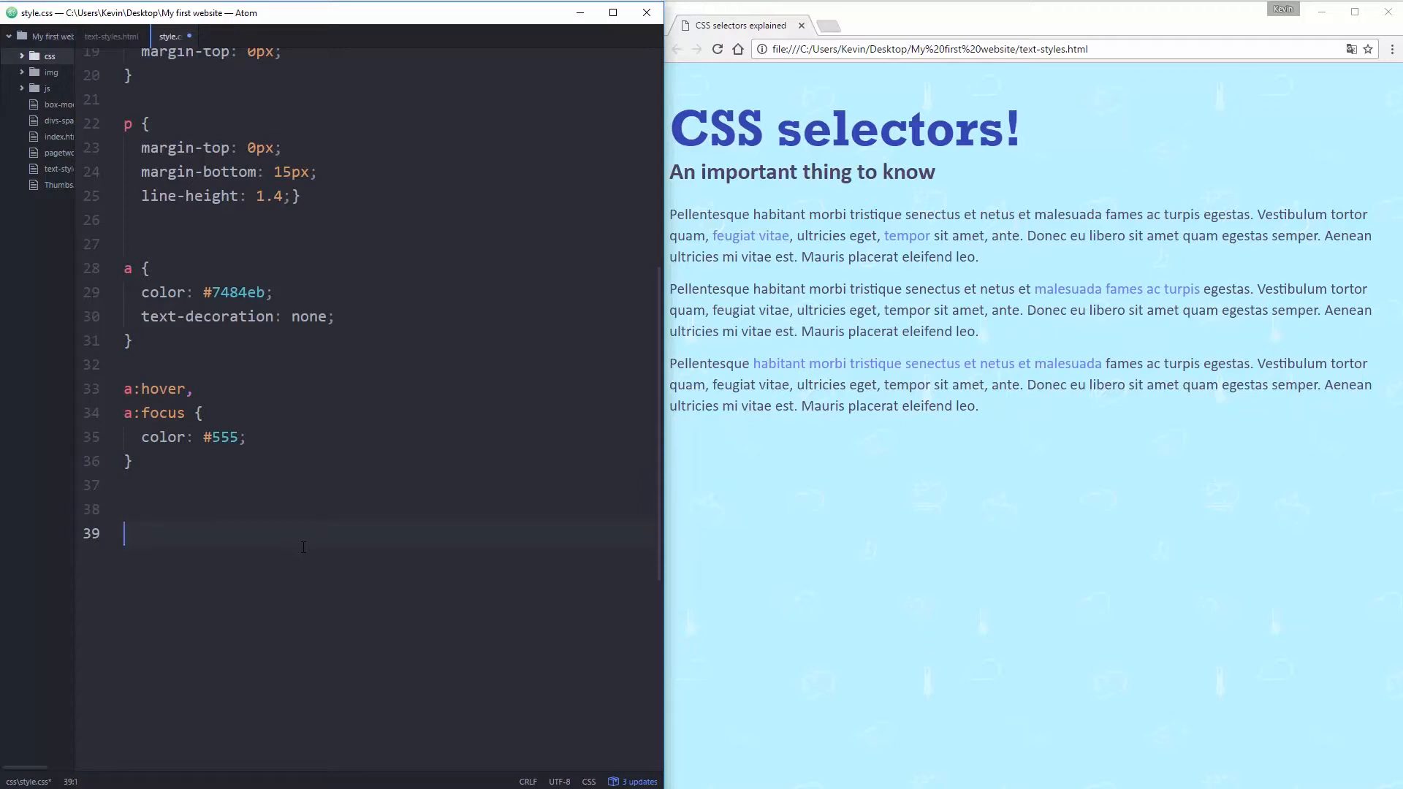
{"action": "type", "text": "p"}
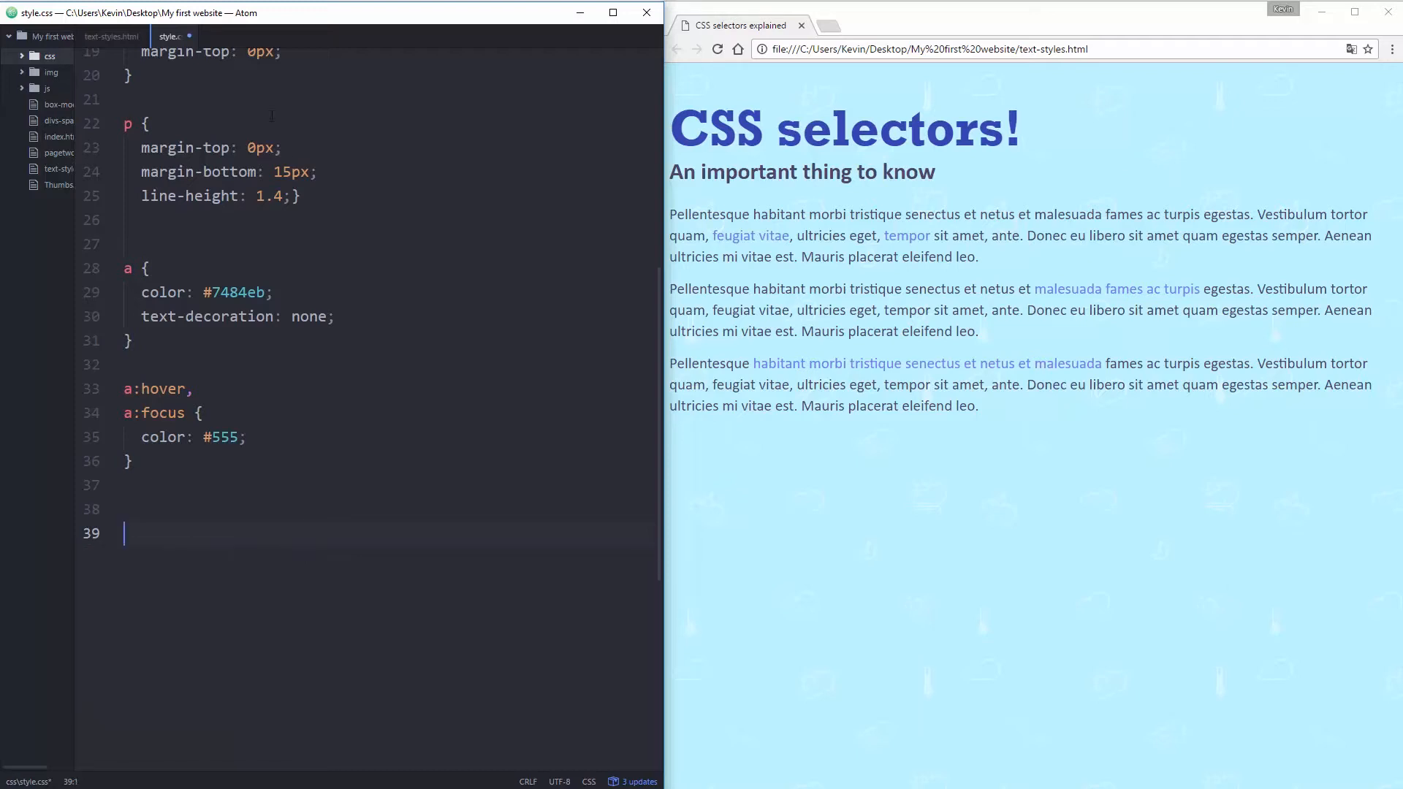
{"action": "left_click", "coordinate": [117, 37]}
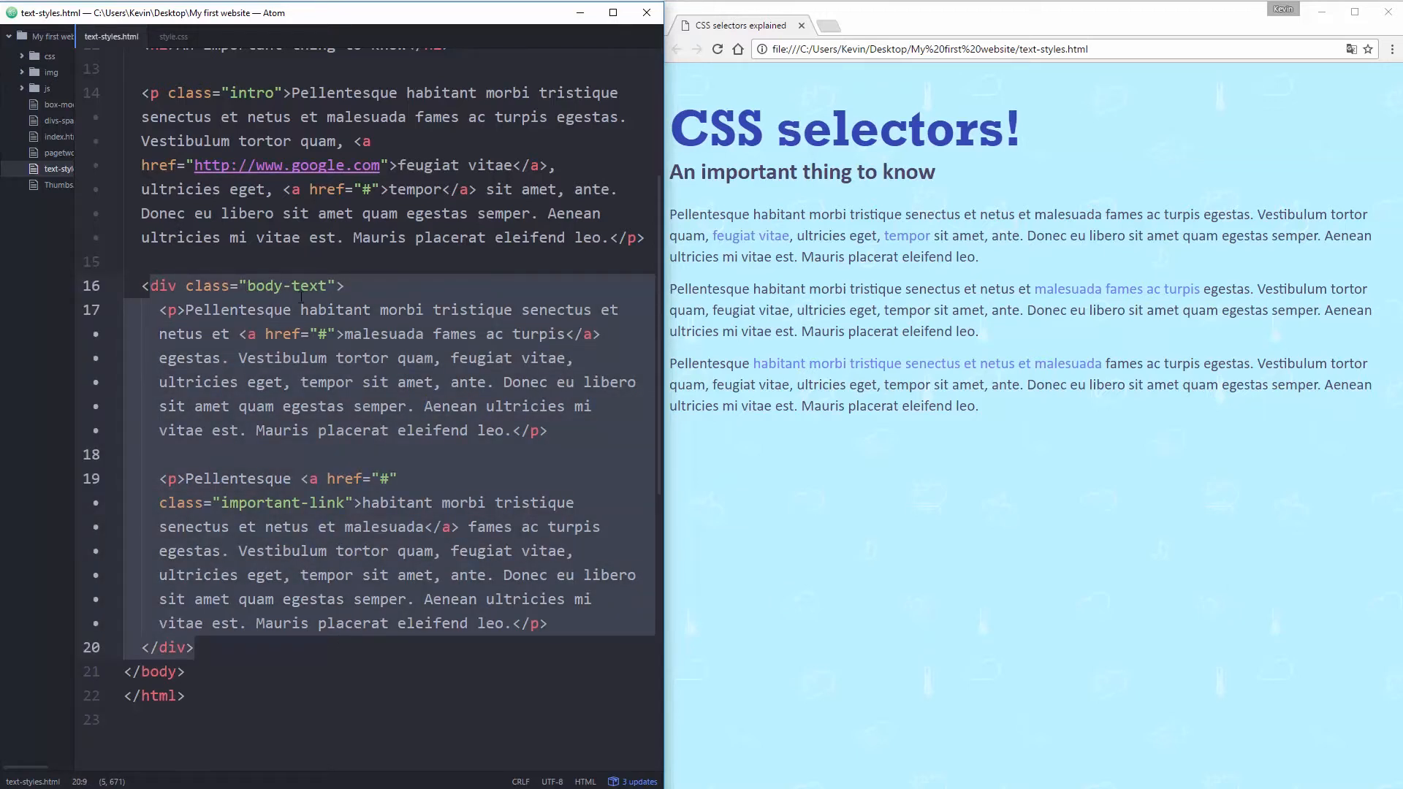
{"action": "left_click", "coordinate": [180, 36]}
{"action": "type", "text": "."}
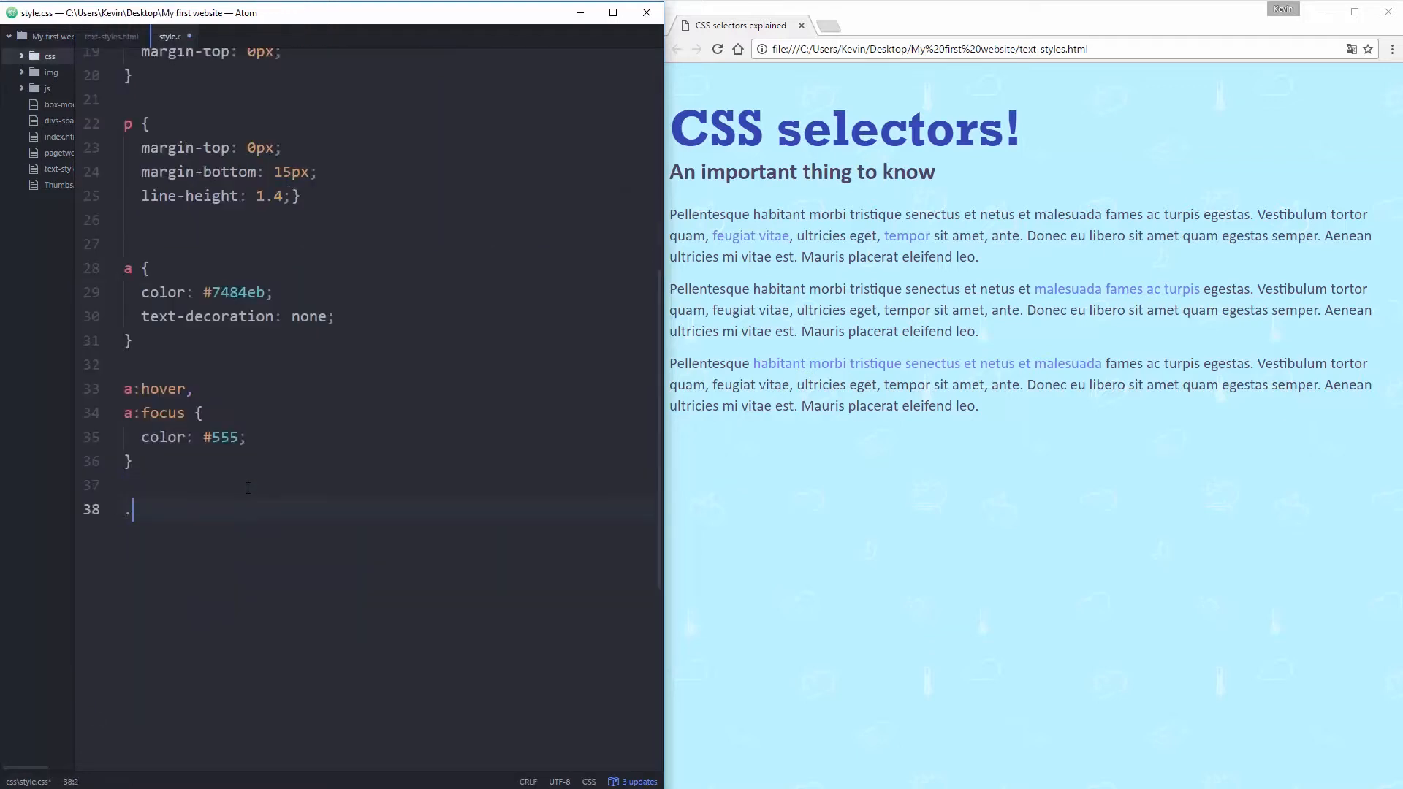
Start an empty '.body-text {' rule at the end of style.css.
{"action": "type", "text": "body-text"}
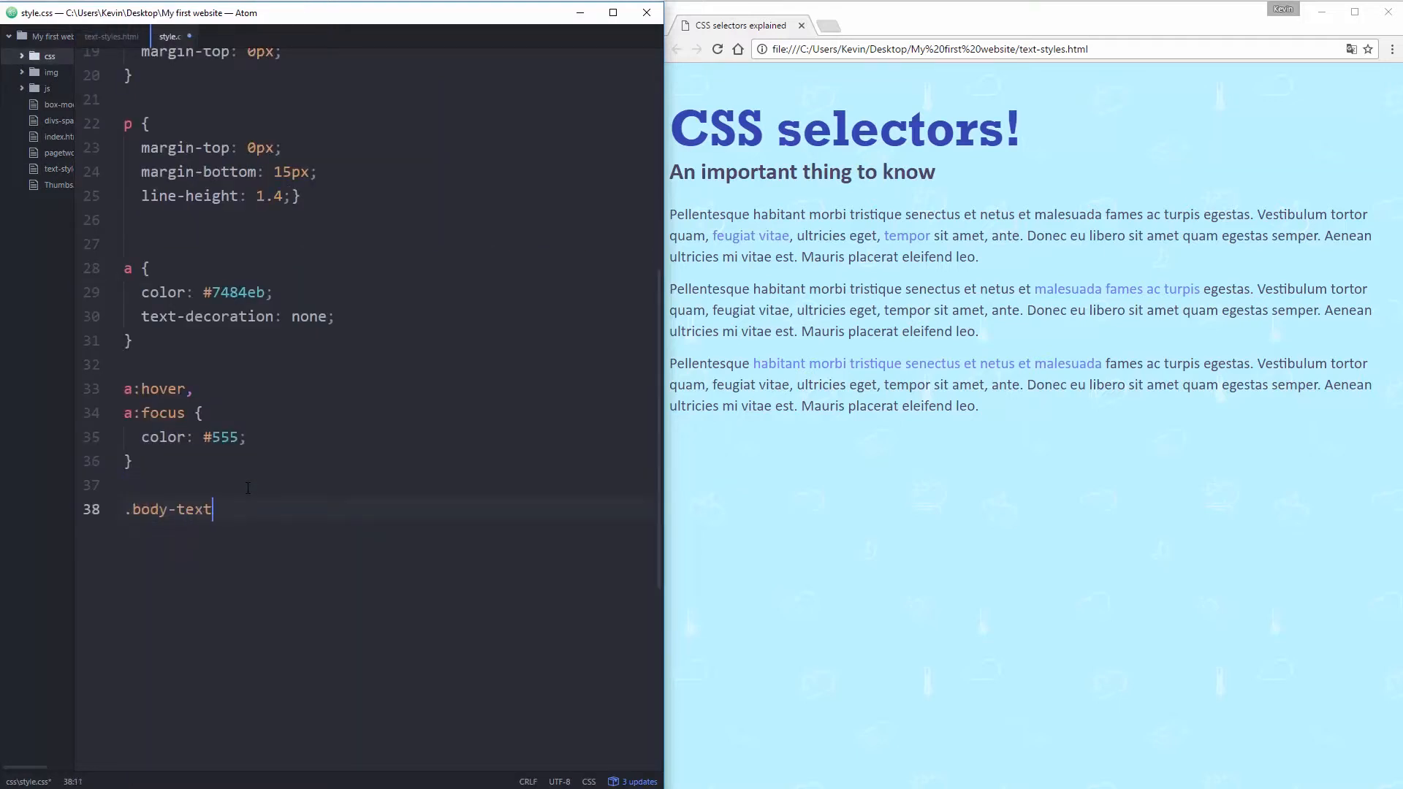
{"action": "type", "text": "\" \""}
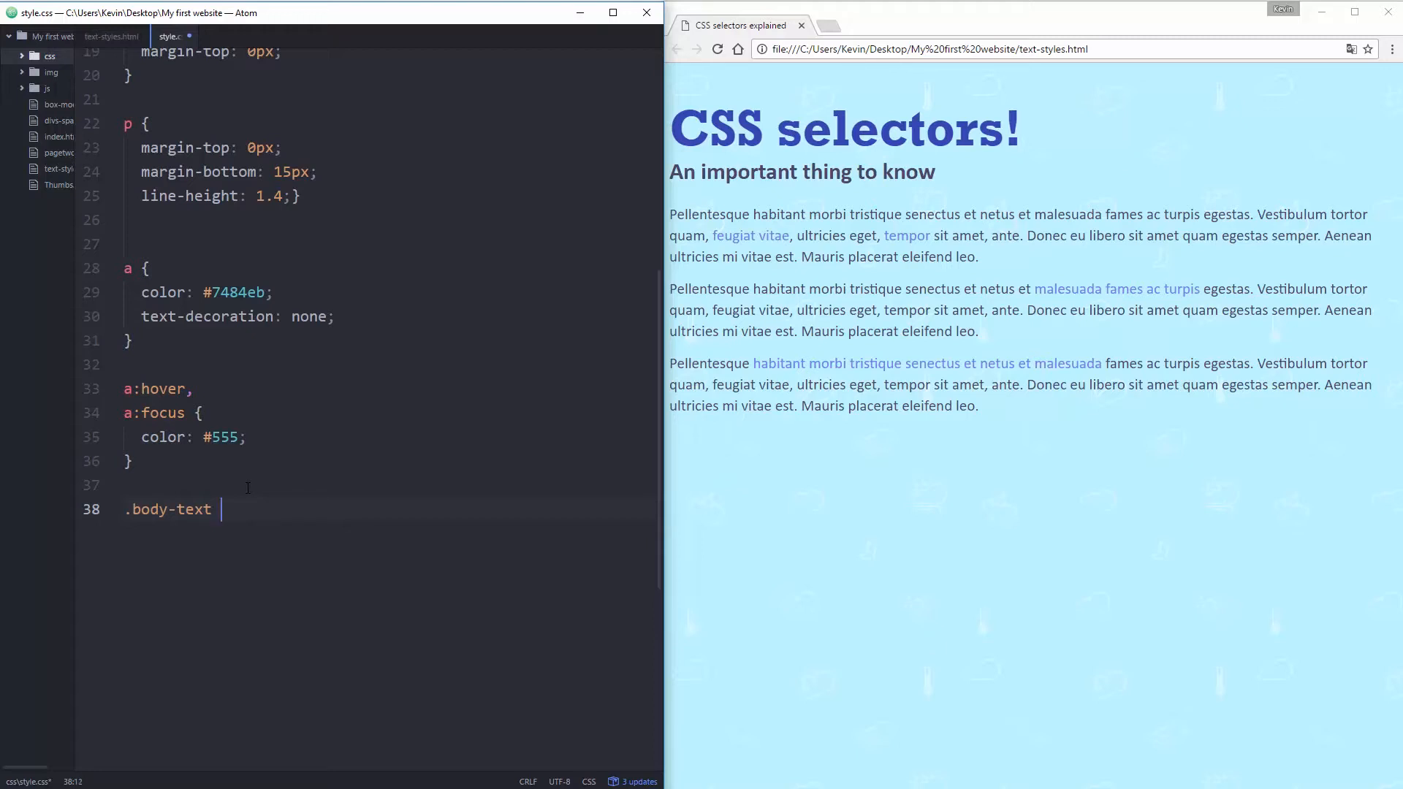
{"action": "type", "text": "{"}
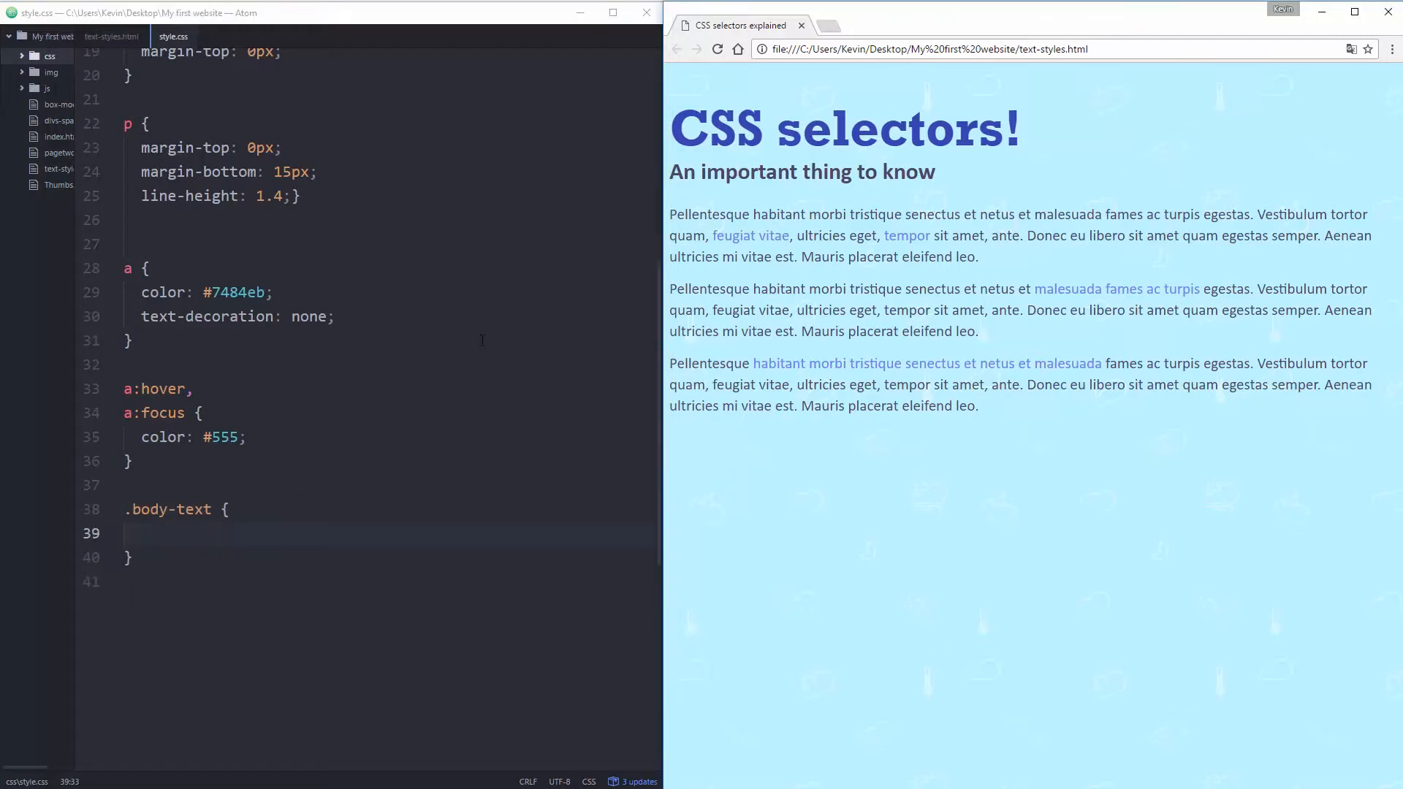
{"action": "mouse_move", "coordinate": [838, 275]}
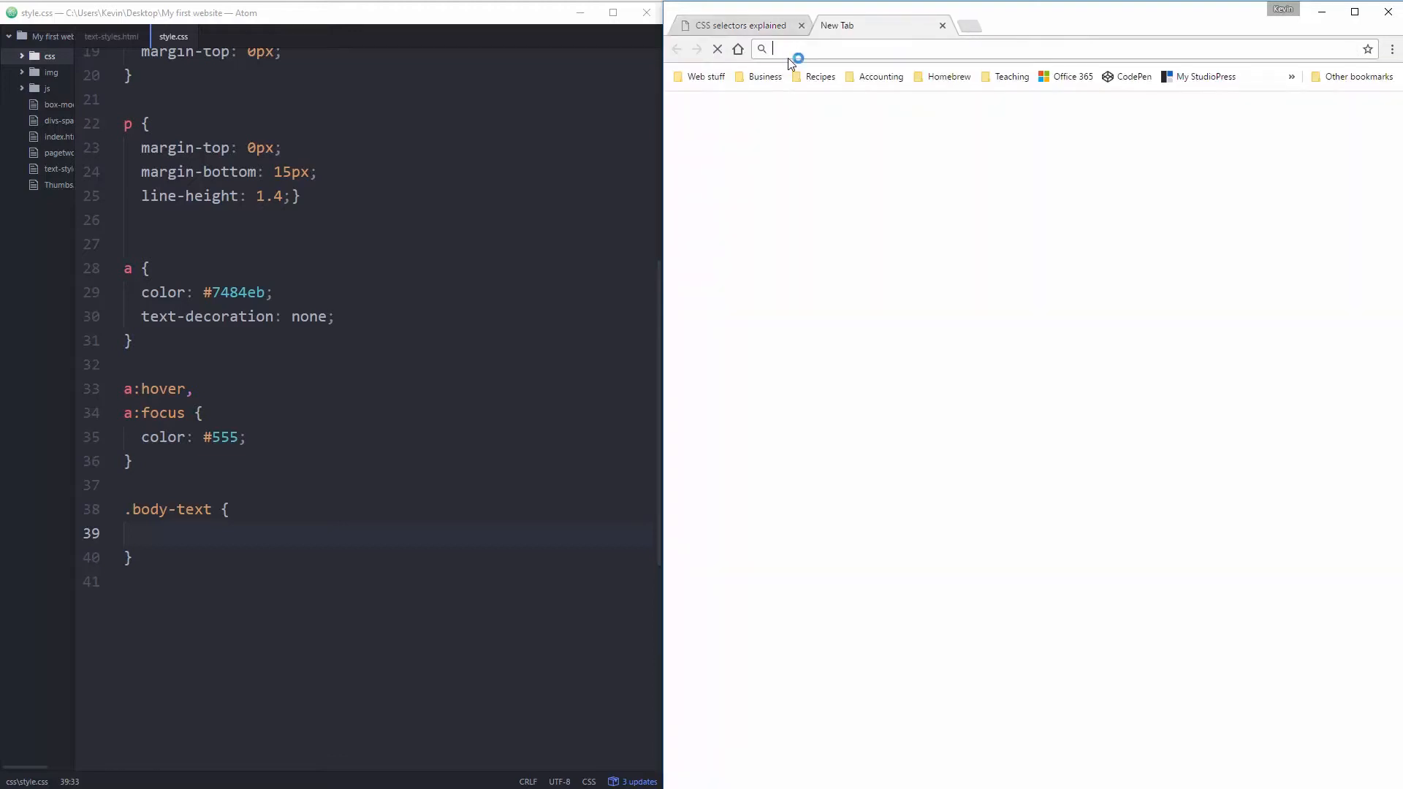
Pick the light blue #79acd1 in Google's color picker, copy its hex value, and return to the CSS page.
{"action": "type", "text": "css font family"}
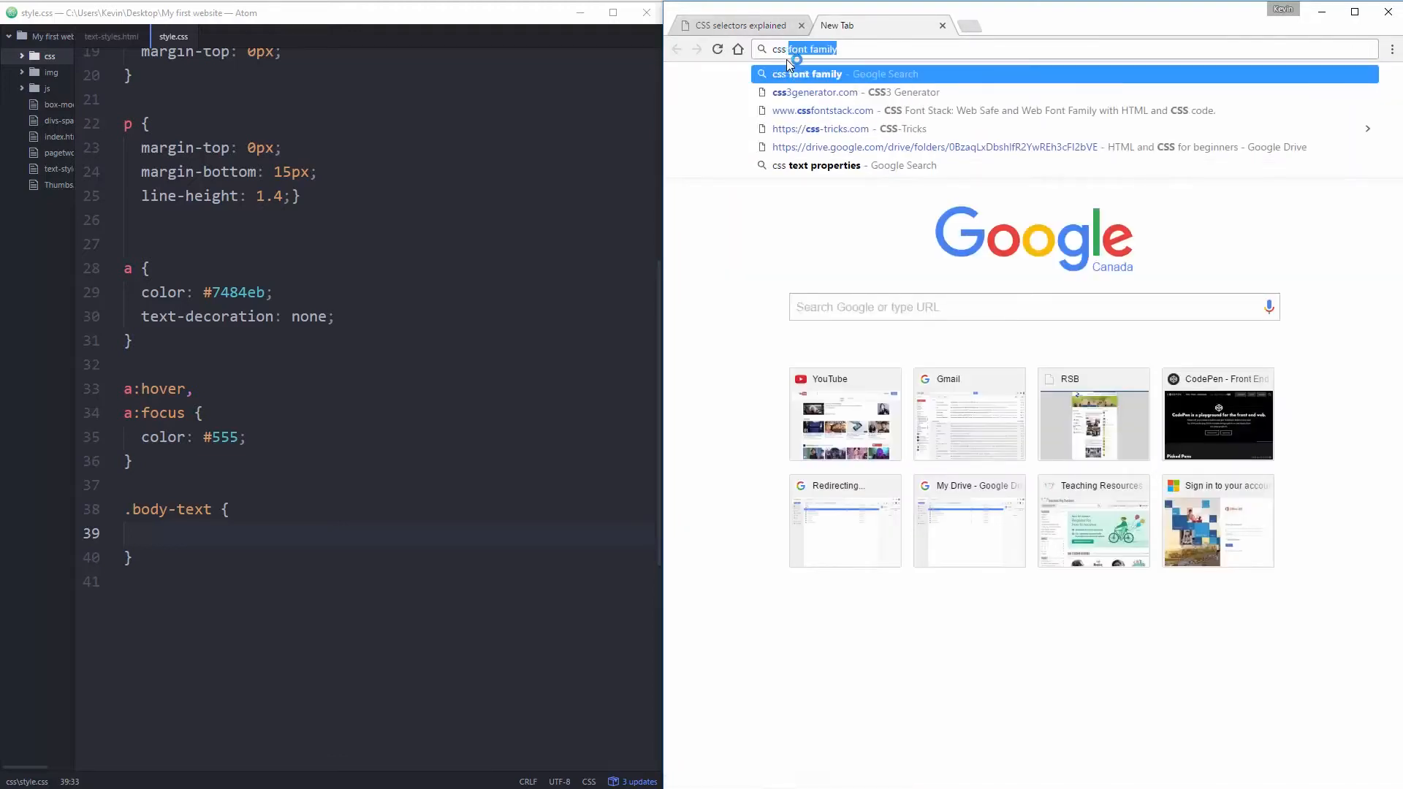
{"action": "type", "text": "color picker"}
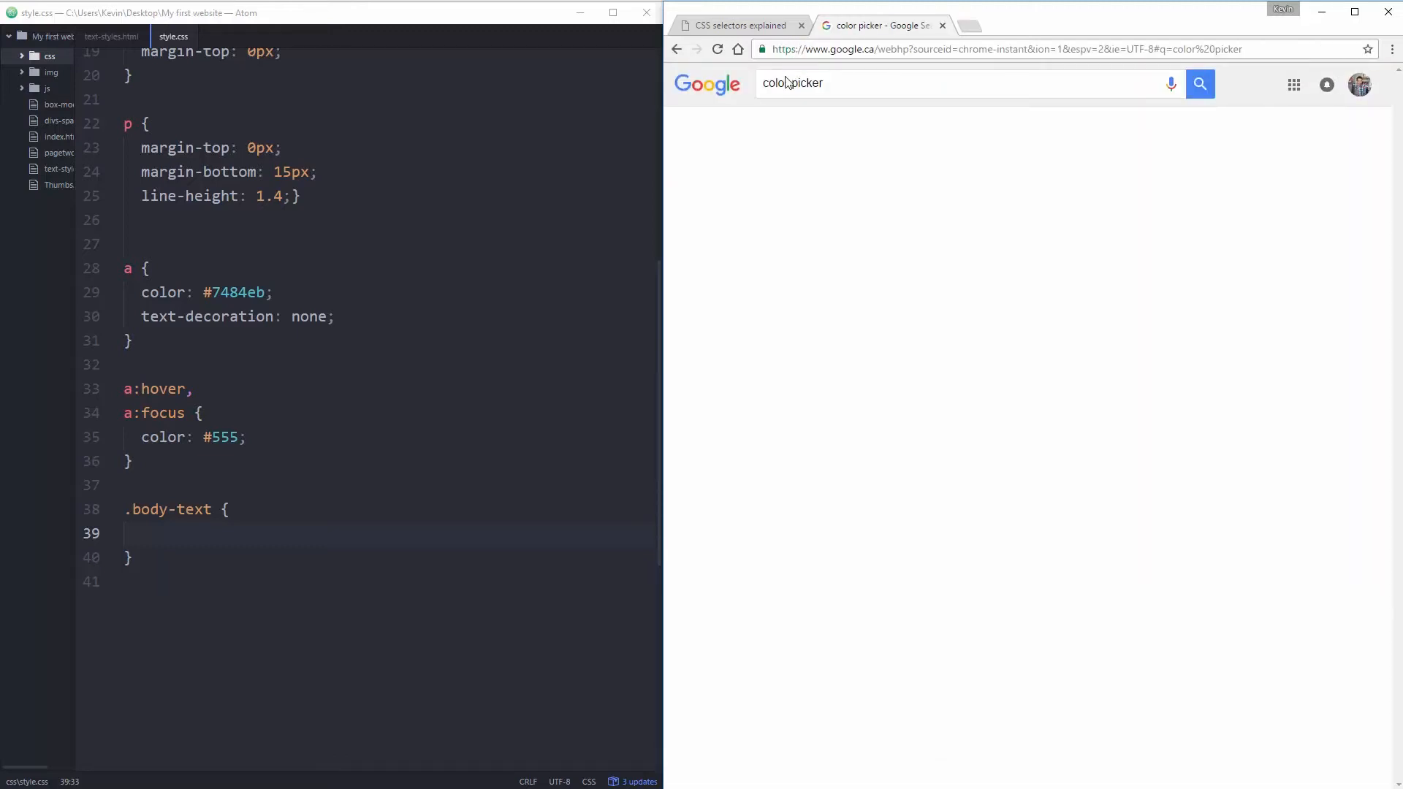
{"action": "left_click", "coordinate": [1200, 83]}
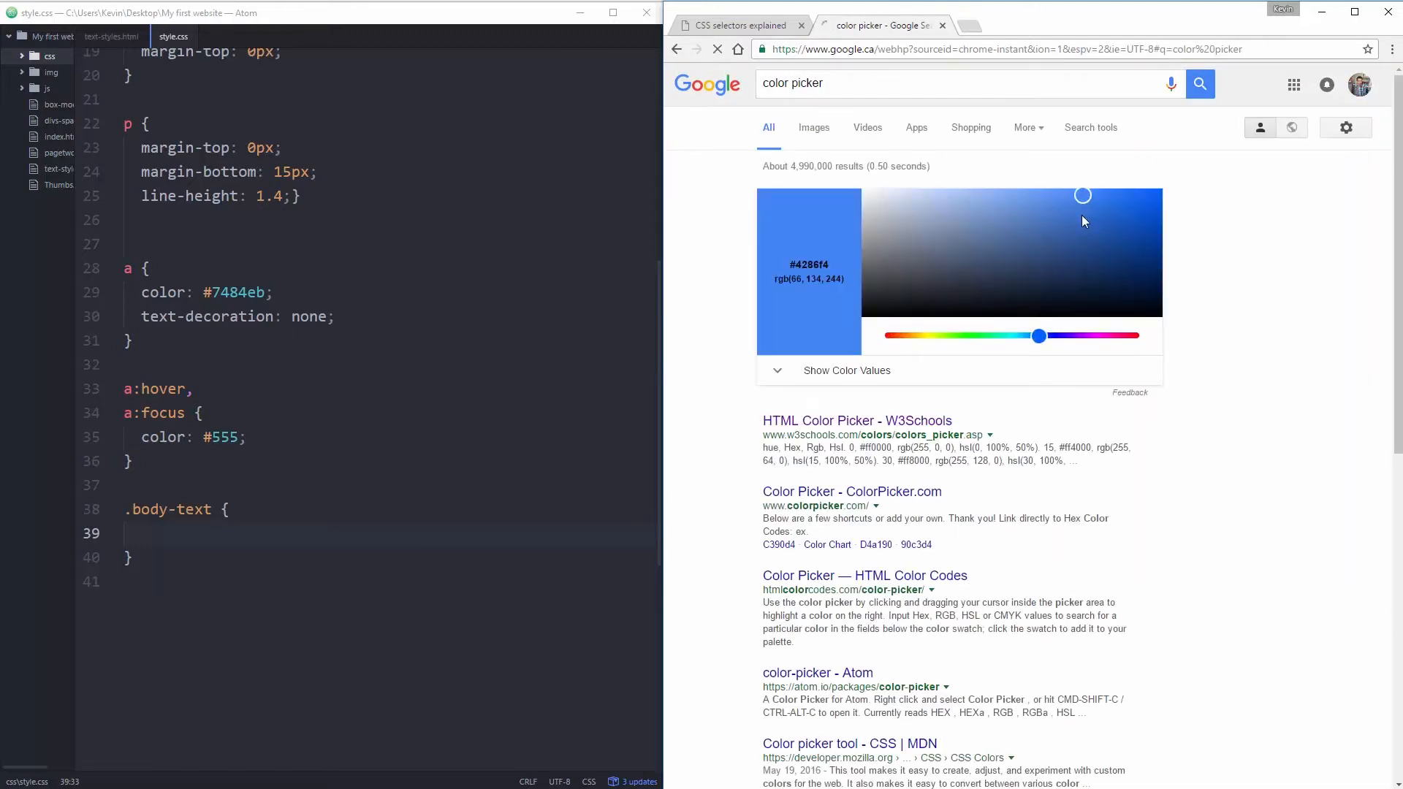
{"action": "mouse_move", "coordinate": [812, 411]}
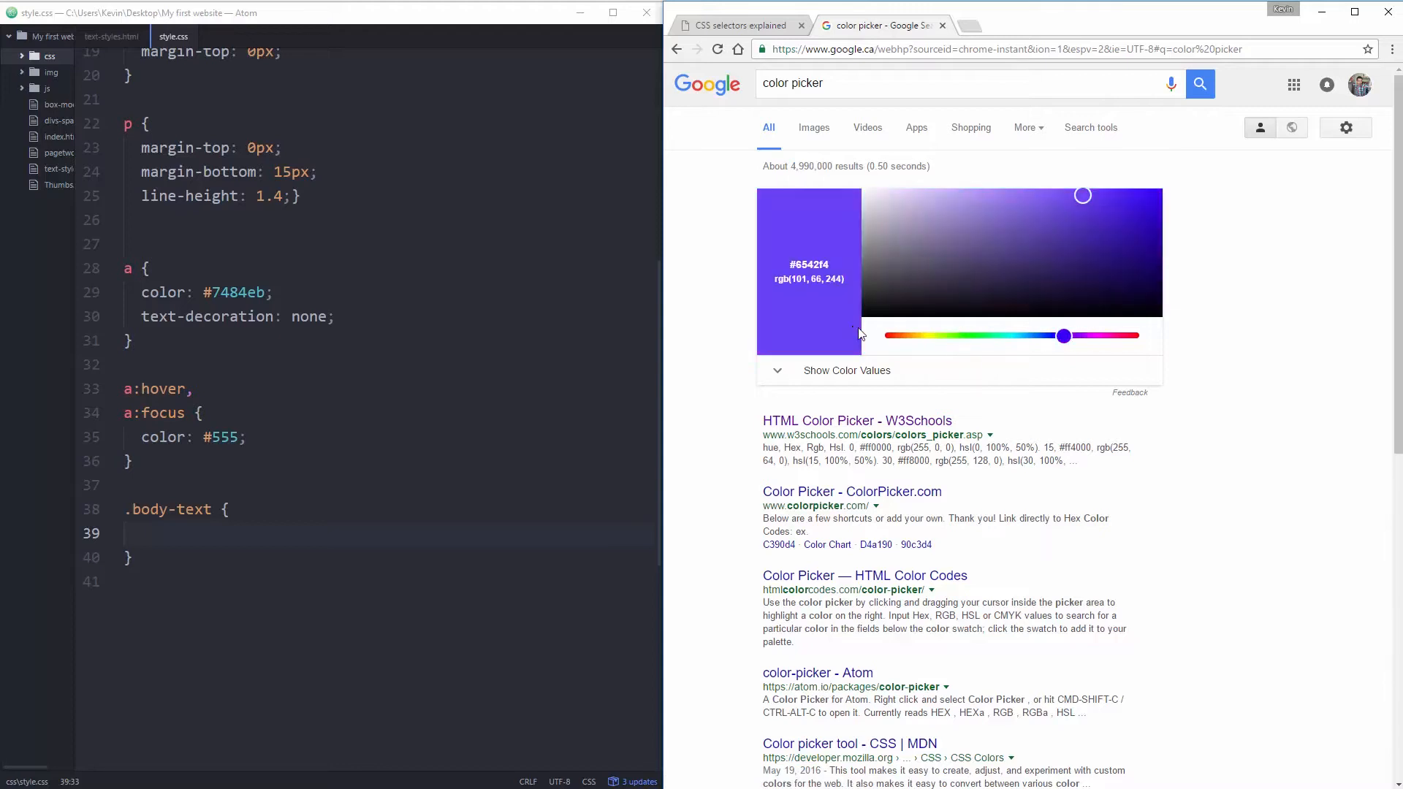
{"action": "left_click_drag", "start_coordinate": [1063, 336], "coordinate": [1031, 336]}
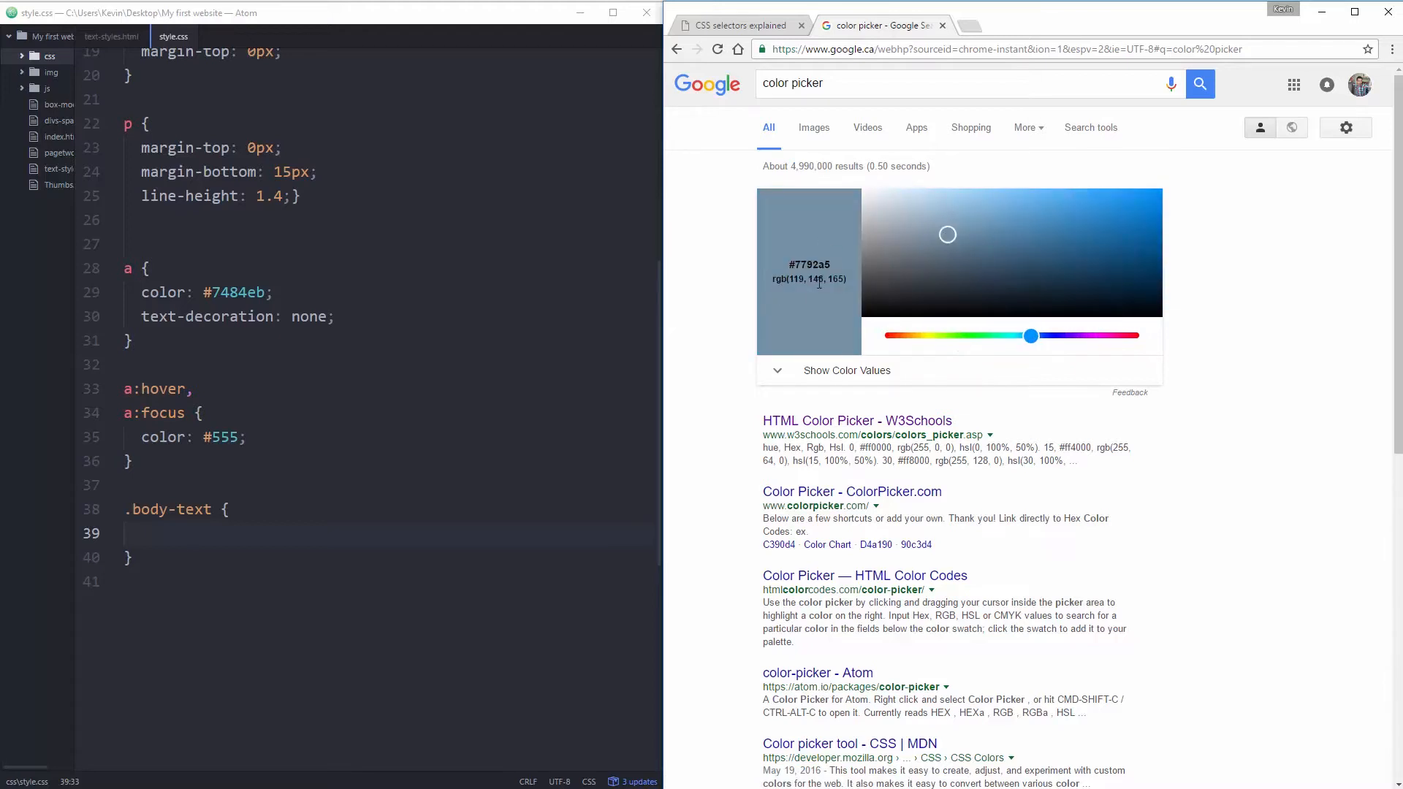
{"action": "left_click", "coordinate": [988, 219]}
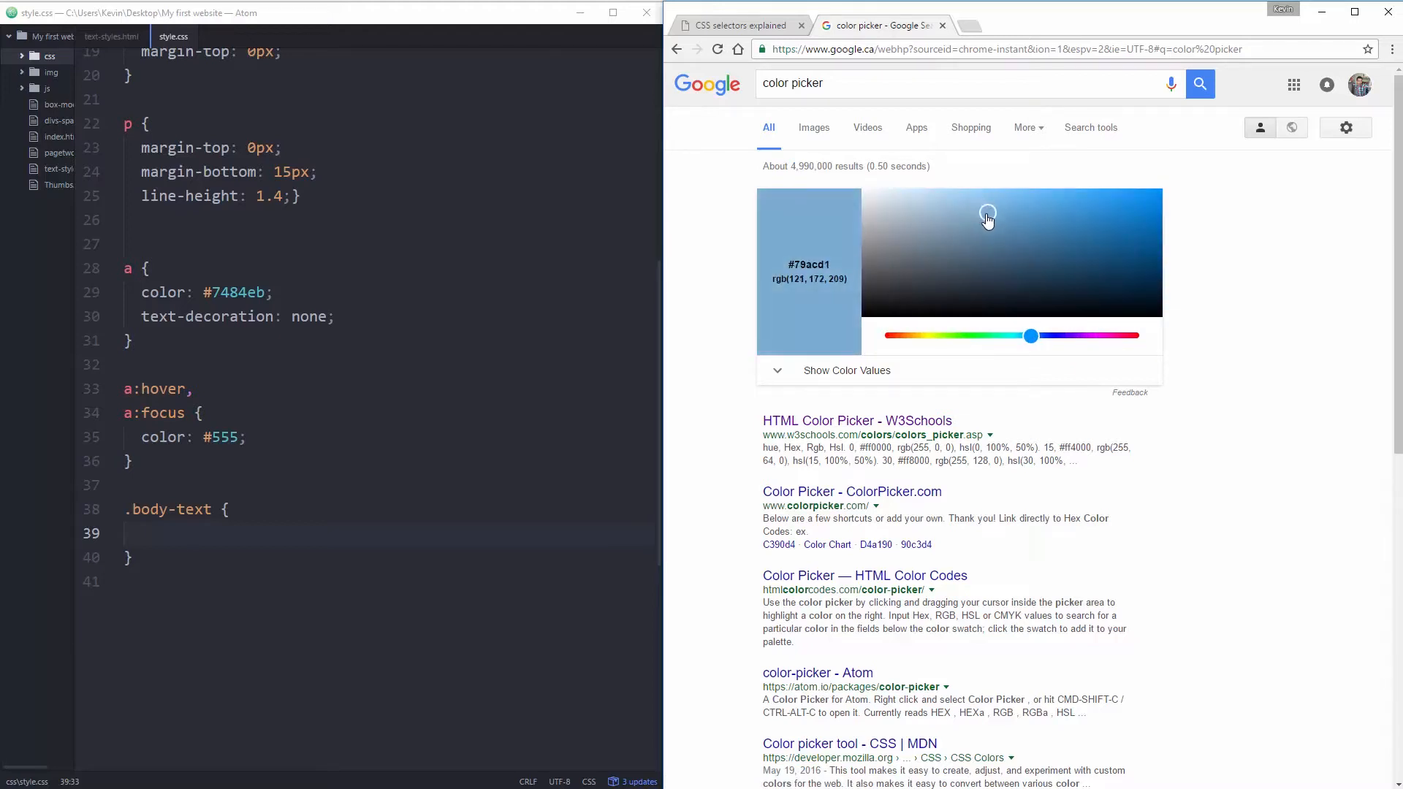
{"action": "double_click", "coordinate": [808, 264]}
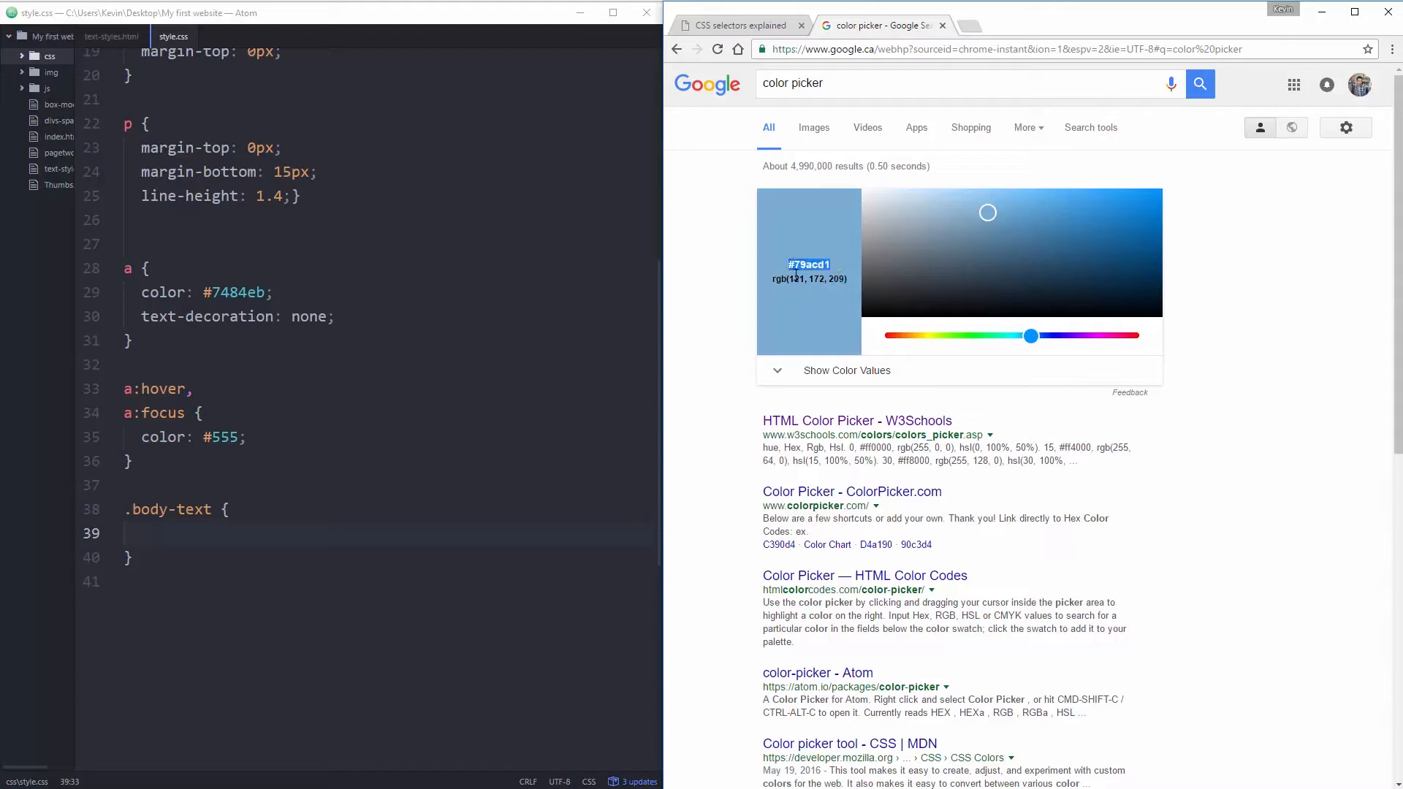
{"action": "left_click", "coordinate": [736, 25]}
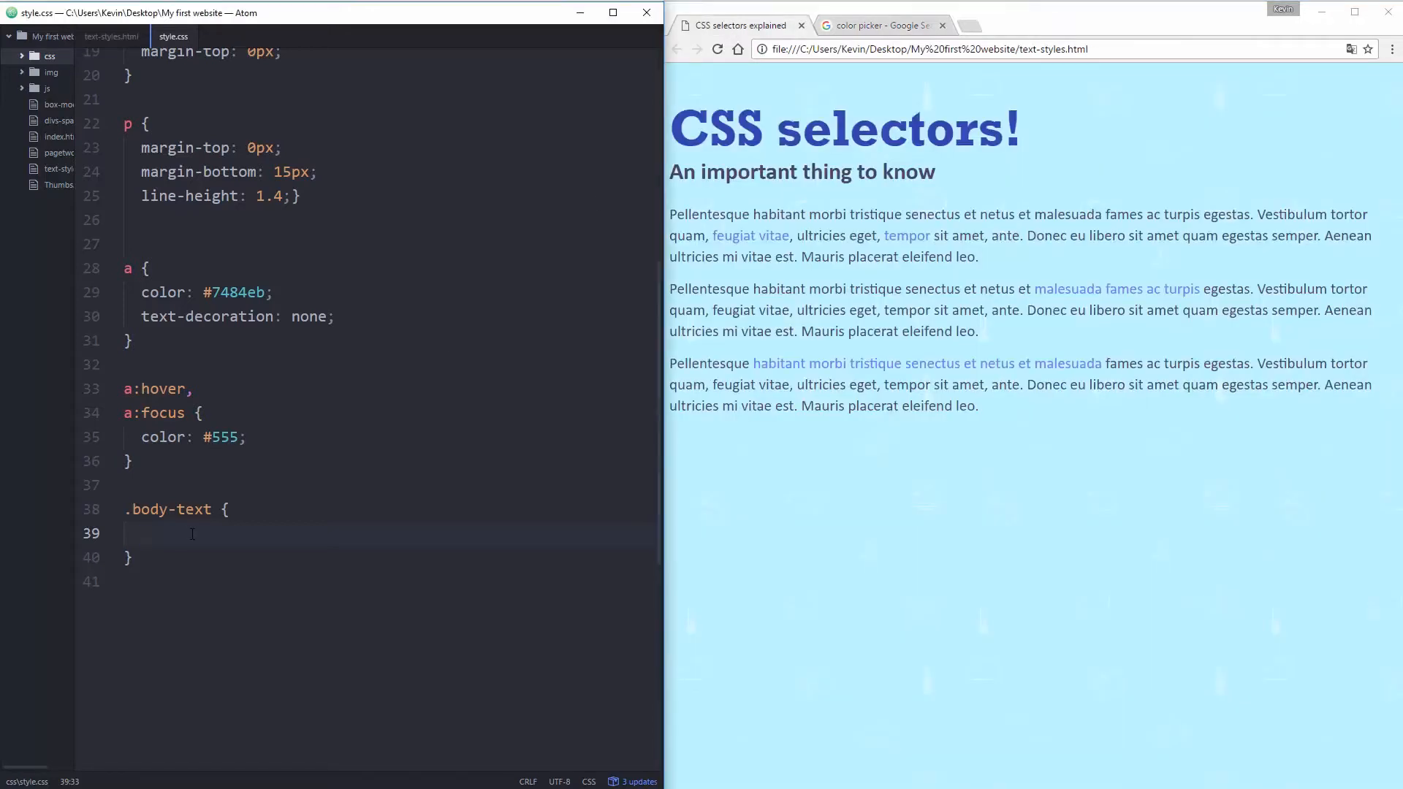
Give .body-text background-color #79acd1 and padding 50px, then reload the page to show the blue box.
{"action": "type", "text": "background-color:"}
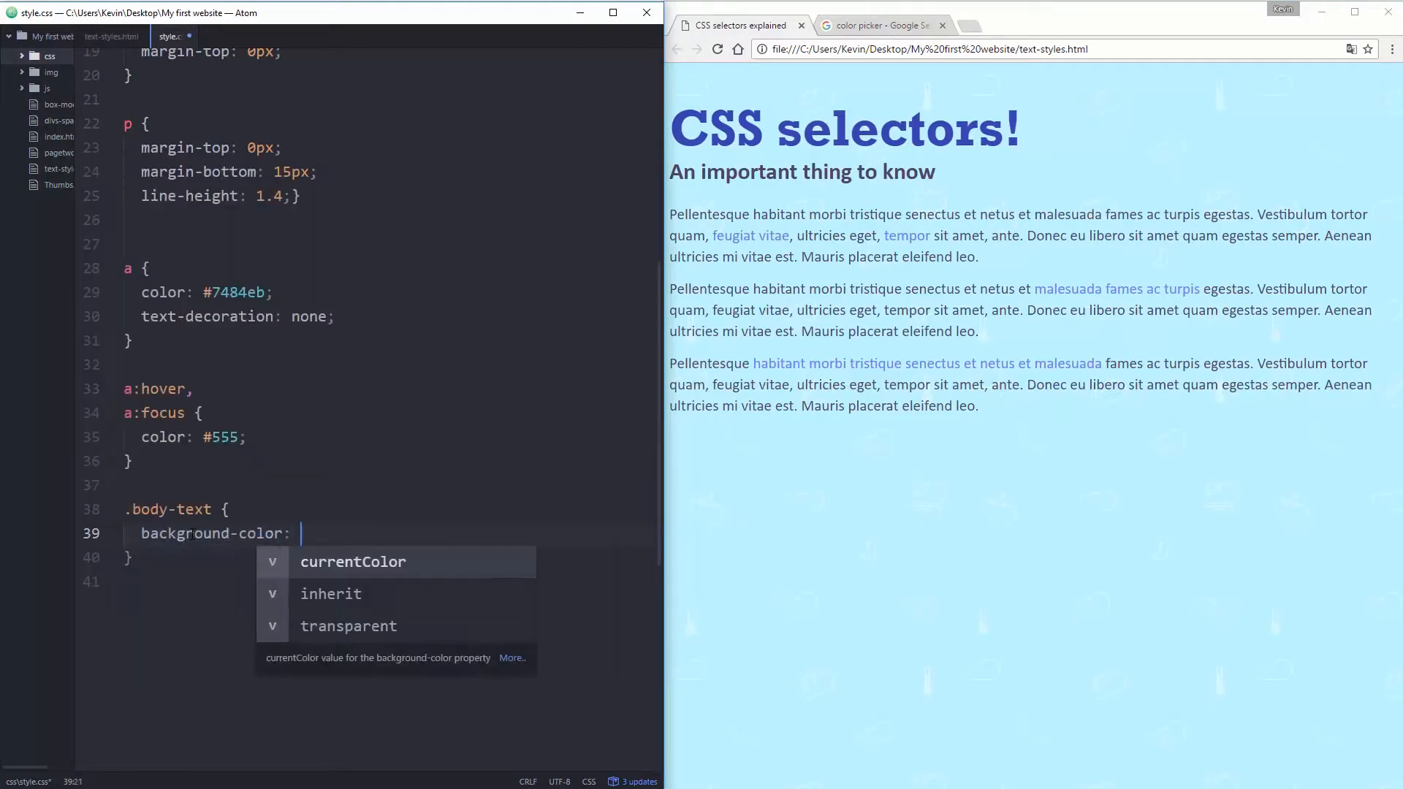
{"action": "type", "text": "#79acd1;"}
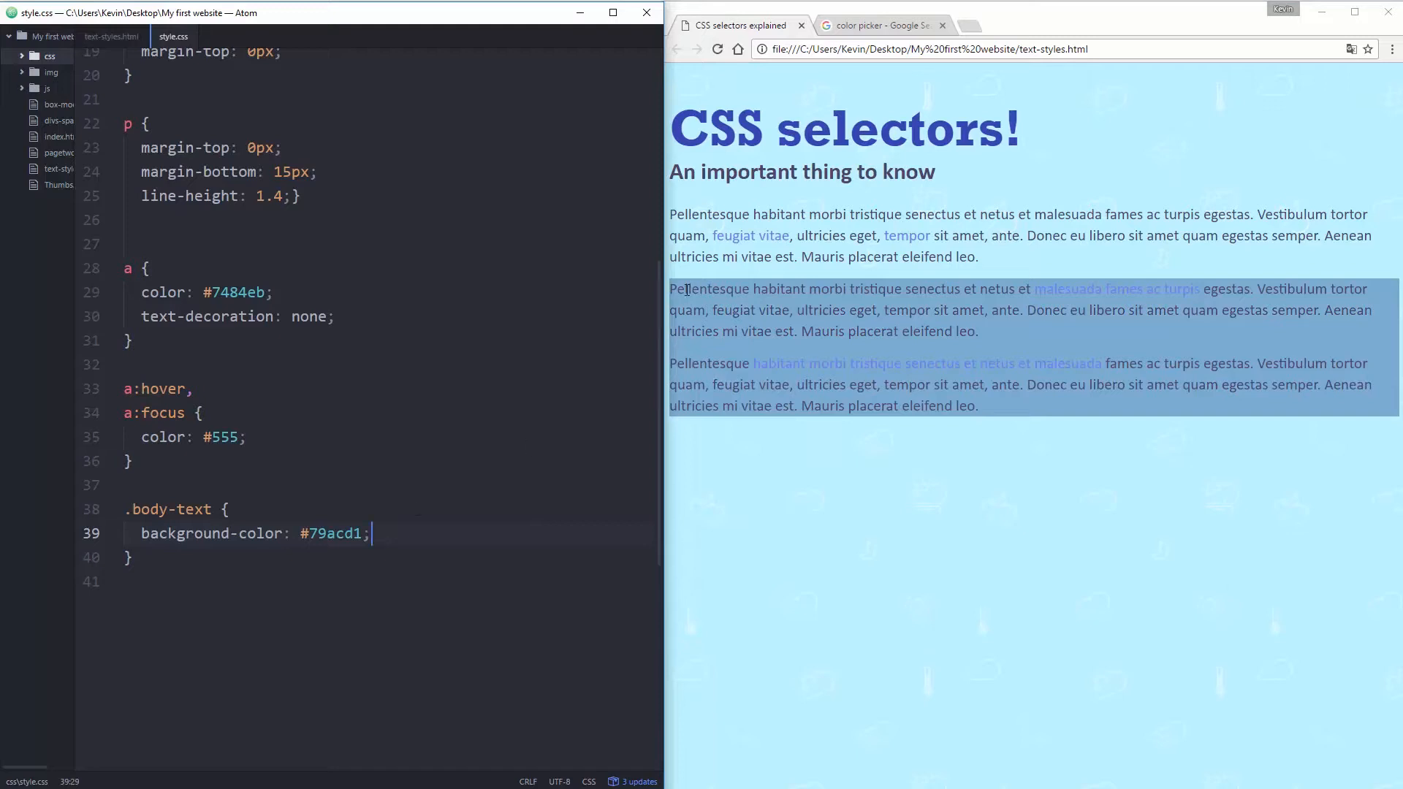
{"action": "mouse_move", "coordinate": [701, 504]}
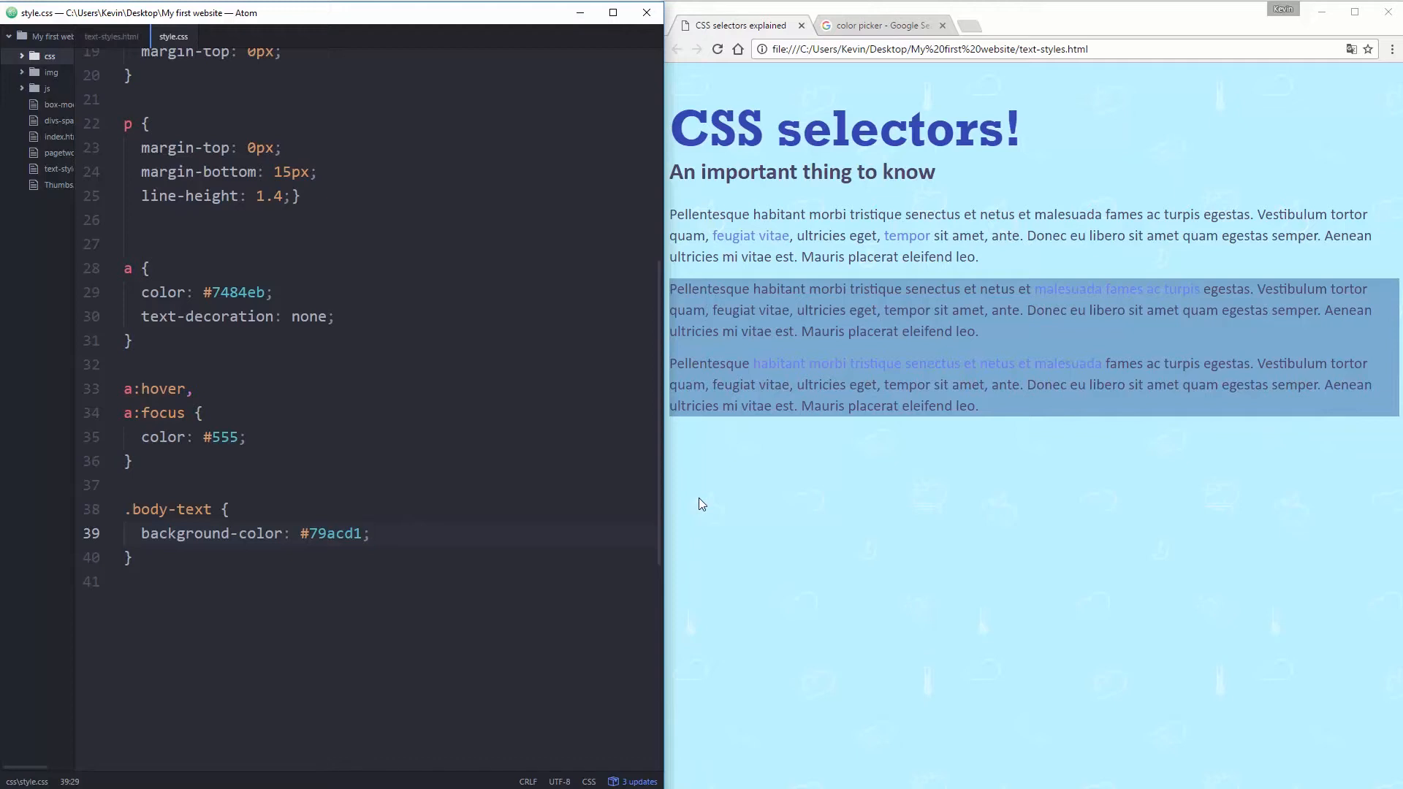
{"action": "key", "text": "Enter"}
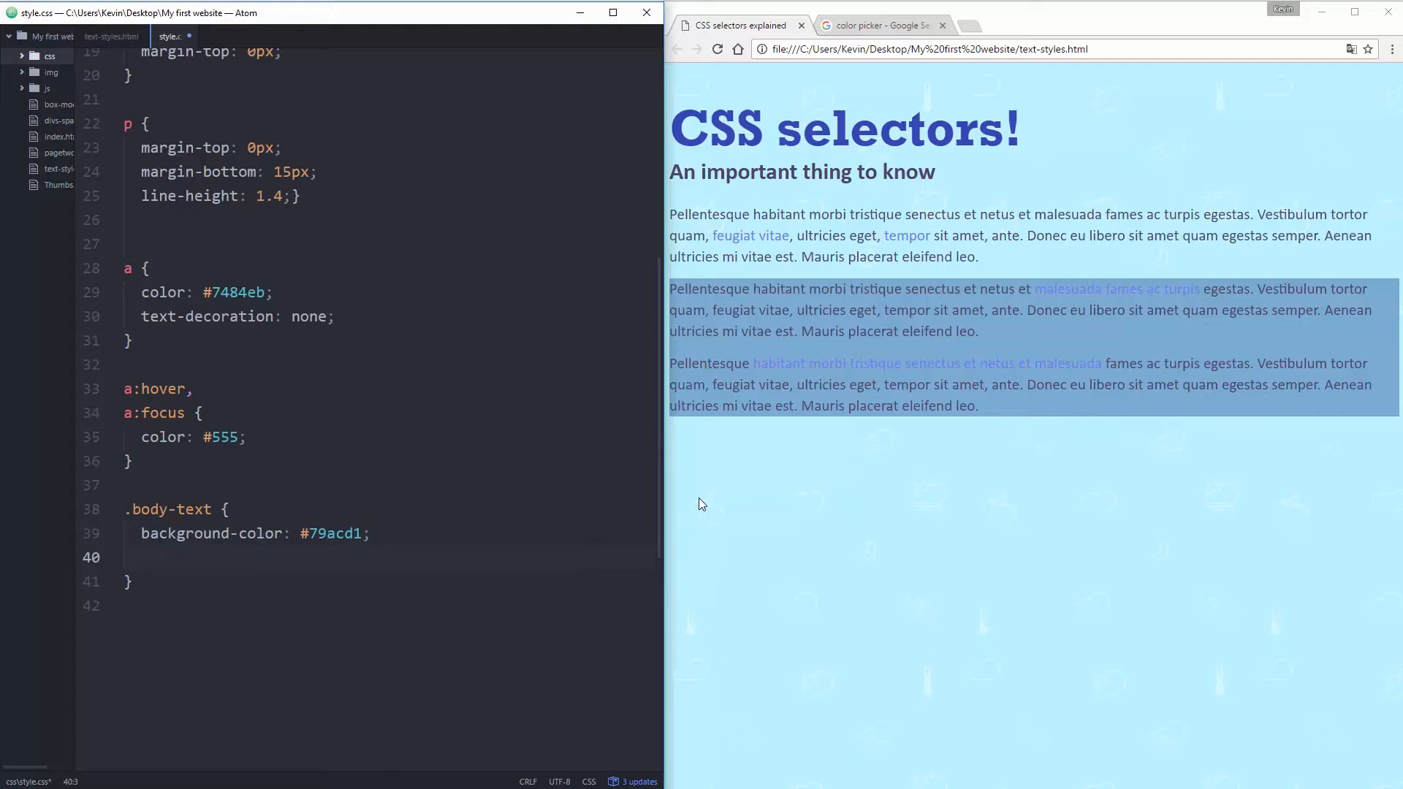
{"action": "type", "text": "padding"}
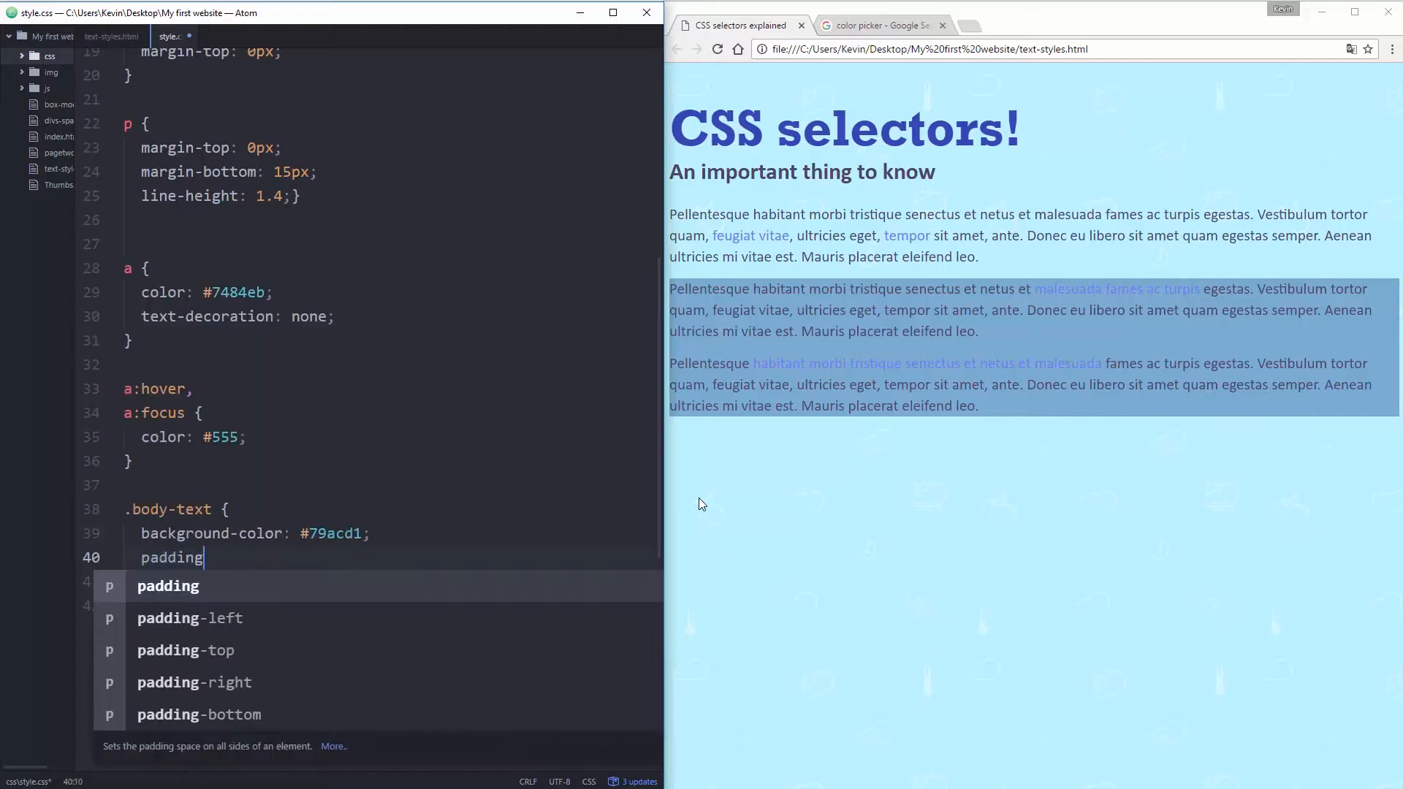
{"action": "type", "text": ":"}
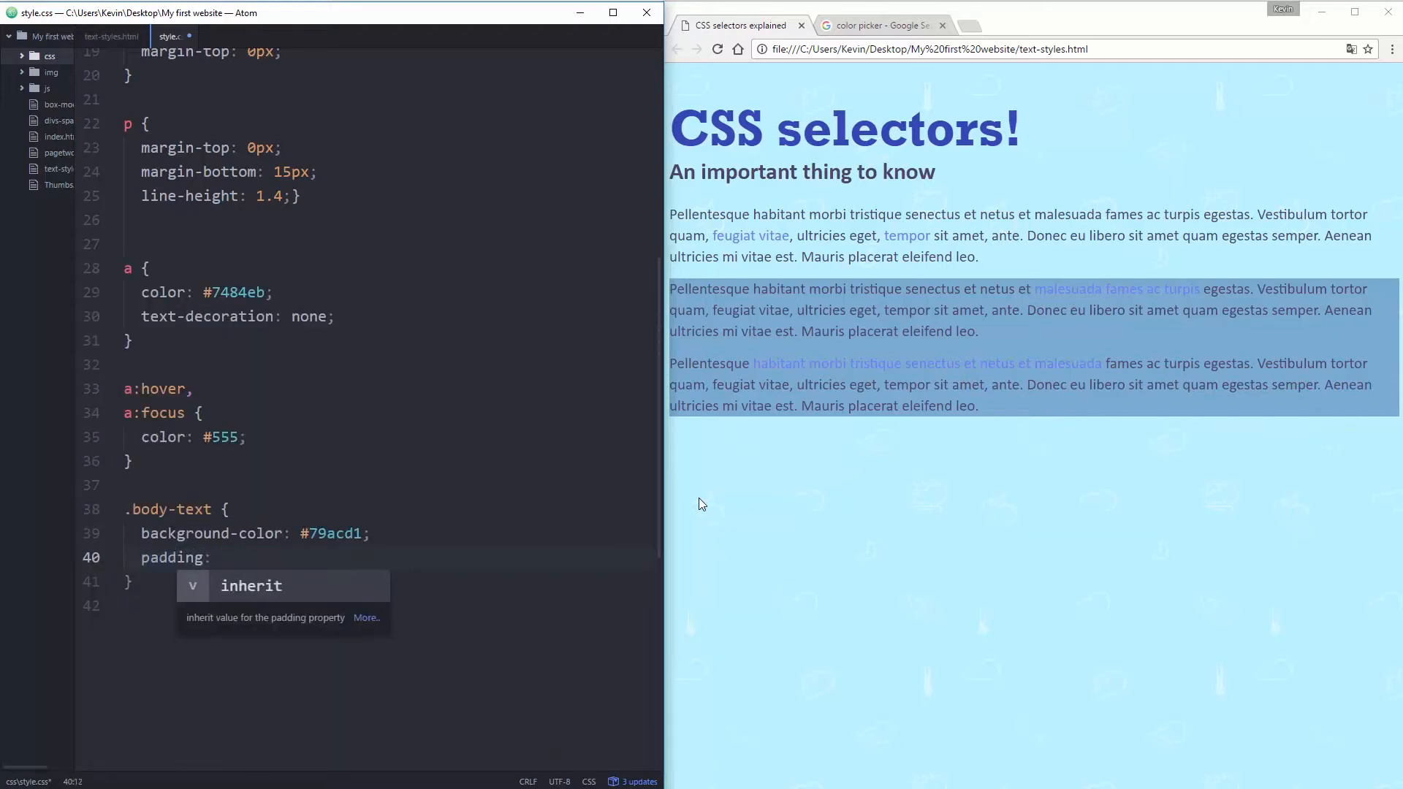
{"action": "type", "text": "50px;"}
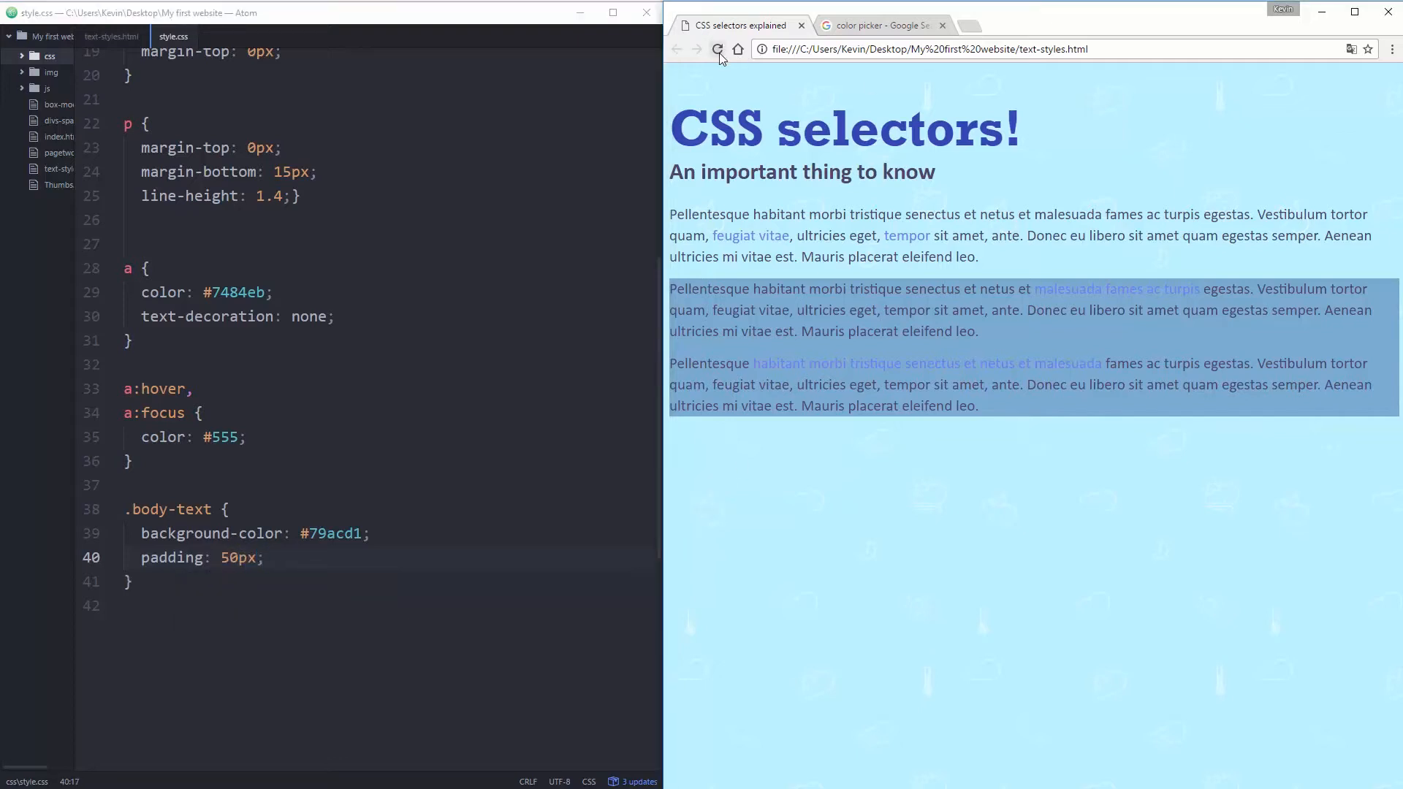
{"action": "left_click", "coordinate": [716, 50]}
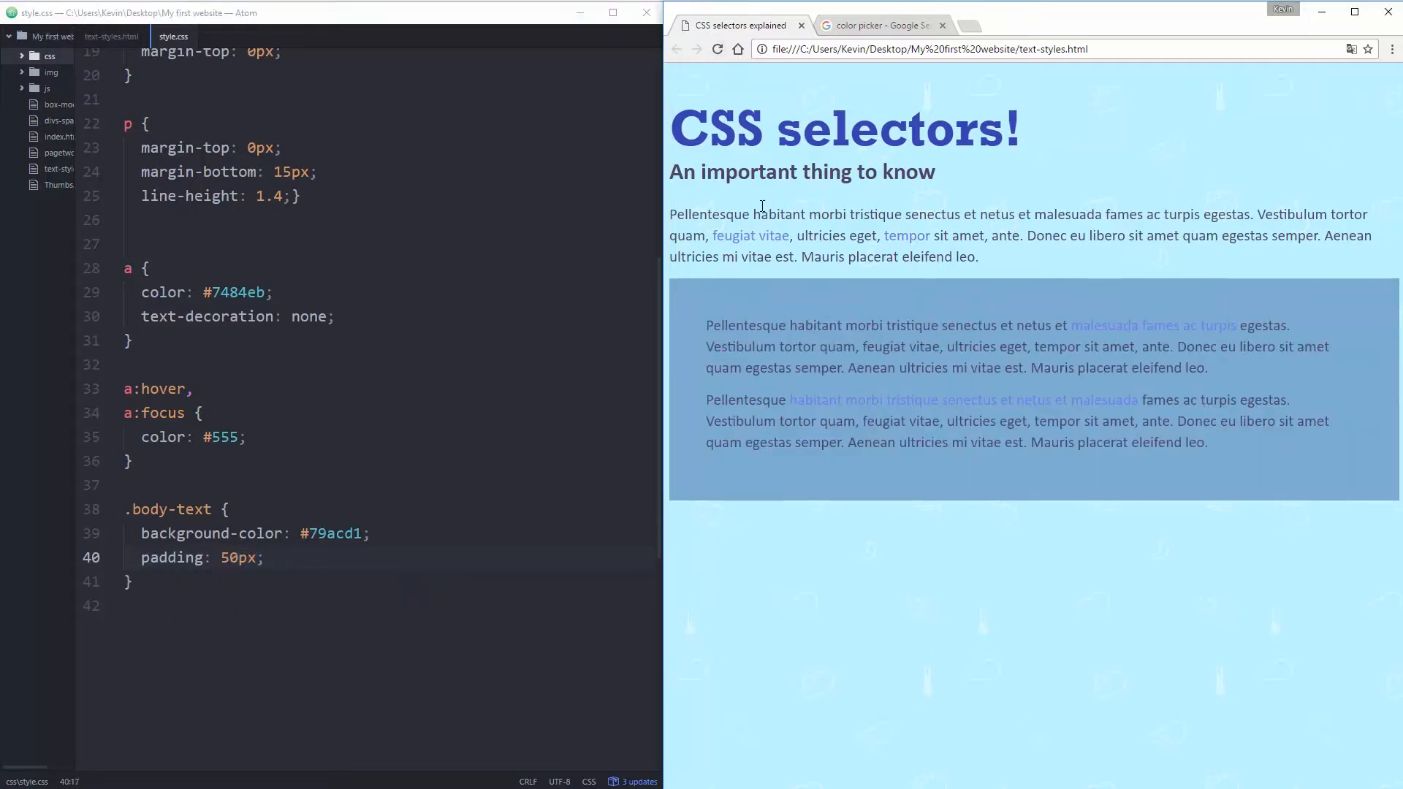
{"action": "mouse_move", "coordinate": [917, 367]}
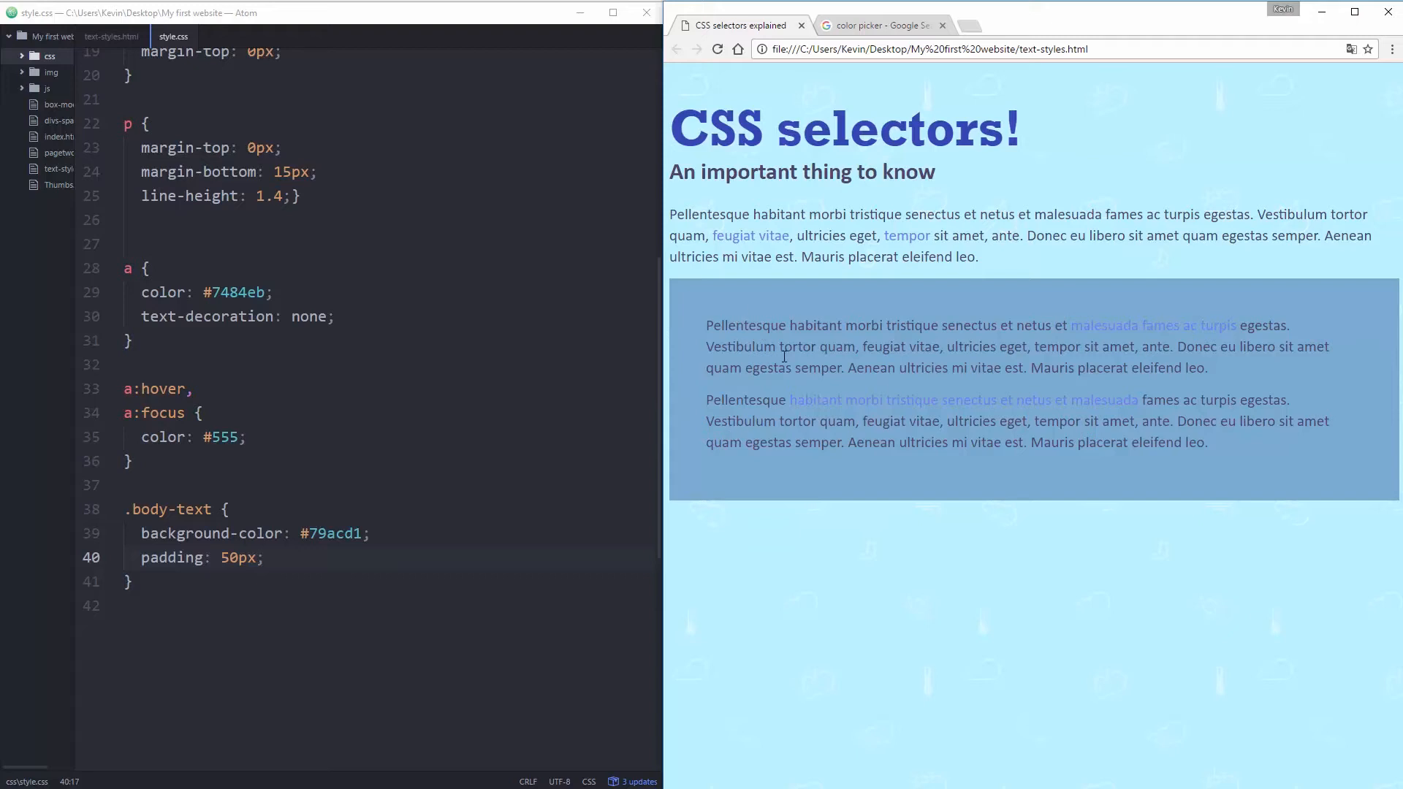
{"action": "mouse_move", "coordinate": [875, 505]}
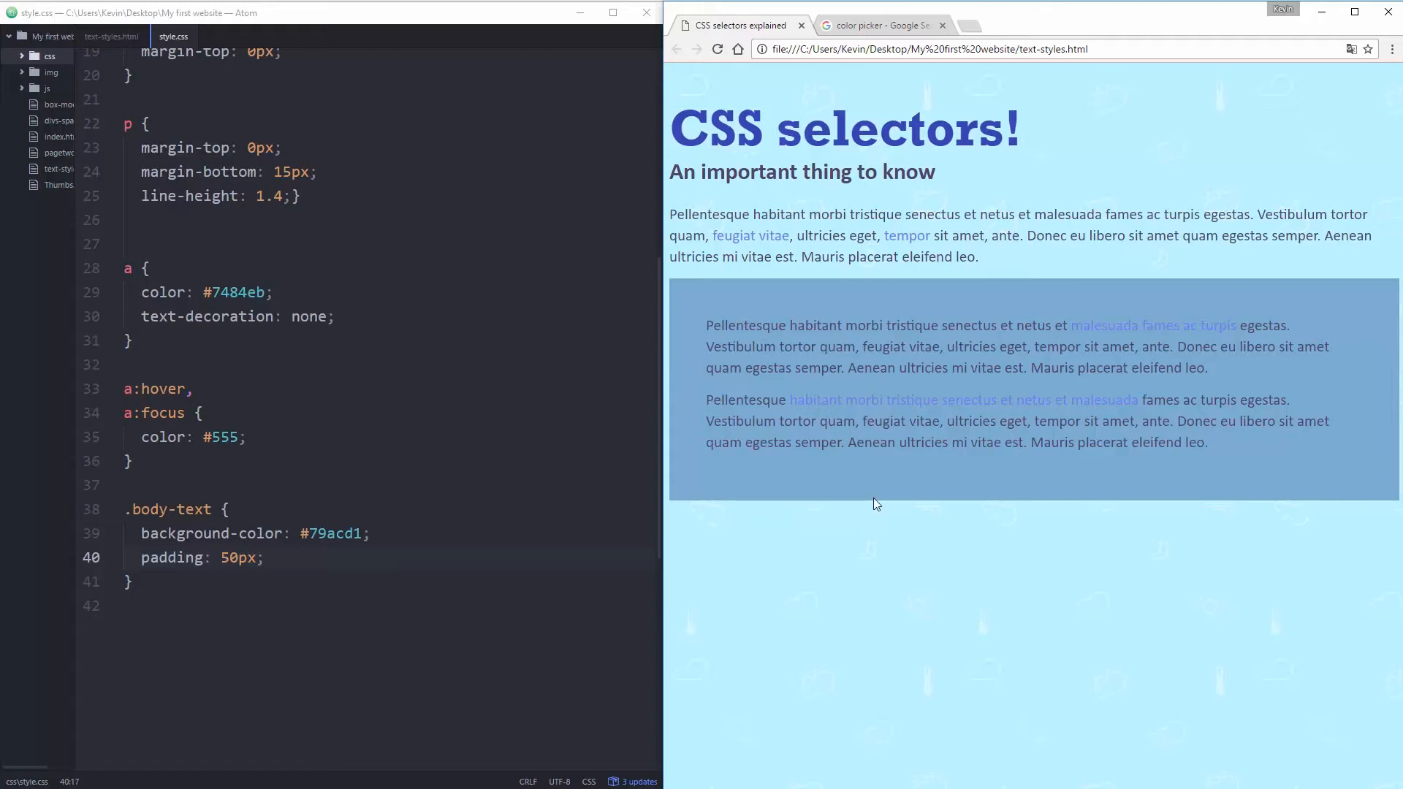
{"action": "mouse_move", "coordinate": [1117, 353]}
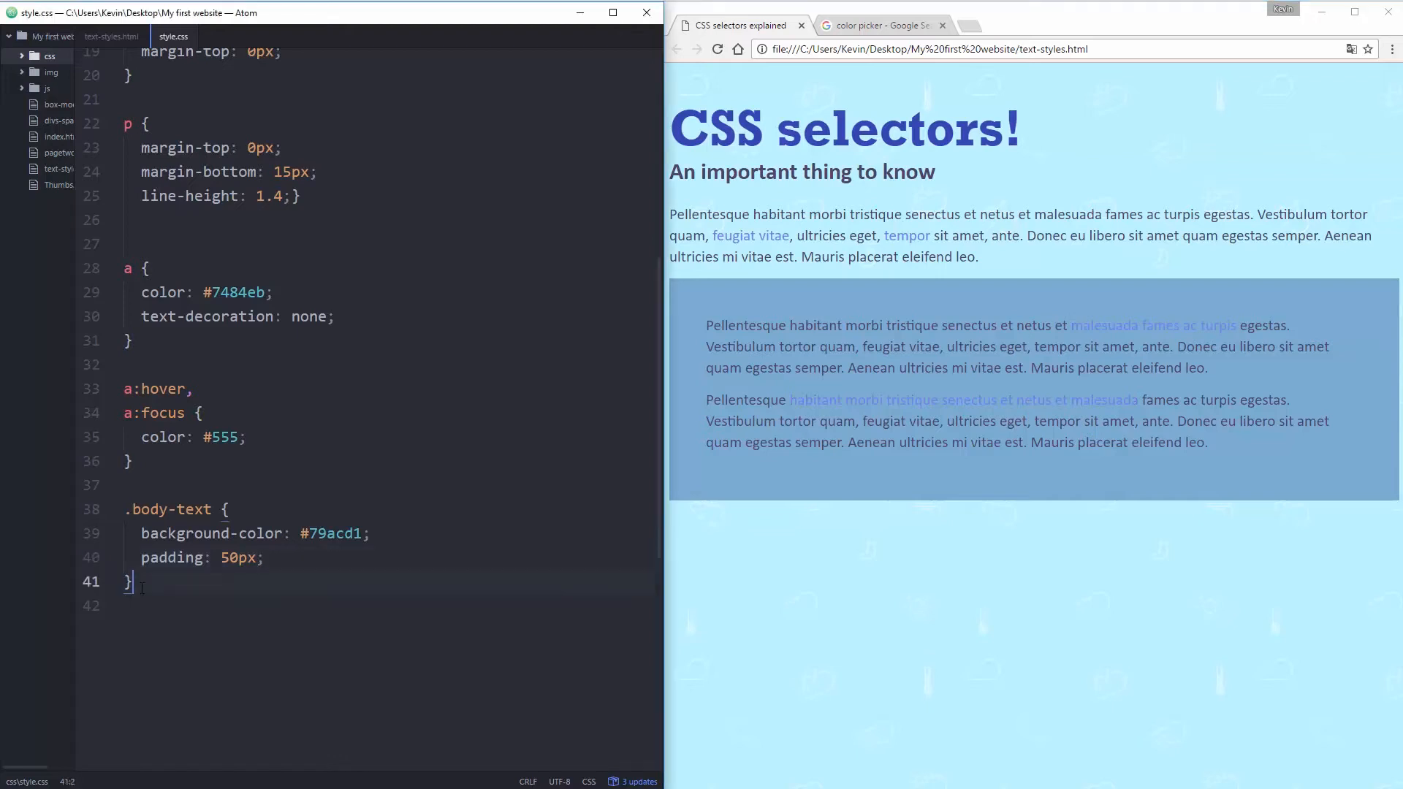
Add a '.body-text p' rule with color: white and reload to show white paragraphs in the blue box.
{"action": "type", "text": "p"}
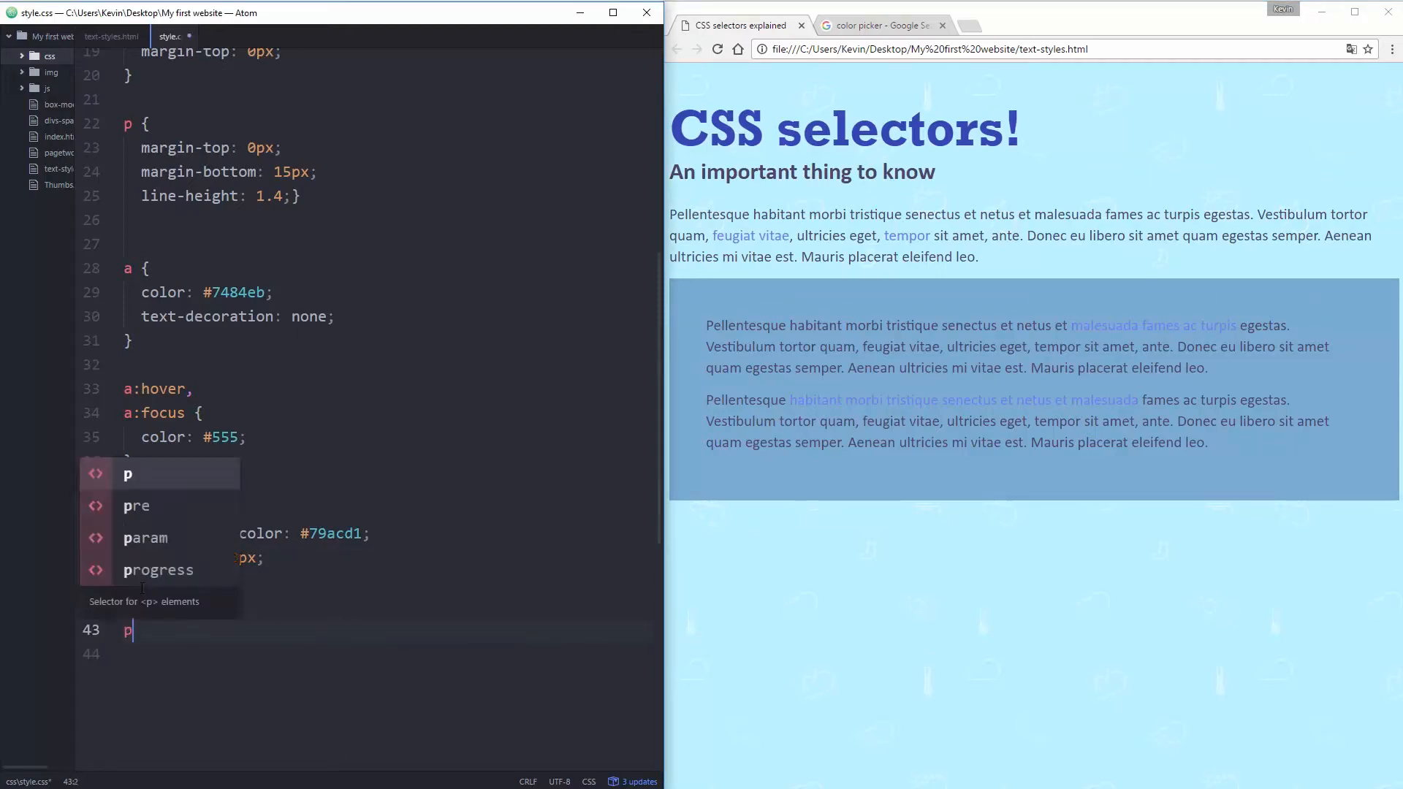
{"action": "type", "text": ".bod"}
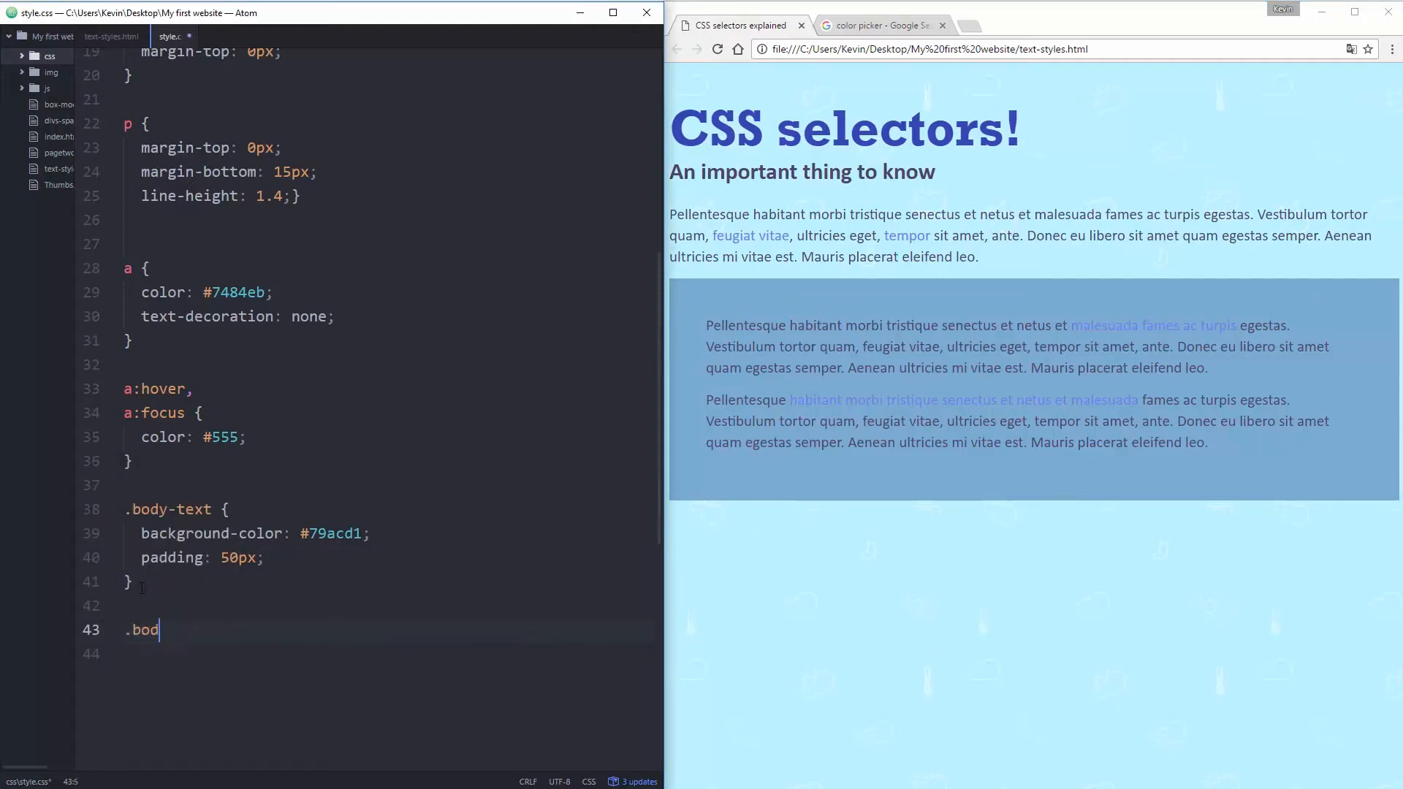
{"action": "type", "text": "y-text"}
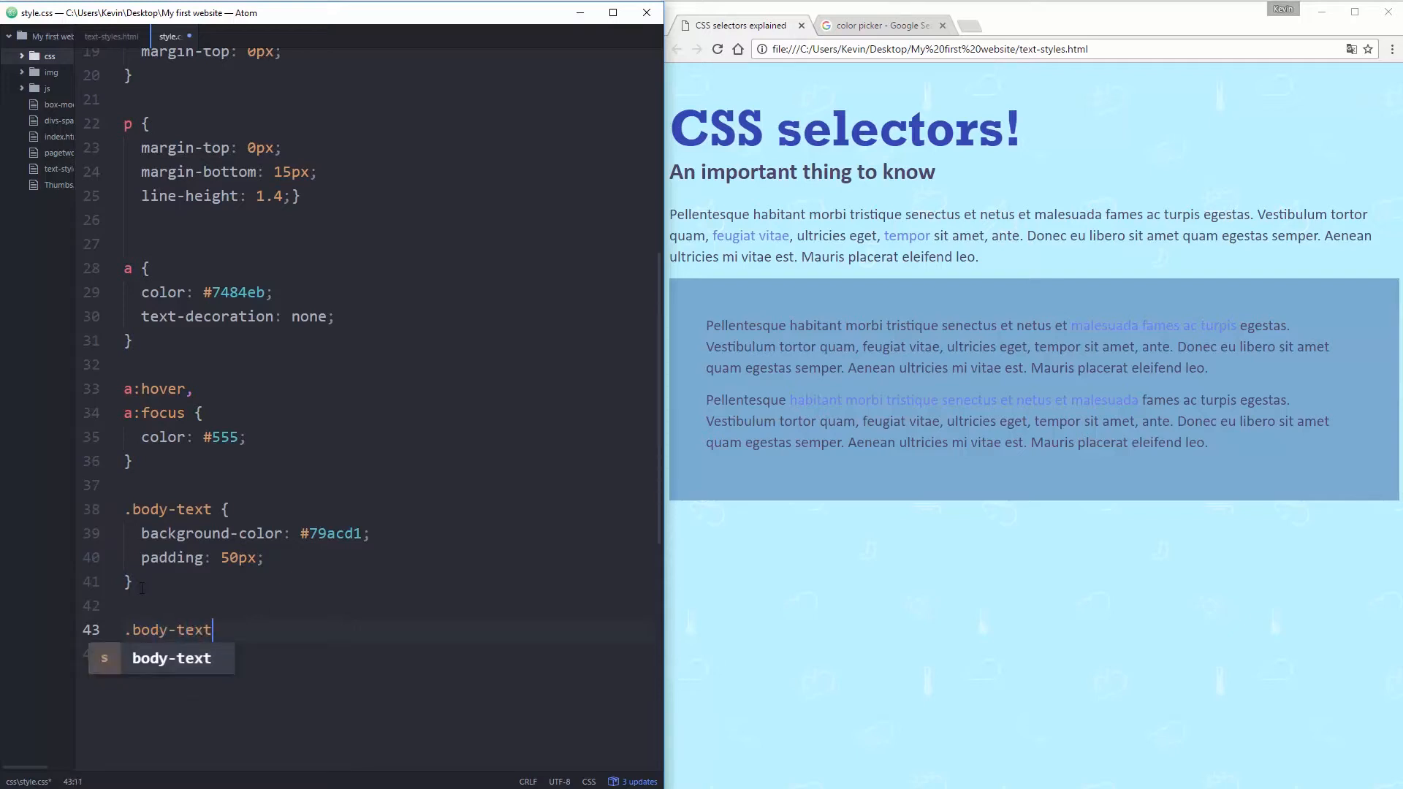
{"action": "type", "text": "p"}
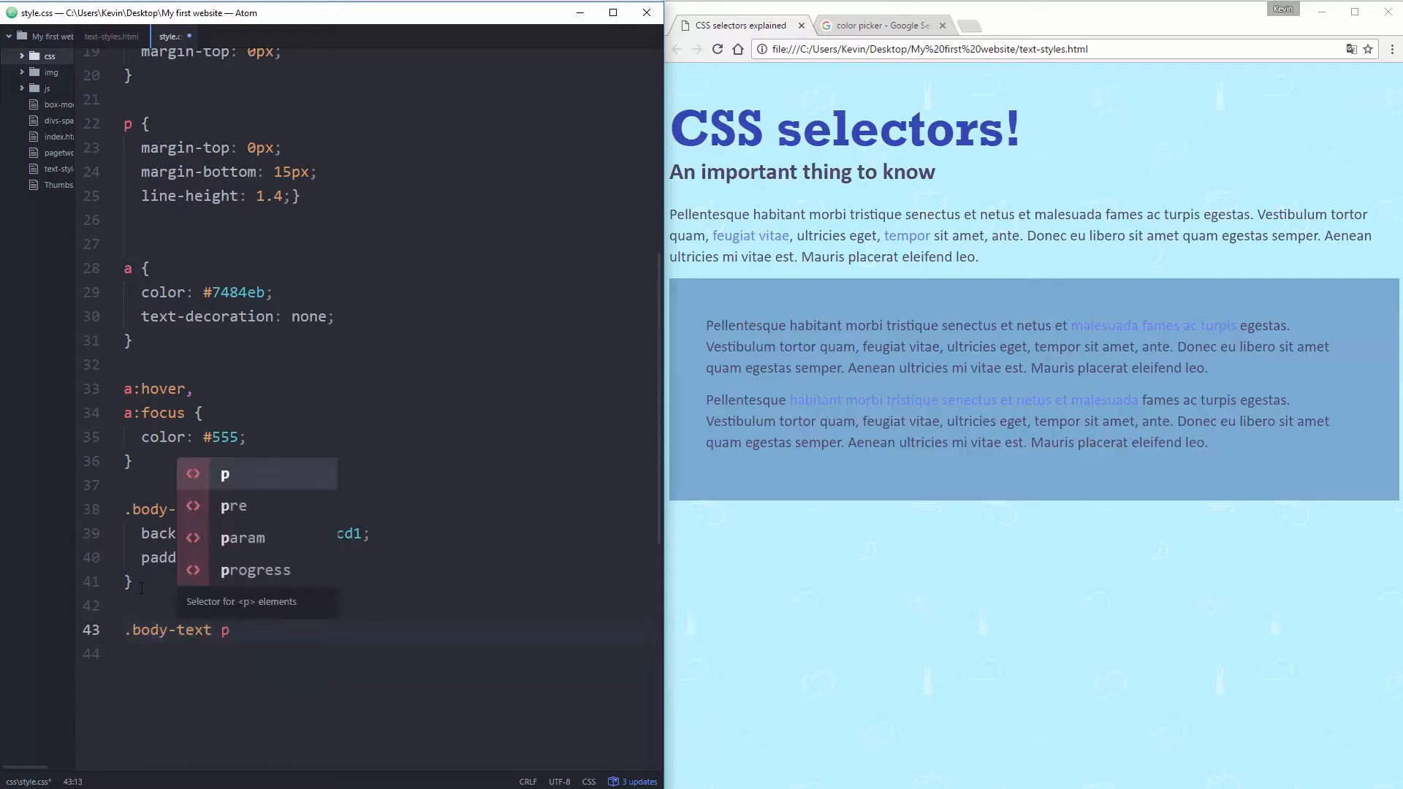
{"action": "type", "text": "{"}
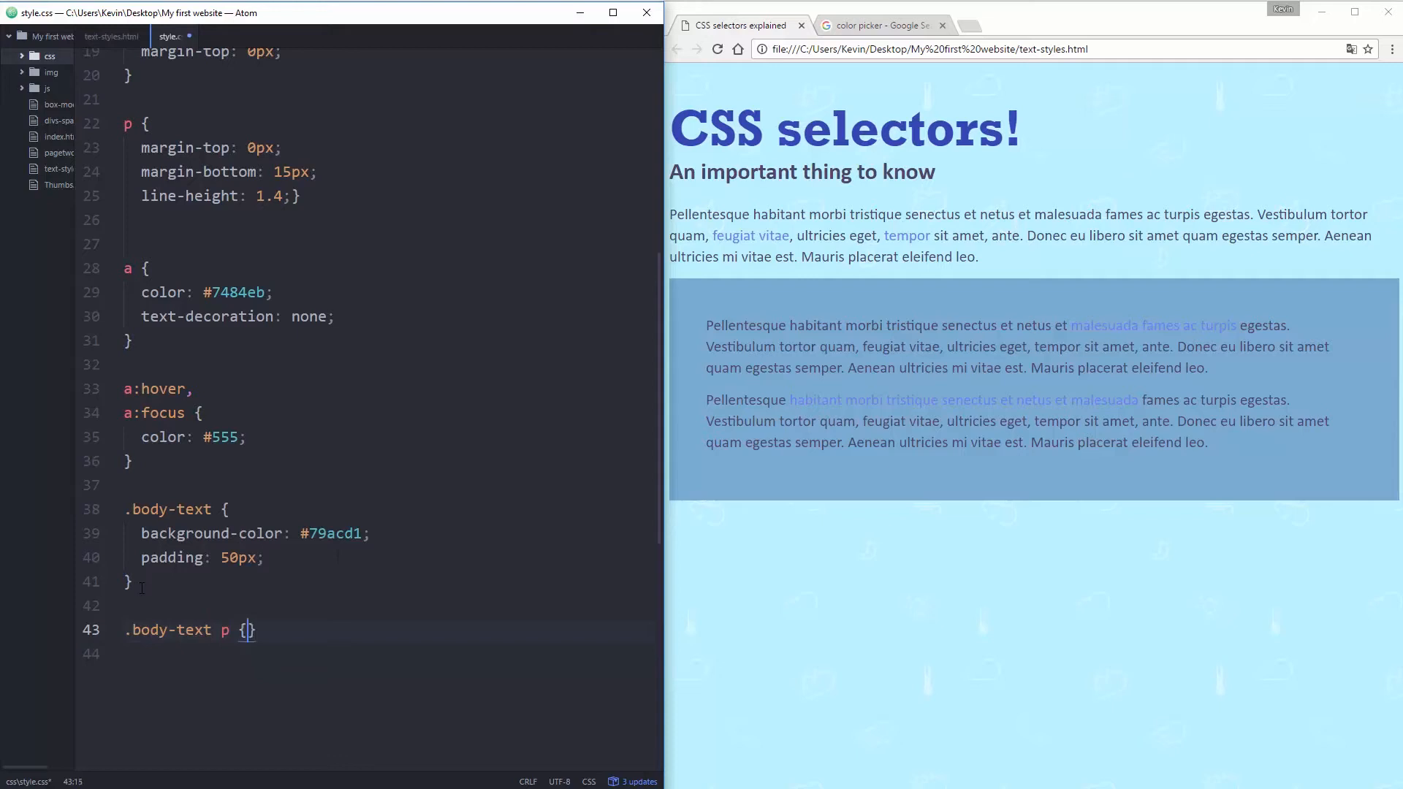
{"action": "key", "text": "Enter"}
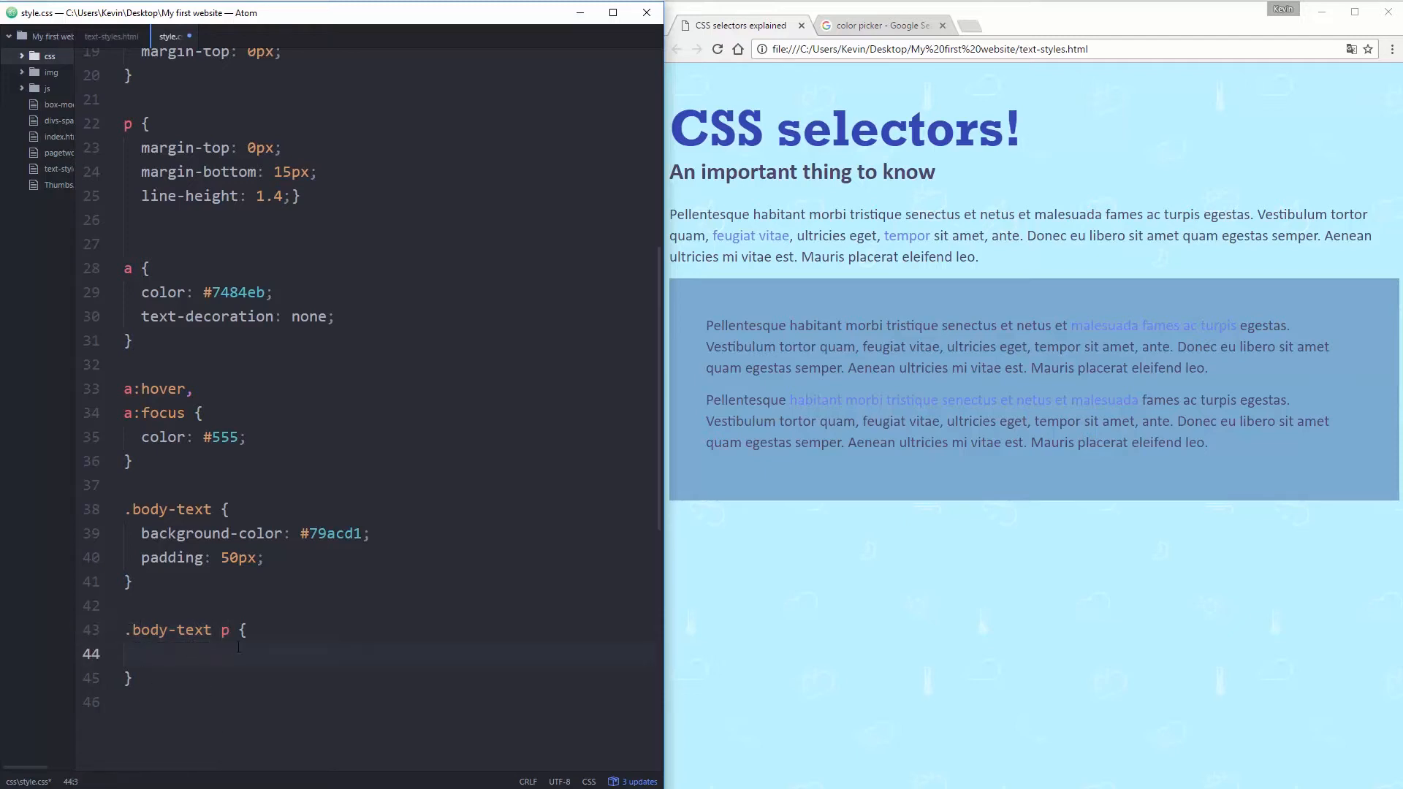
{"action": "type", "text": "color: white;"}
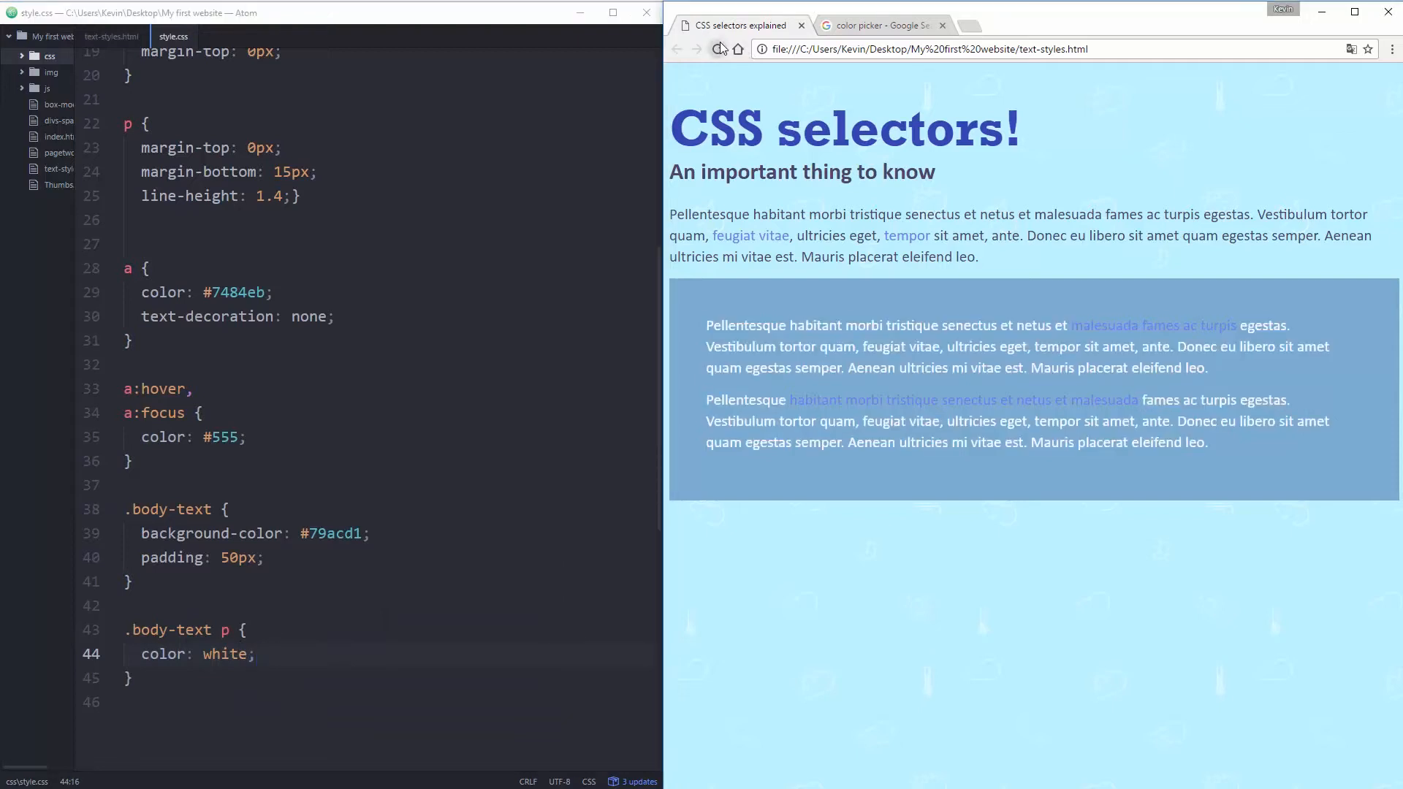
{"action": "left_click", "coordinate": [717, 50]}
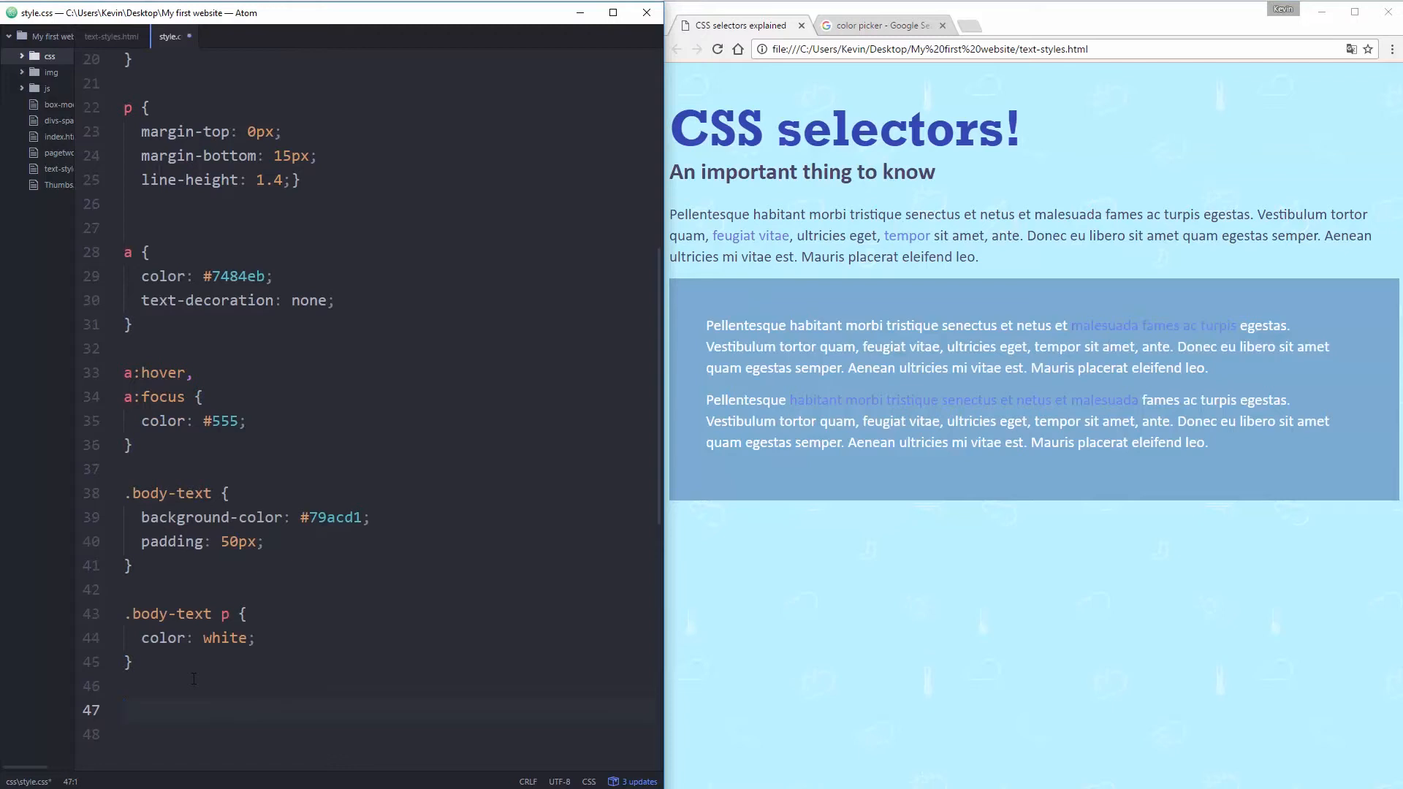
Create a '.body-text a' rule with color #d179cc copied from Google's color picker.
{"action": "type", "text": ".body"}
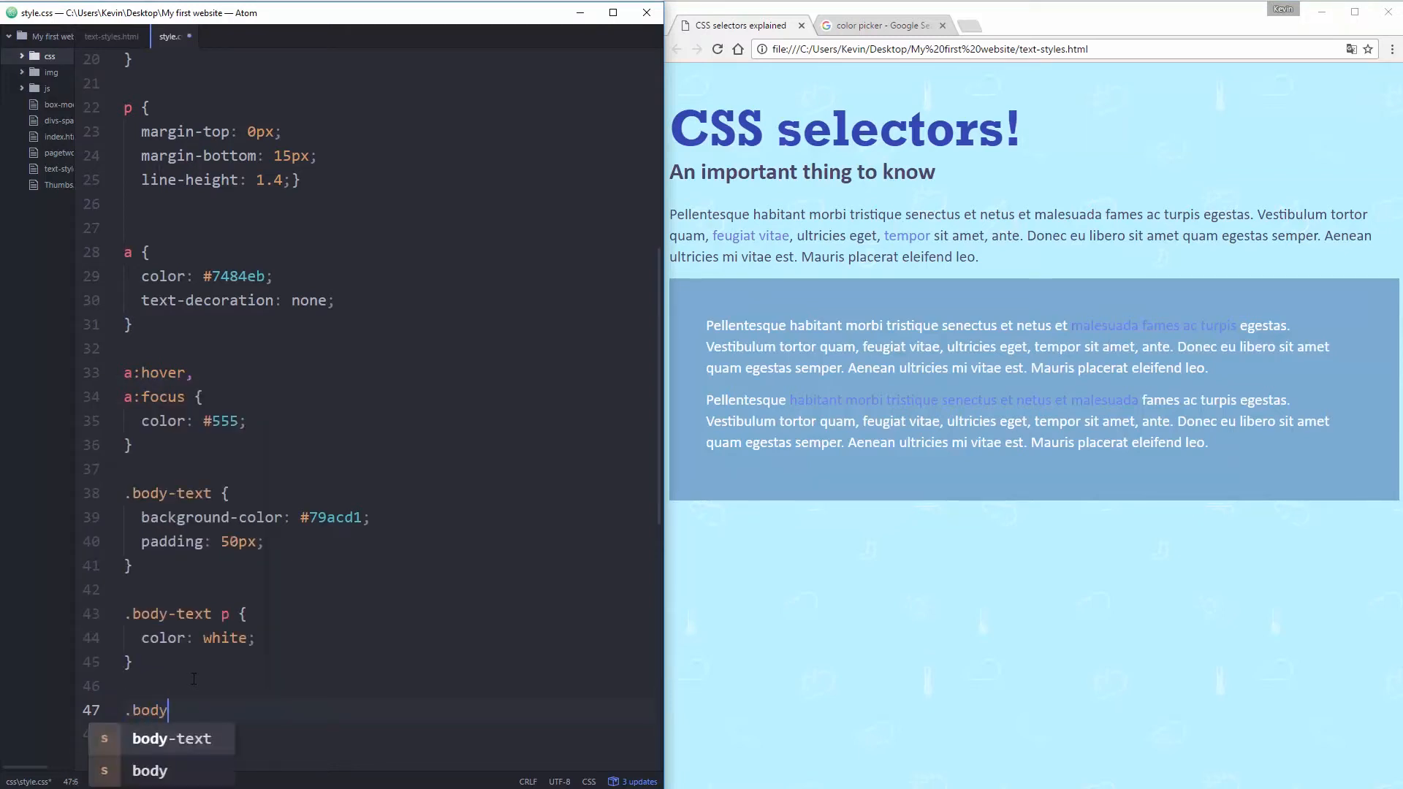
{"action": "type", "text": "-text a {"}
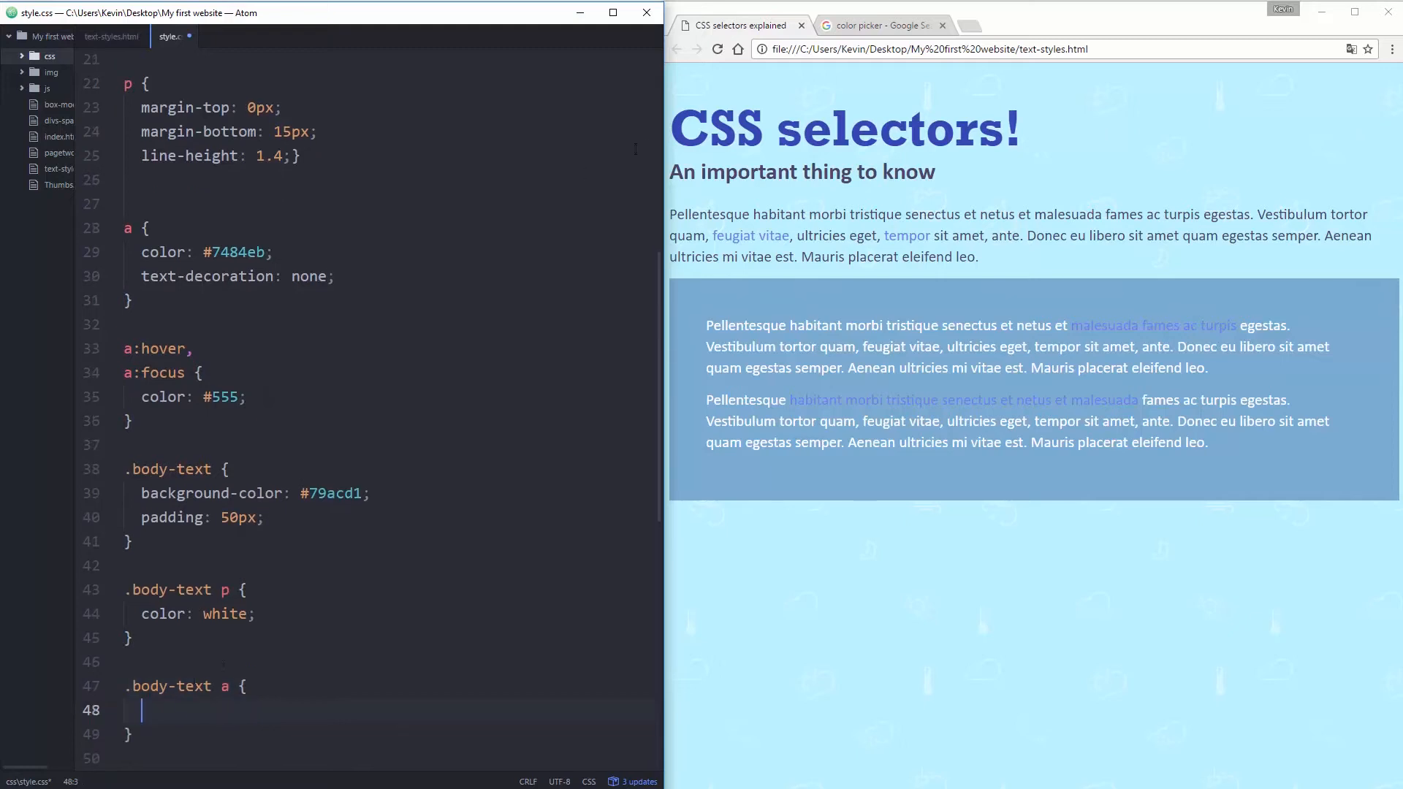
{"action": "left_click", "coordinate": [887, 23]}
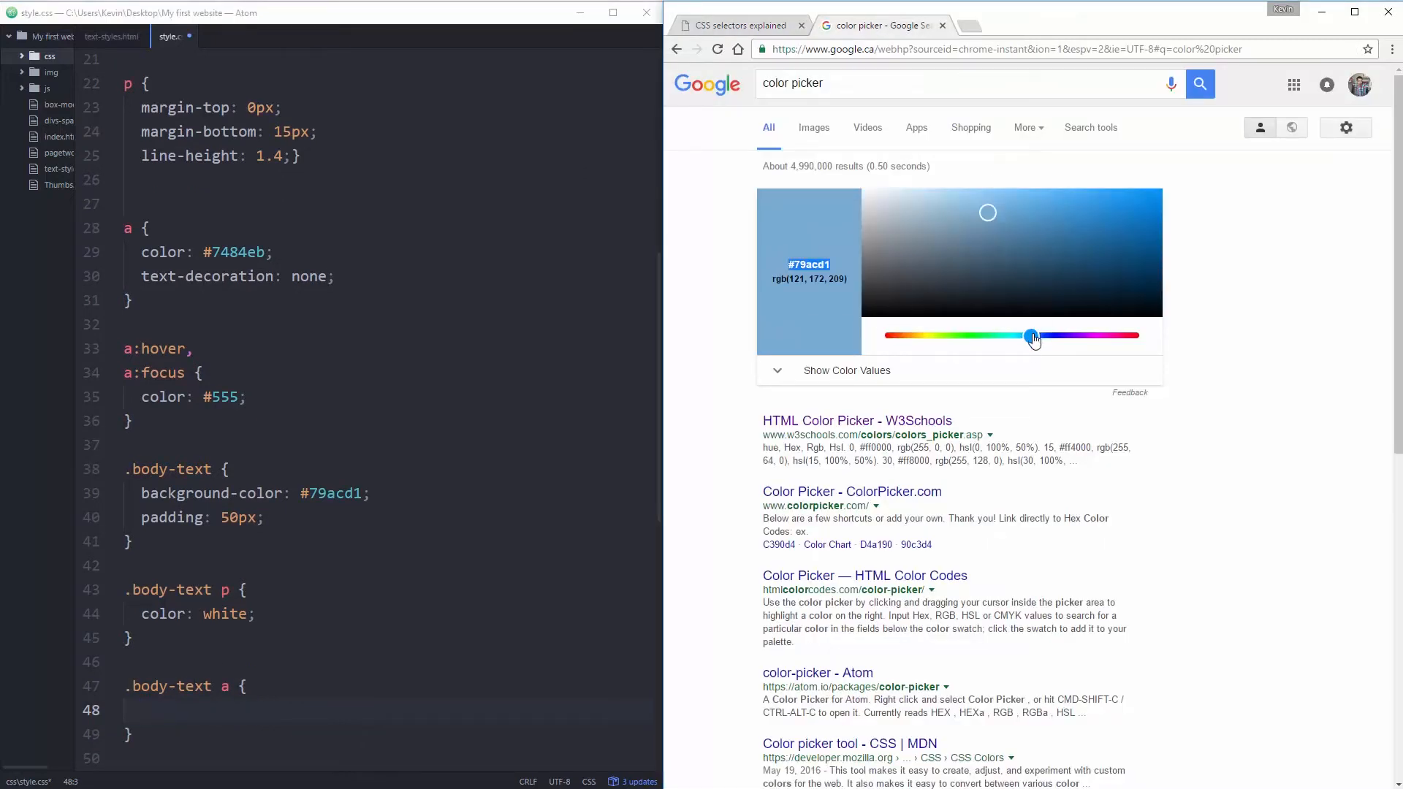
{"action": "left_click_drag", "start_coordinate": [1029, 337], "coordinate": [1099, 336]}
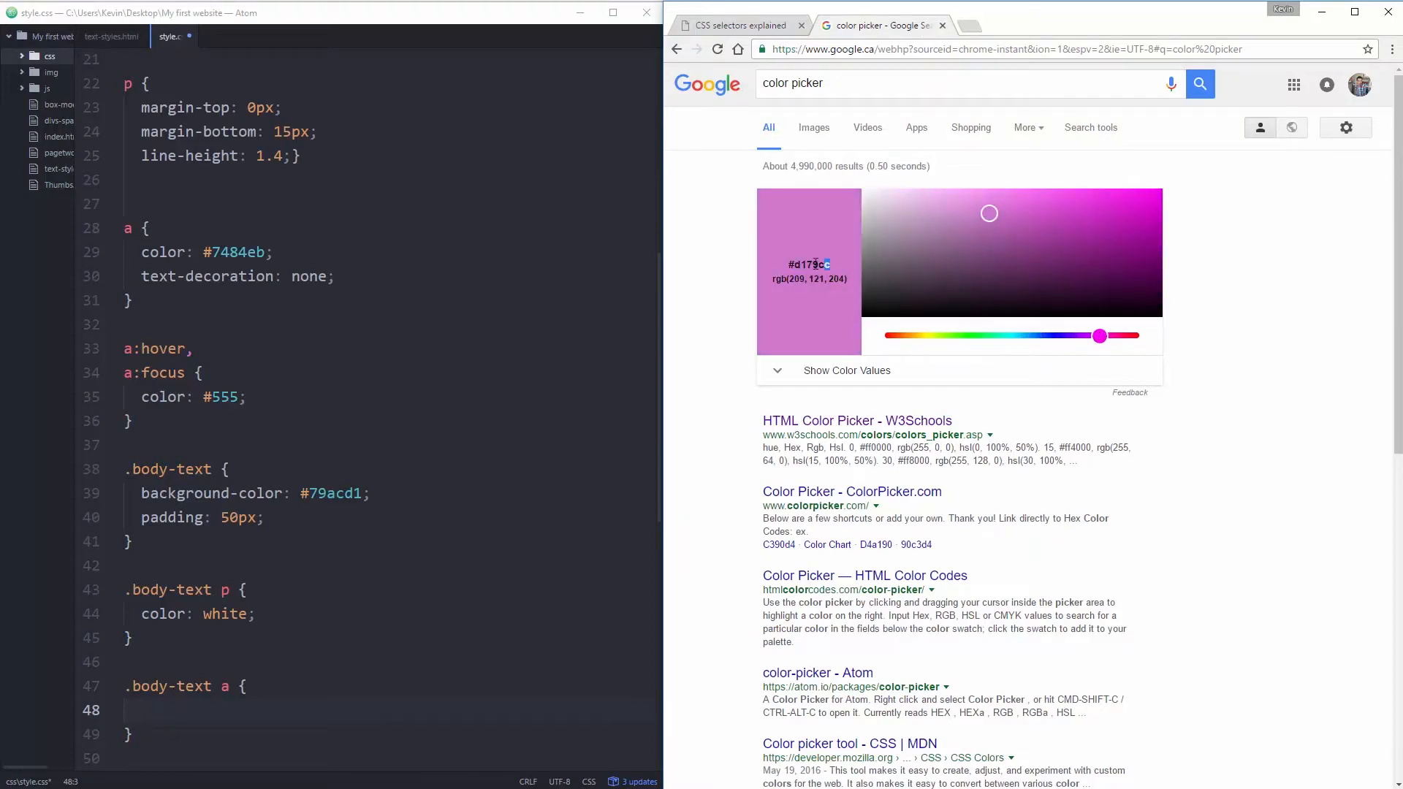
{"action": "left_click", "coordinate": [738, 25]}
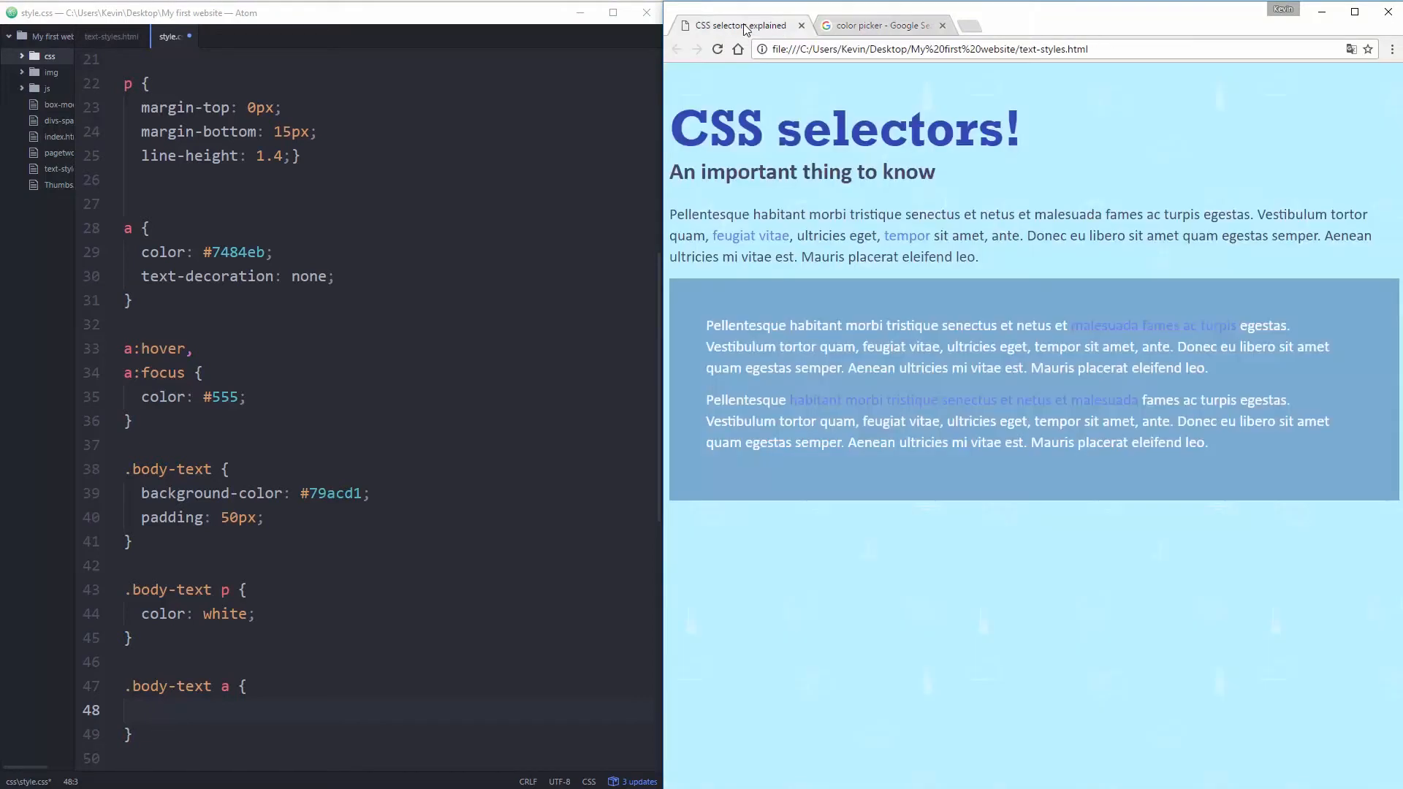
{"action": "type", "text": "#d179cc"}
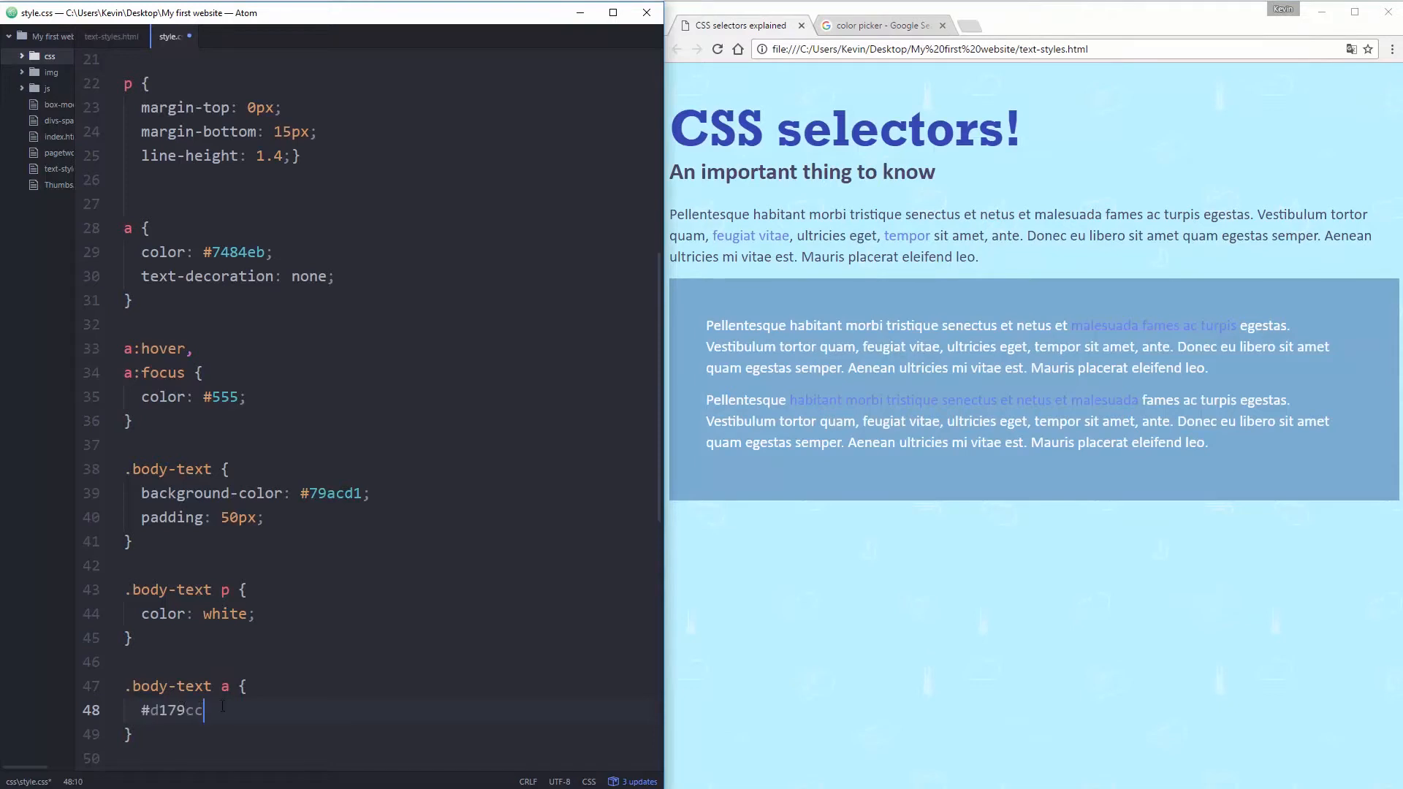
{"action": "type", "text": "color:"}
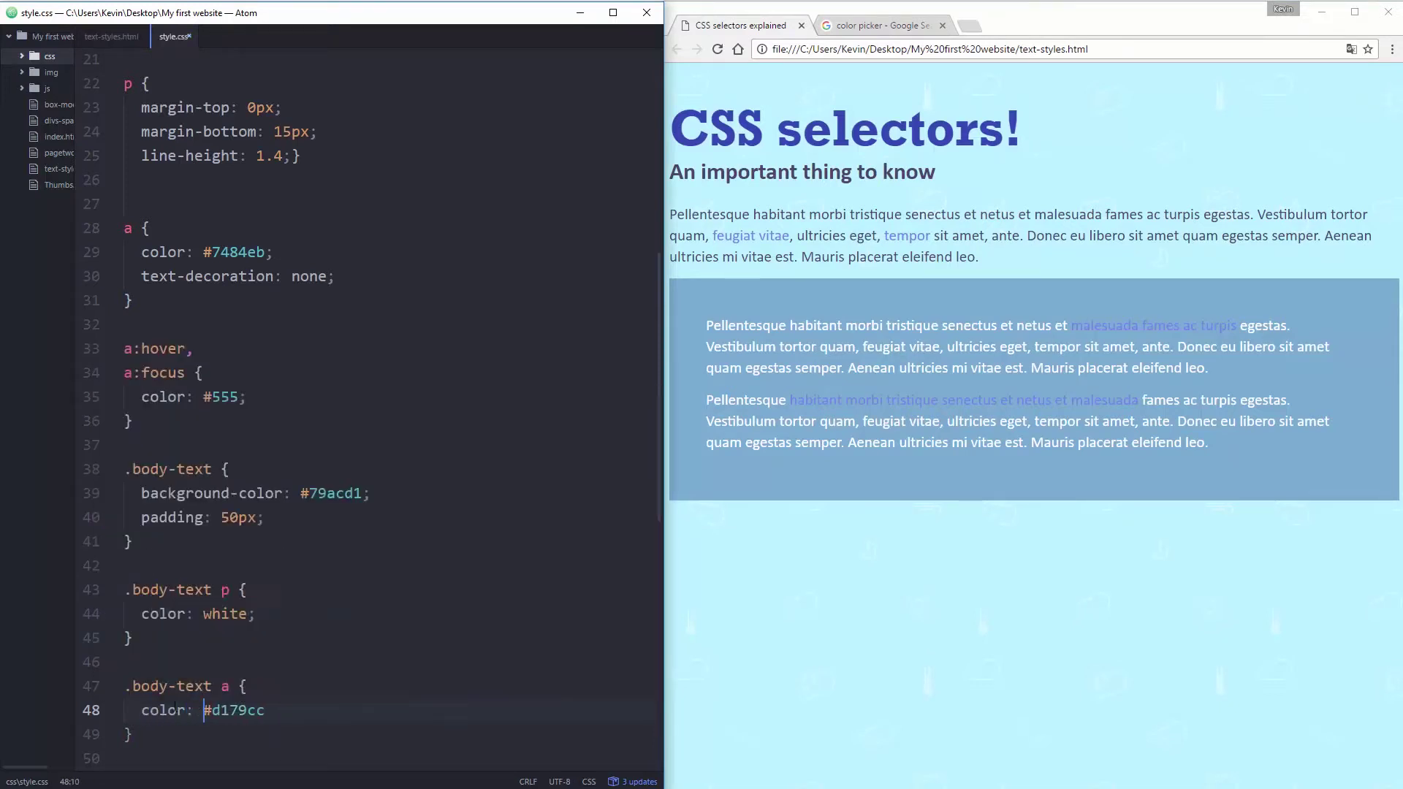
{"action": "type", "text": ";"}
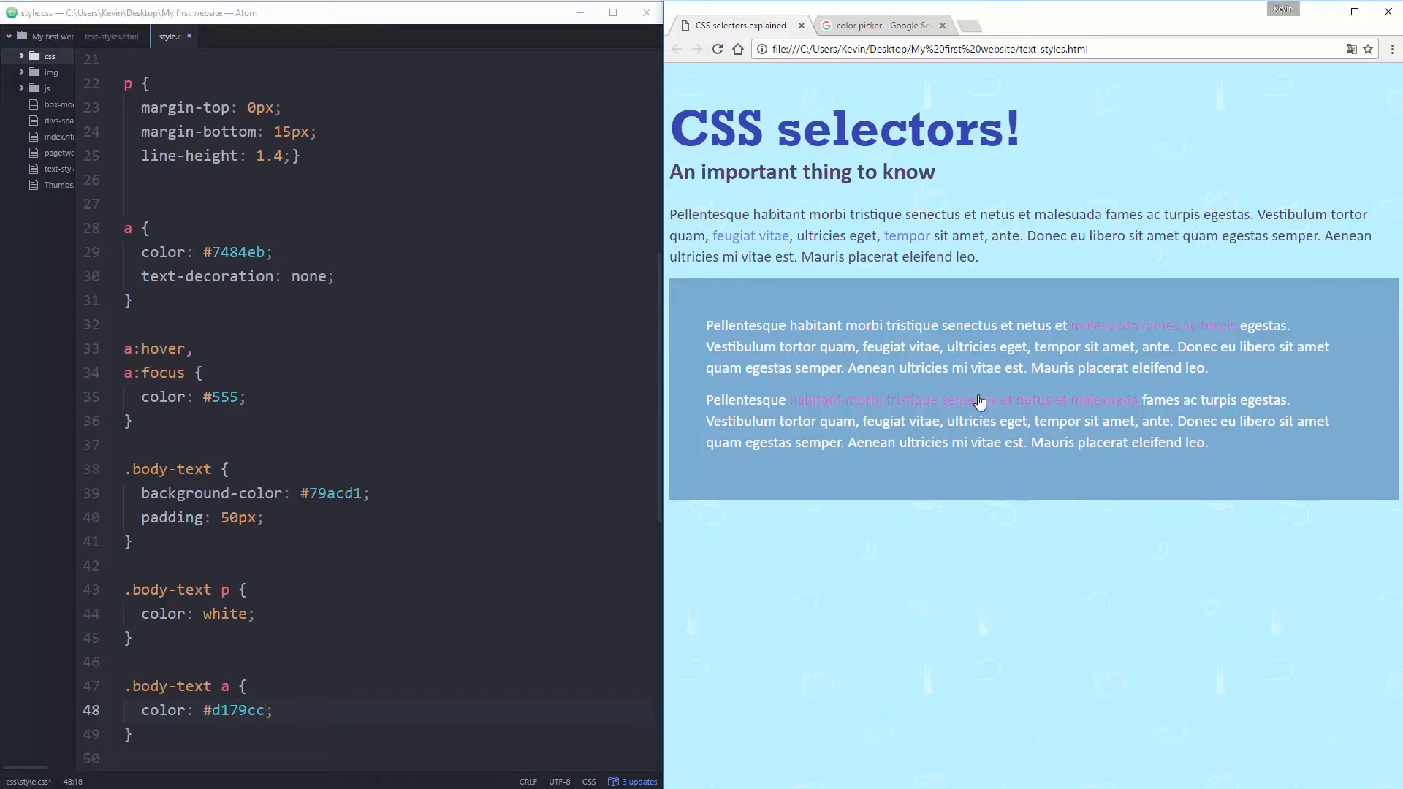
Revisit the color picker and swap the link colour to the lighter pink #f7c0f4.
{"action": "left_click", "coordinate": [884, 25]}
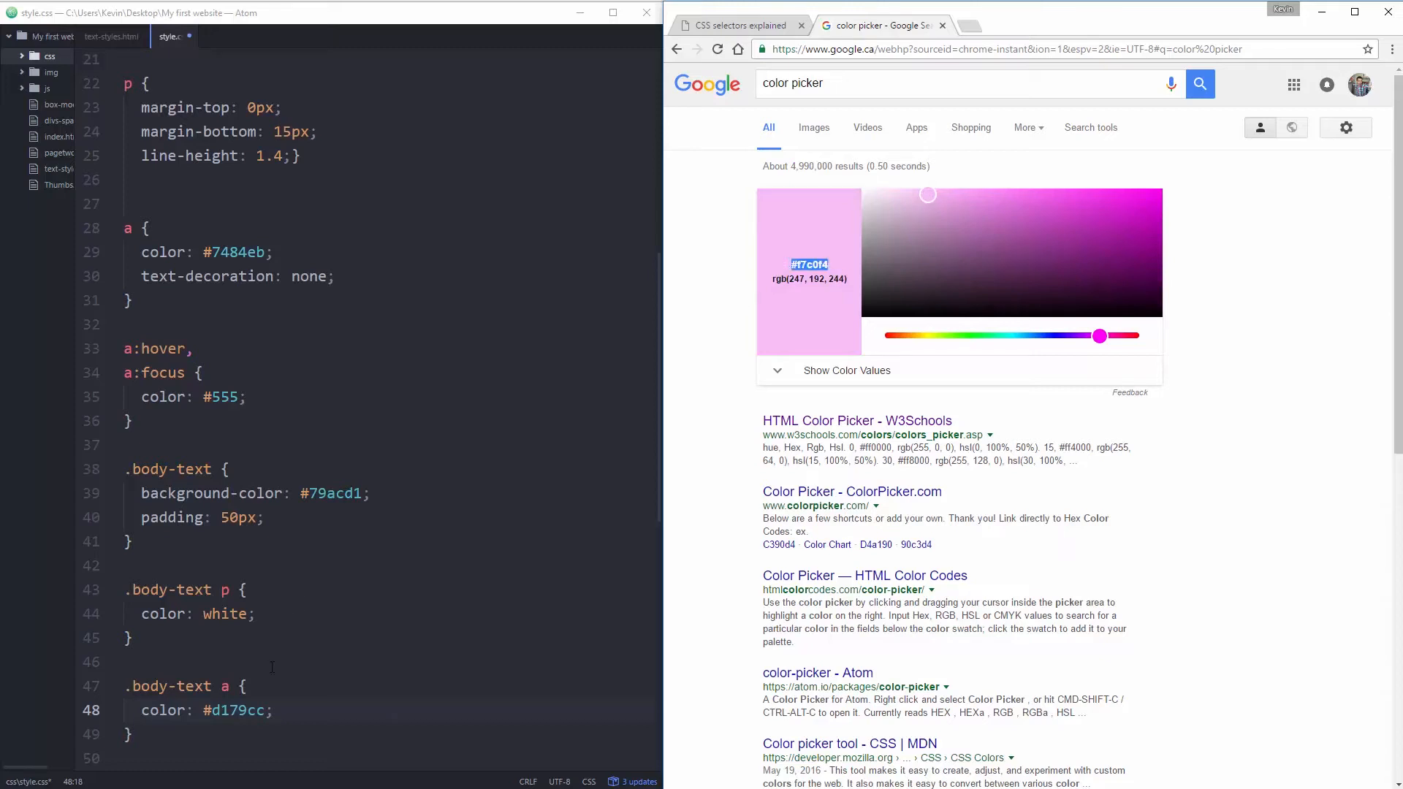
{"action": "type", "text": "#f7c0f4"}
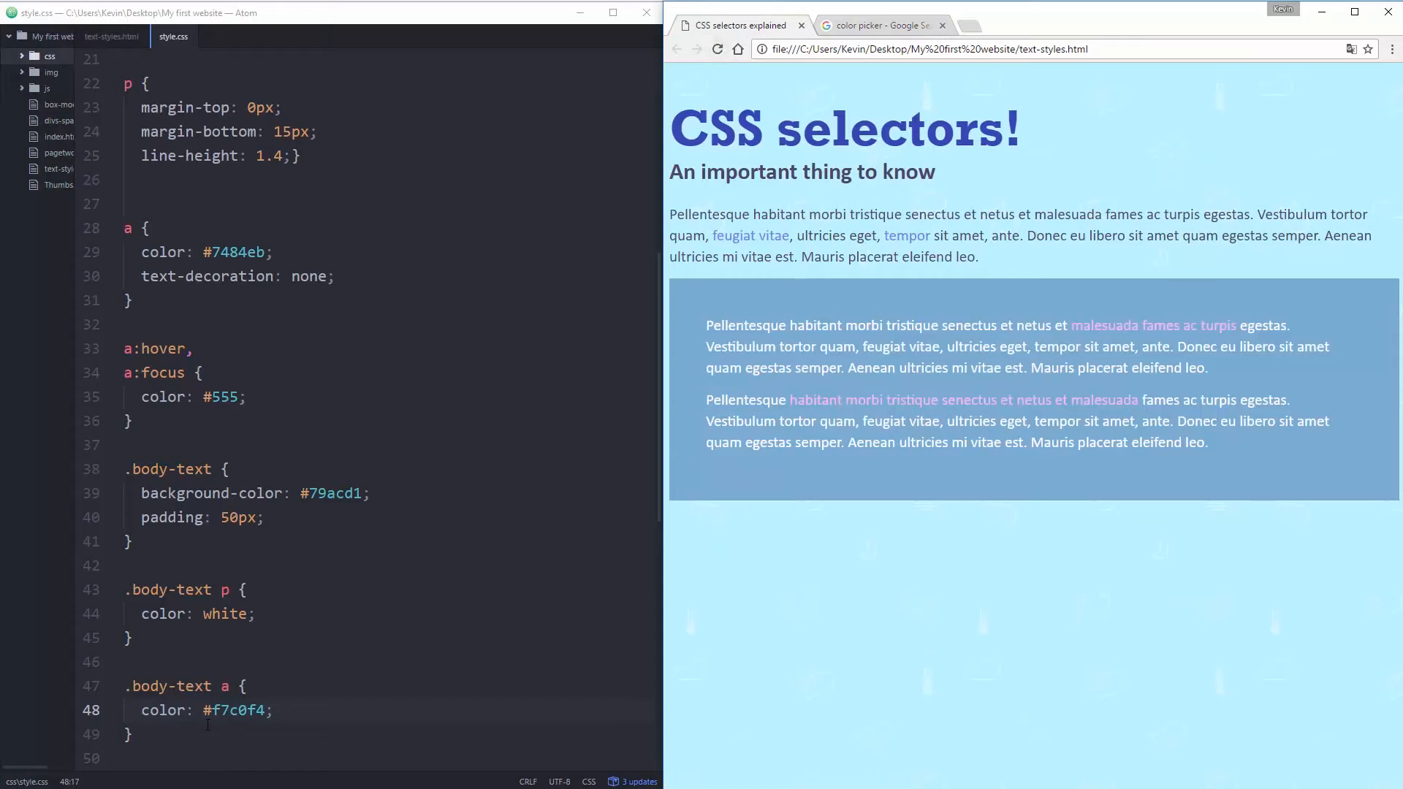
{"action": "mouse_move", "coordinate": [906, 245]}
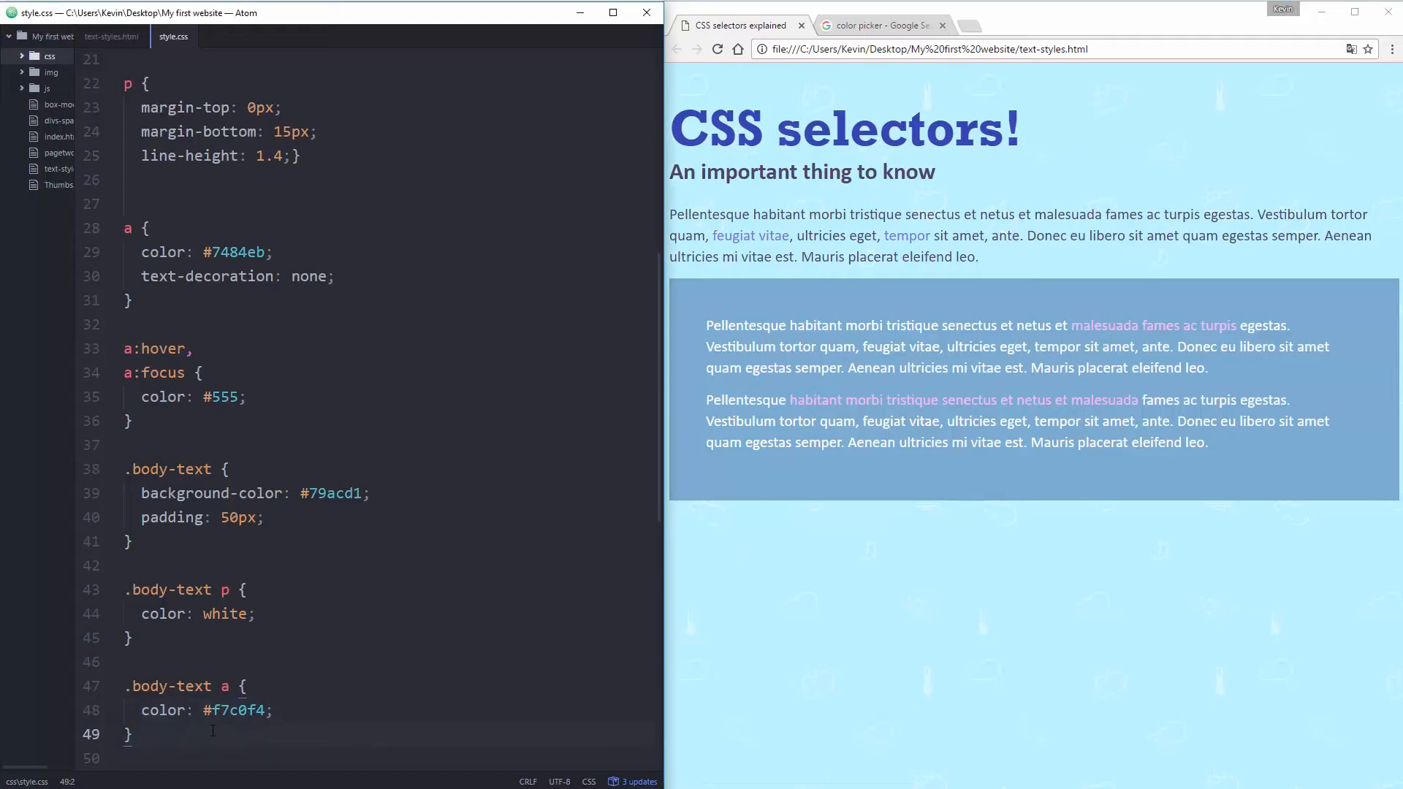
Add a '.body-text a:hover' rule setting color: #DDD below the .body-text a rule.
{"action": "type", "text": ".body-text a:hover {"}
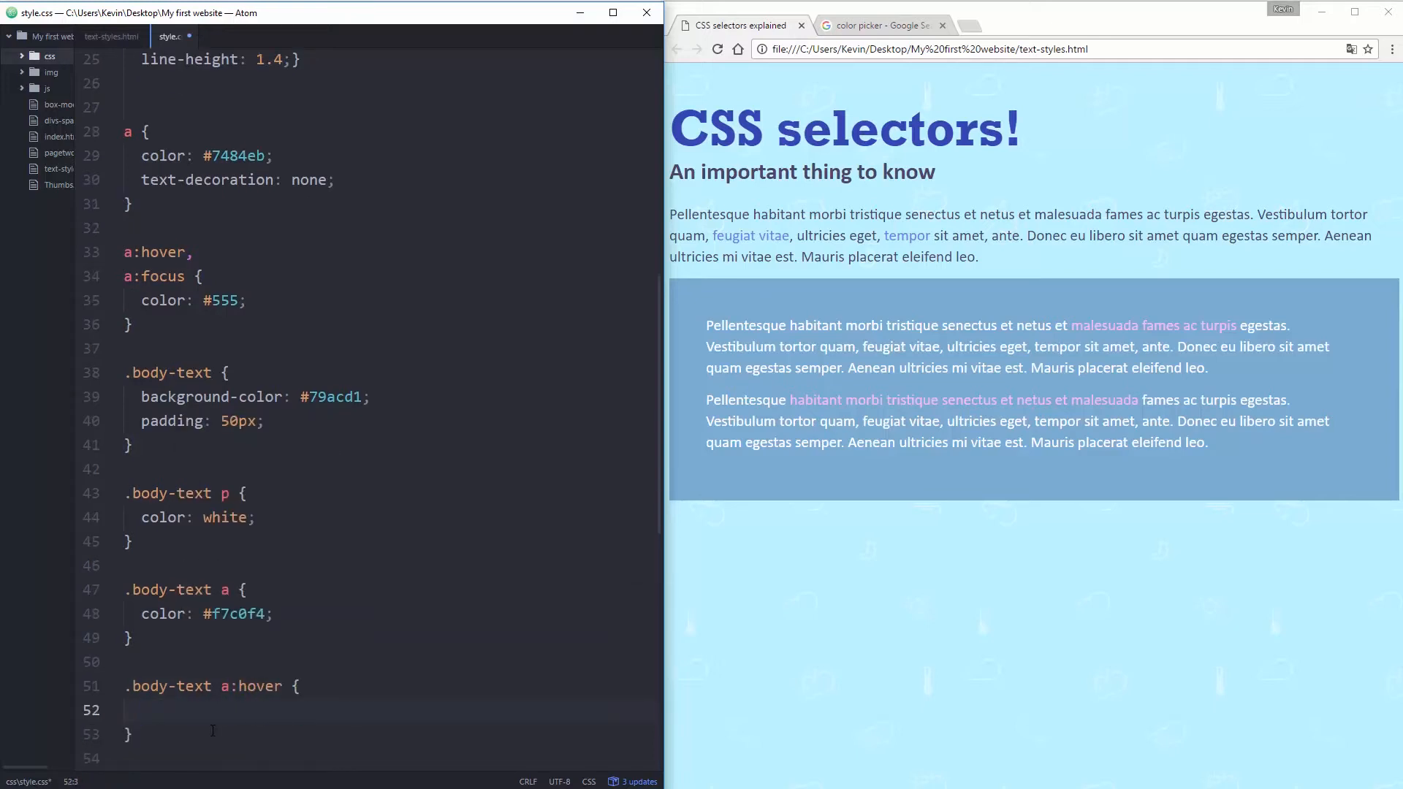
{"action": "type", "text": "color:"}
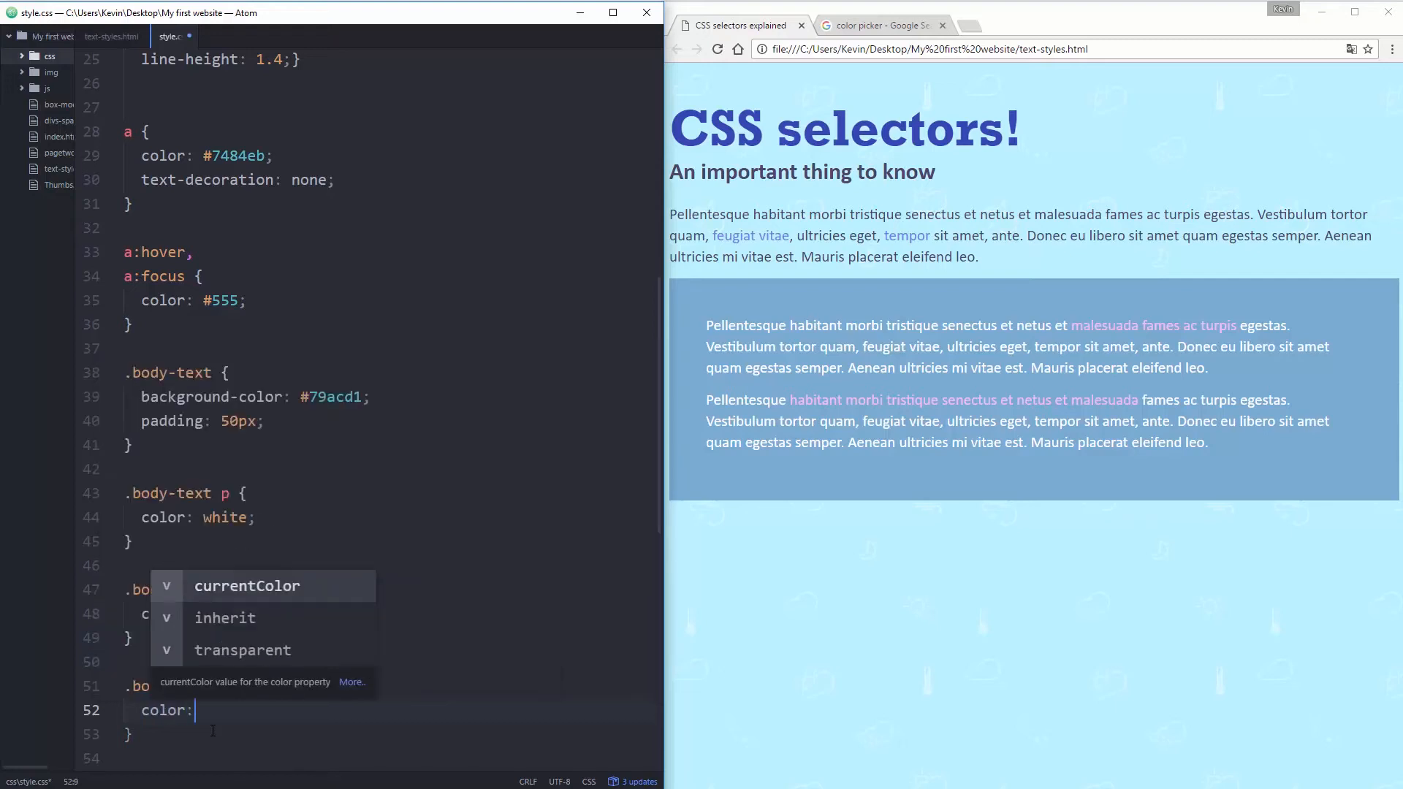
{"action": "type", "text": "#"}
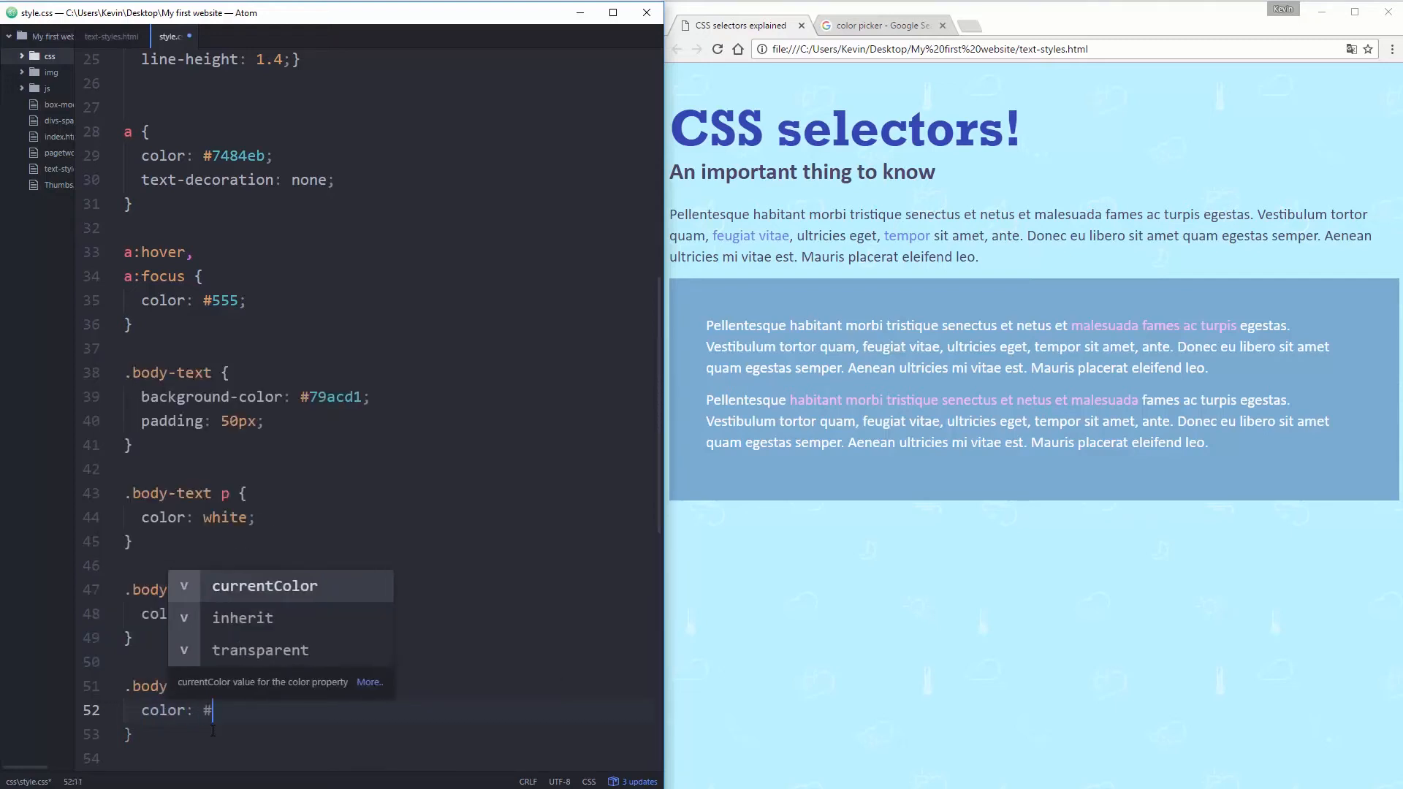
{"action": "type", "text": "DDD;"}
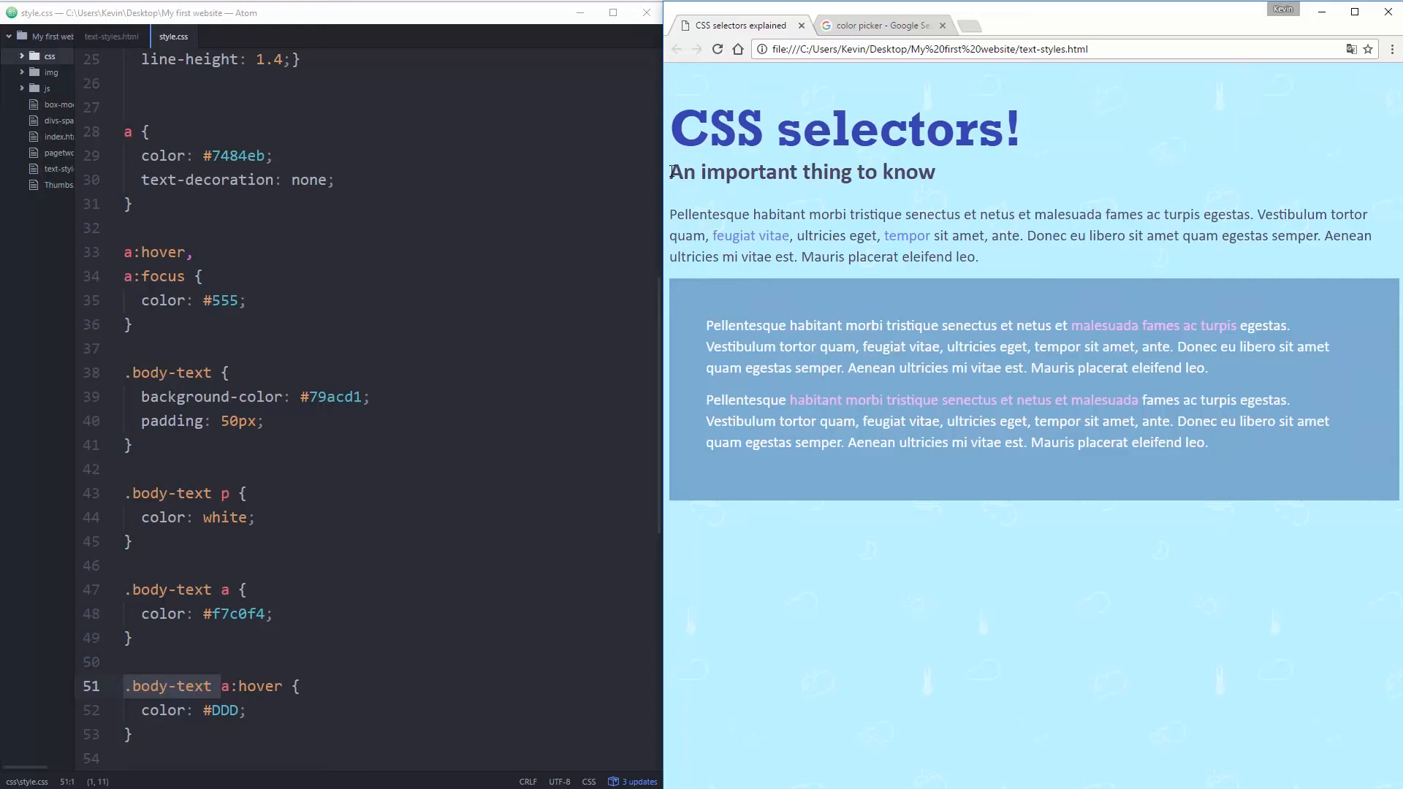
{"action": "mouse_move", "coordinate": [690, 181]}
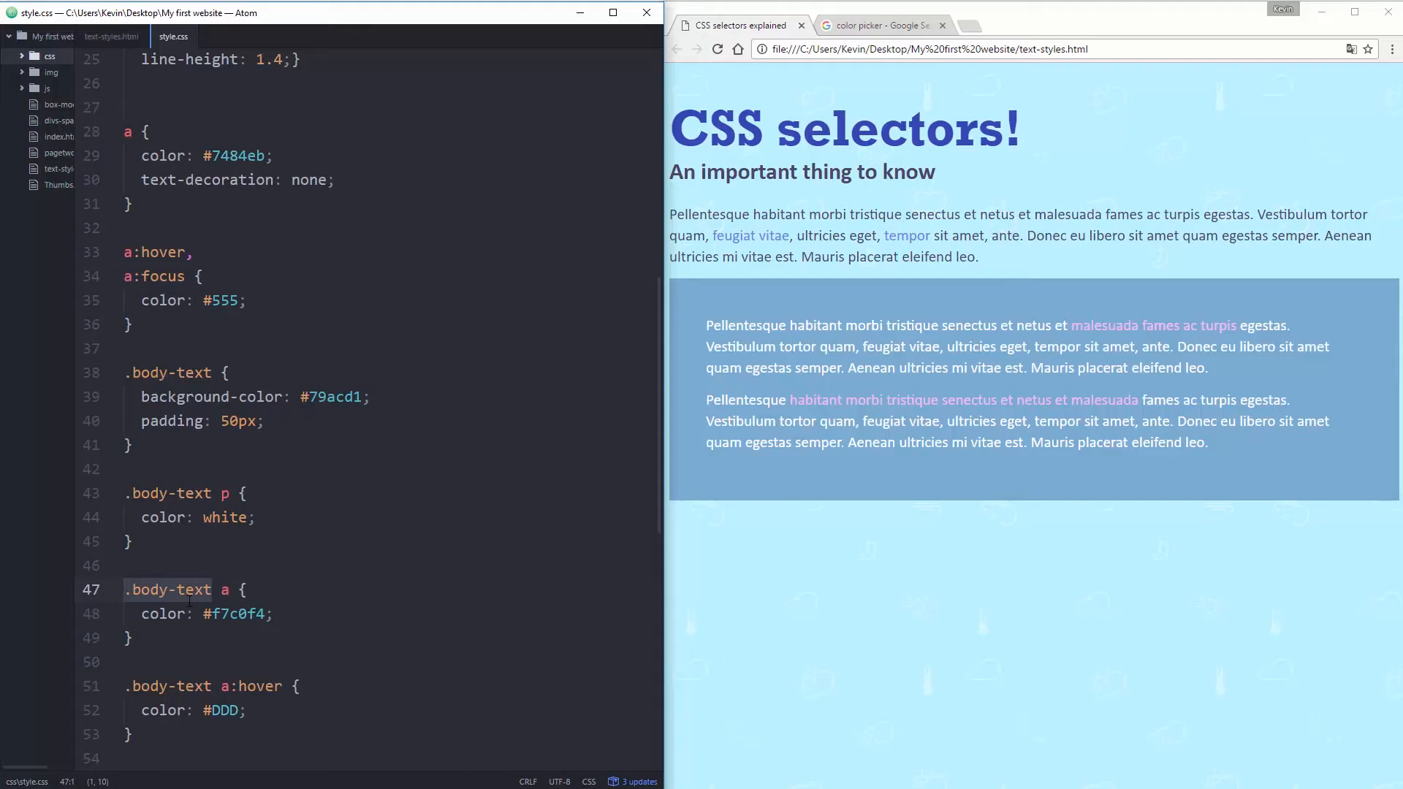
Add class="important-link" to the feugiat vitae anchor in text-styles.html, then return to style.css.
{"action": "left_click", "coordinate": [114, 36]}
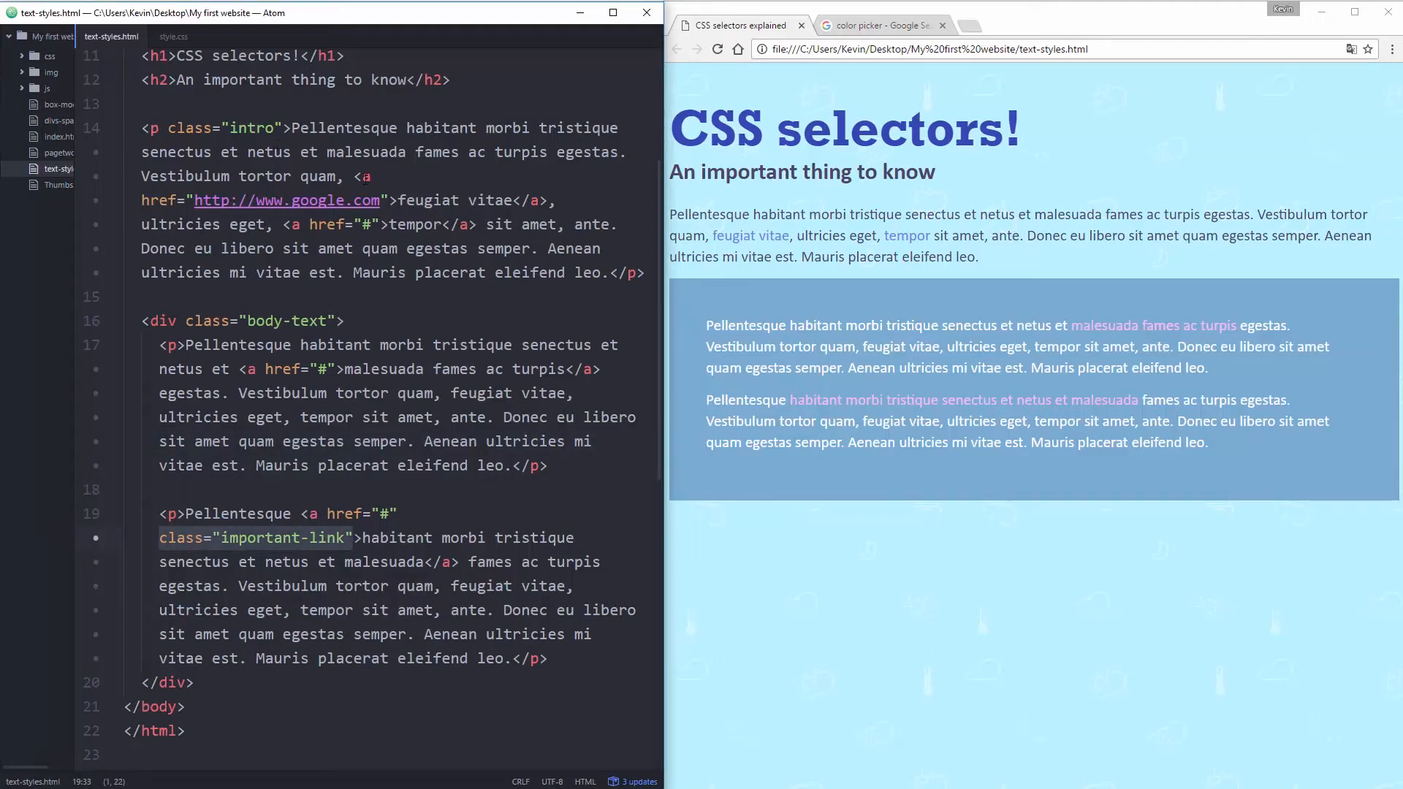
{"action": "type", "text": "class=\"important-link\""}
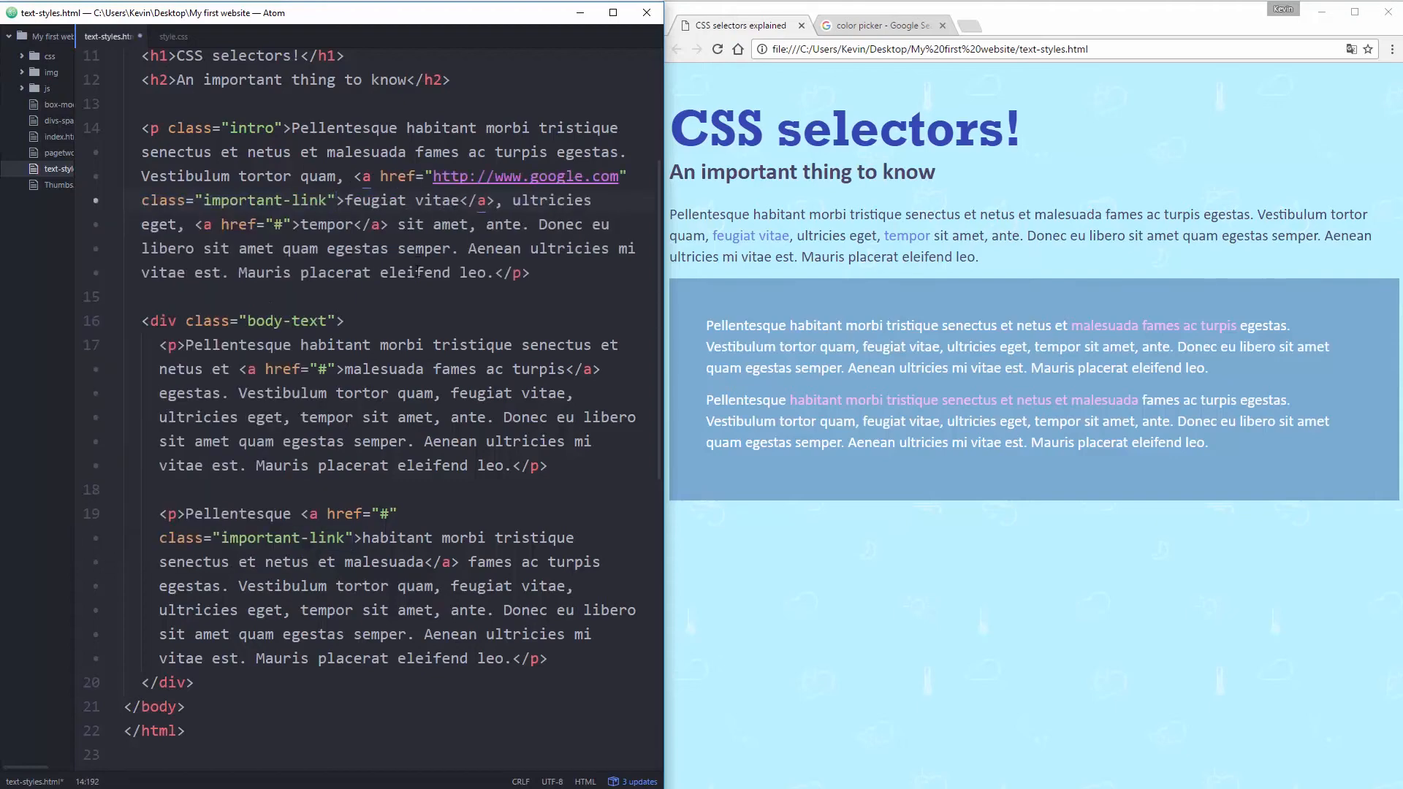
{"action": "left_click", "coordinate": [176, 35]}
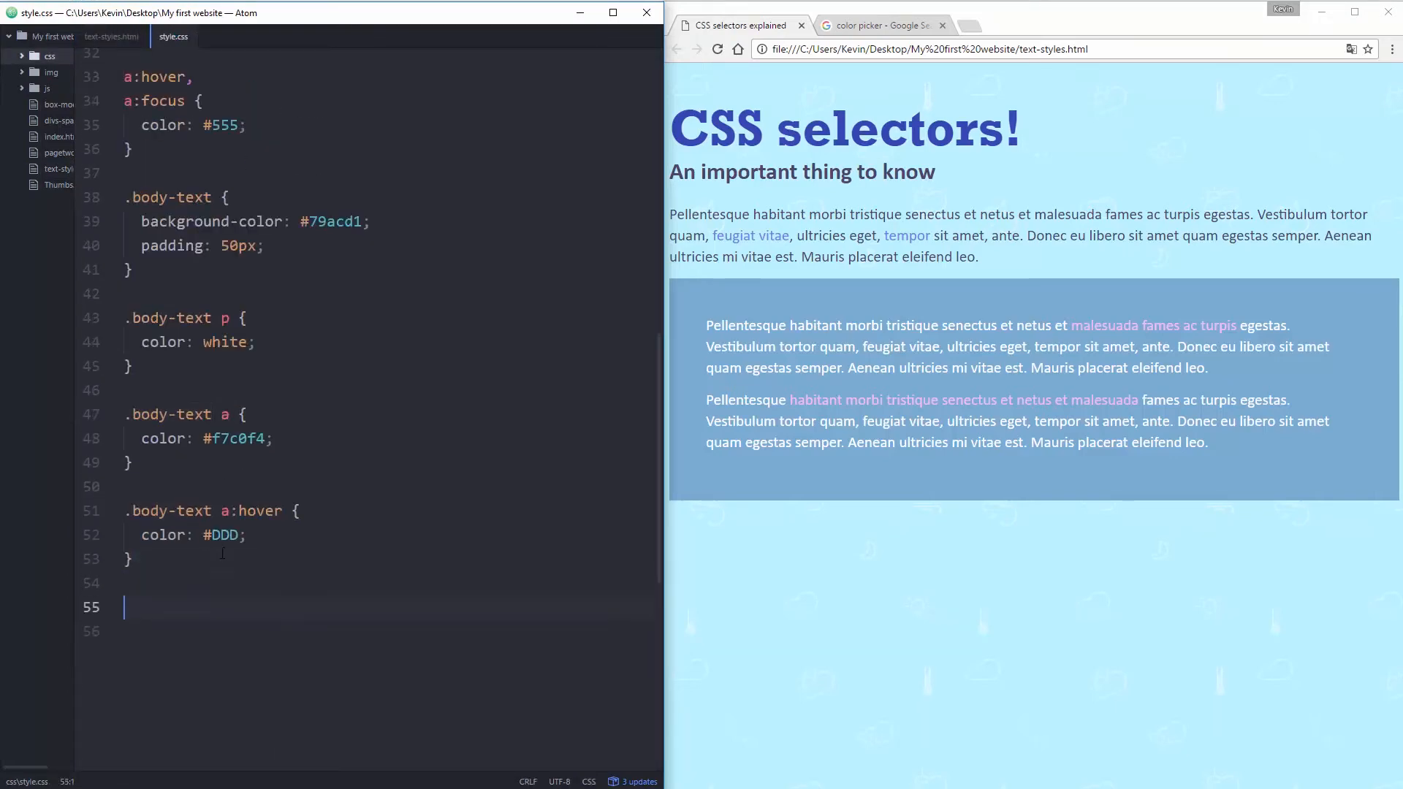
Begin the '.important-link' rule with color: yellow at the bottom of style.css.
{"action": "type", "text": ".important-link {"}
{"action": "left_click", "coordinate": [367, 631]}
{"action": "type", "text": "color: yellow;"}
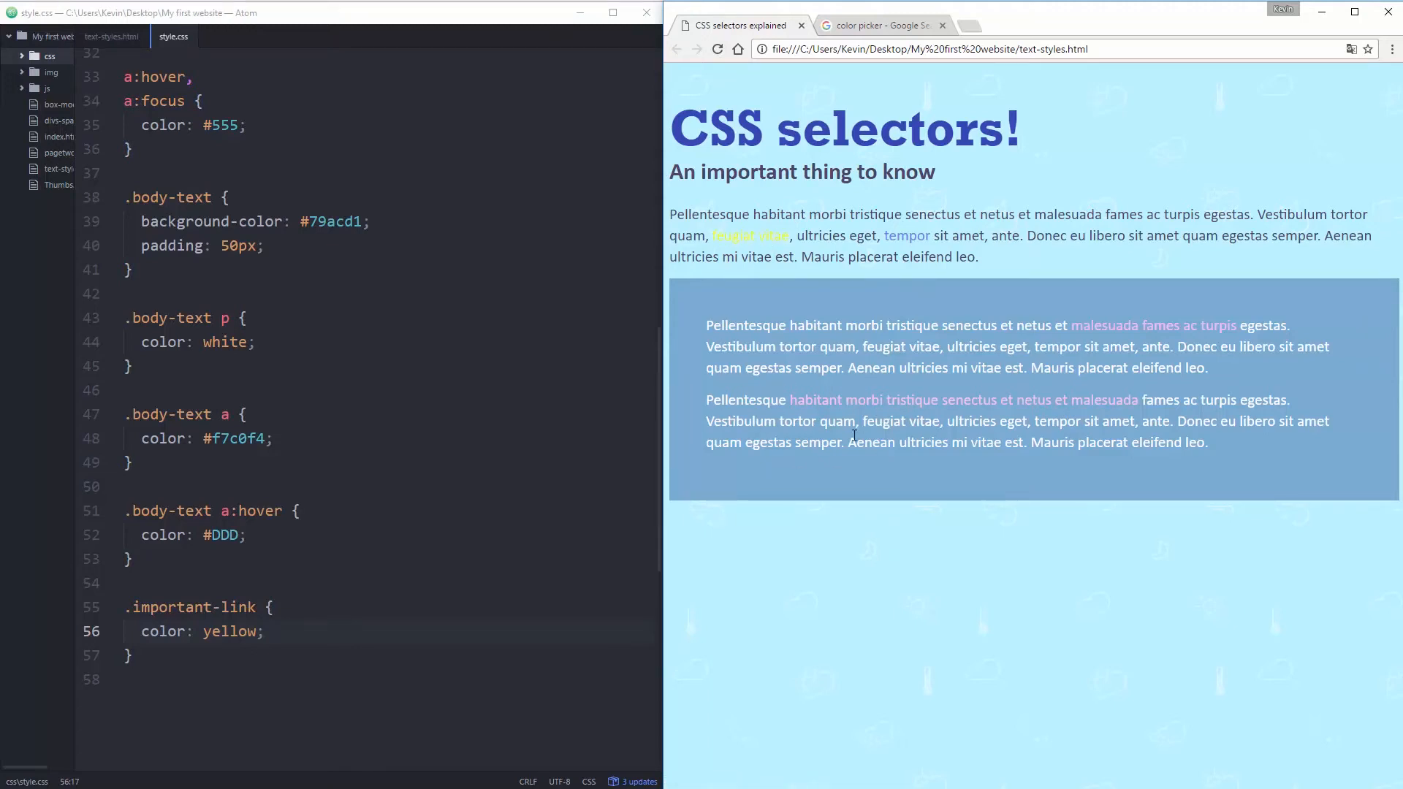
{"action": "mouse_move", "coordinate": [807, 460]}
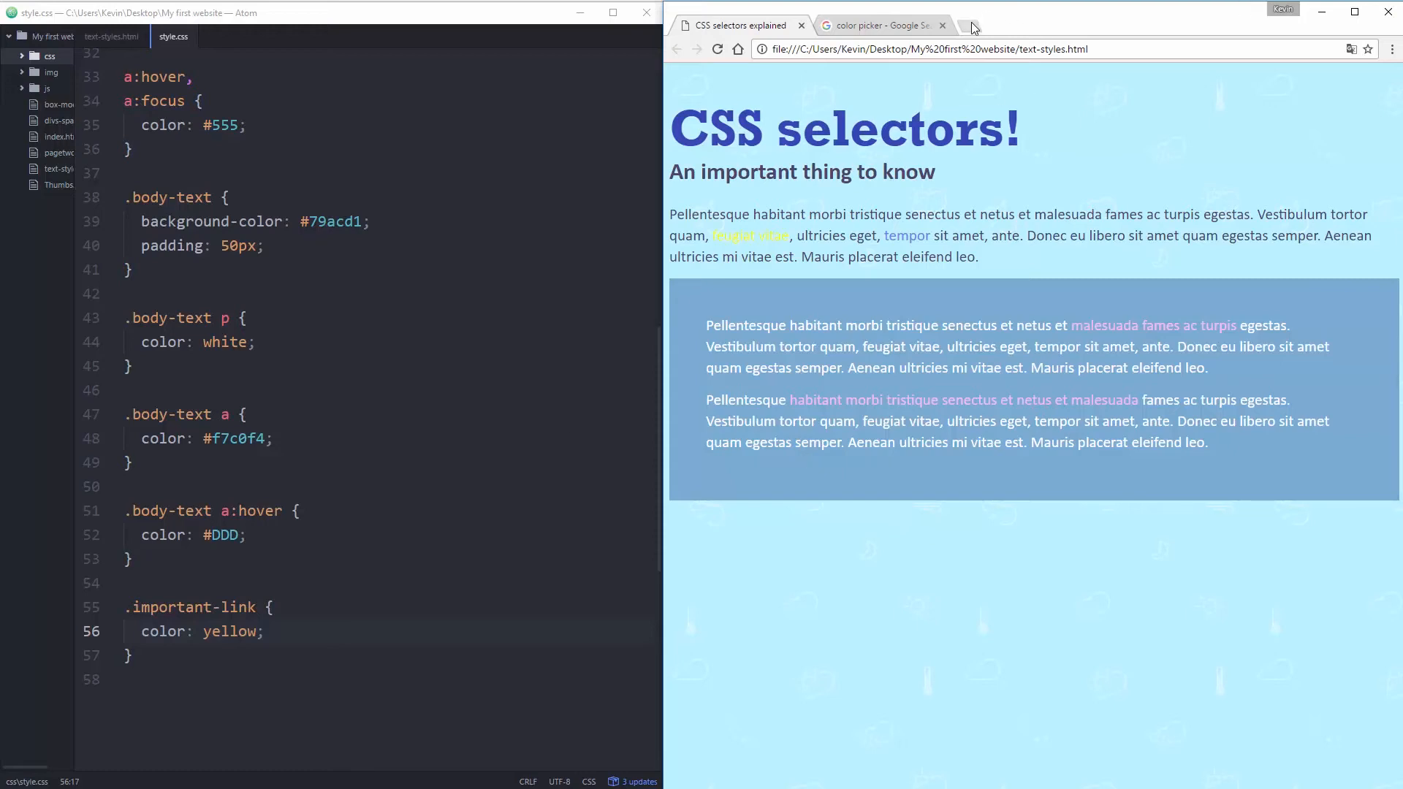
Search 'specificity calculator css' in a new Chrome tab and open the Specificity Calculator site.
{"action": "left_click", "coordinate": [975, 25]}
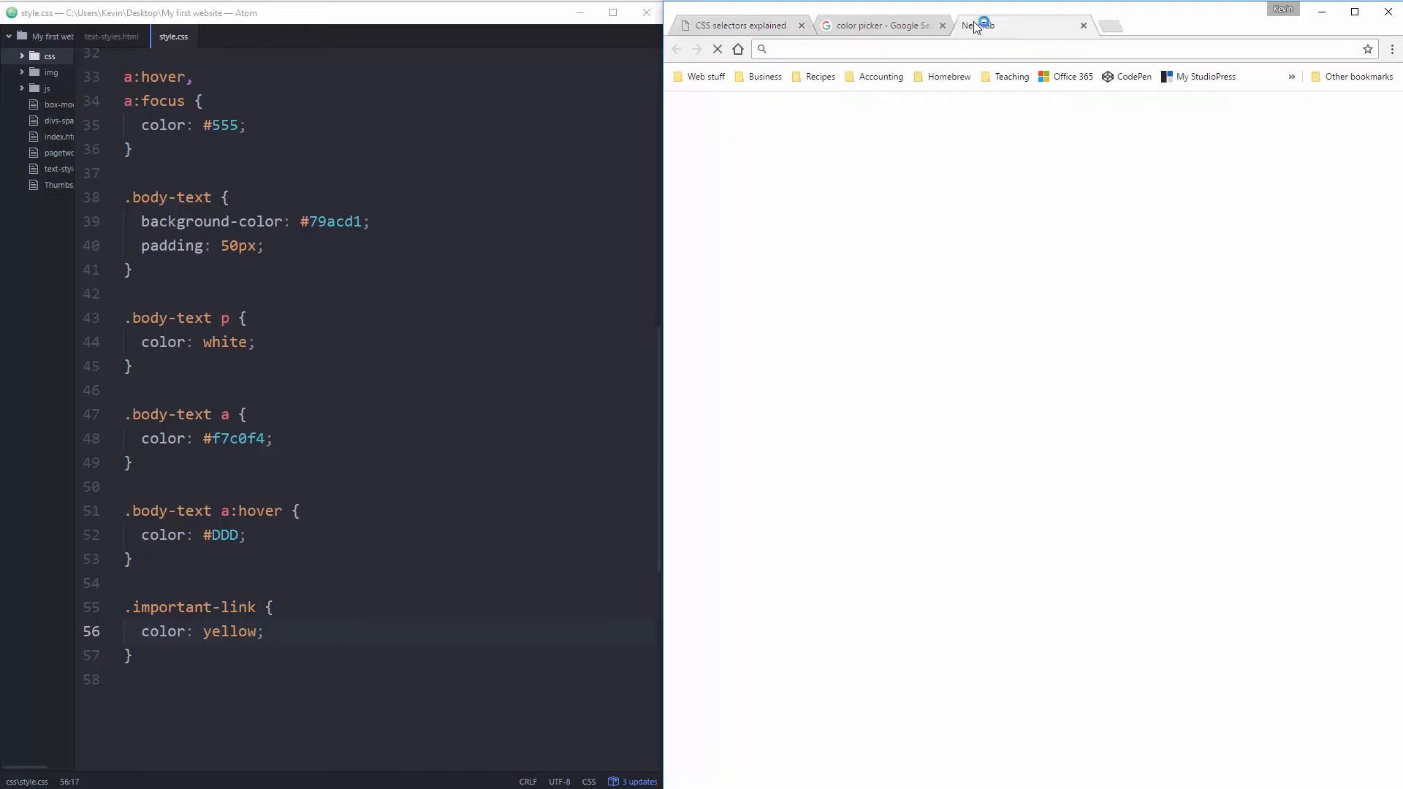
{"action": "type", "text": "specificity ca"}
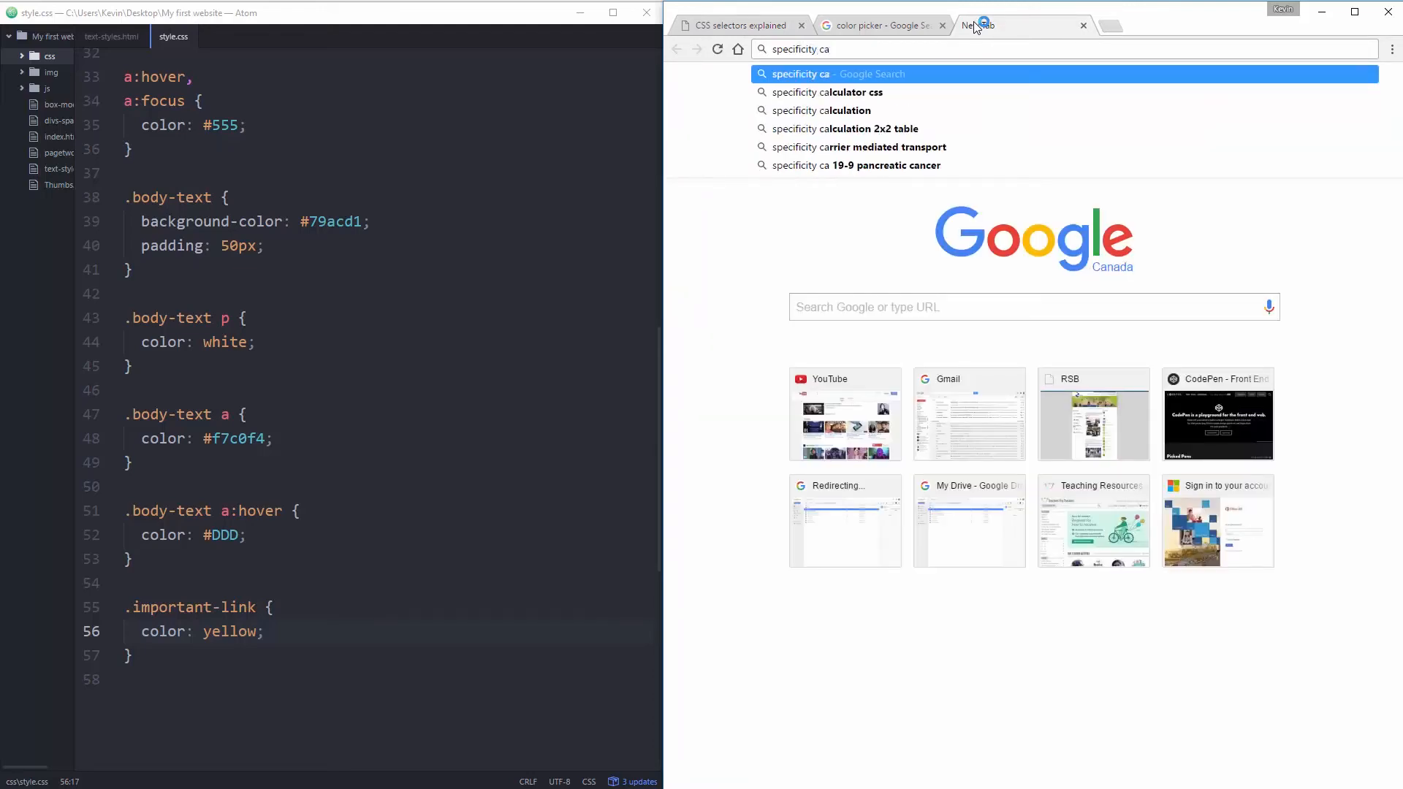
{"action": "left_click", "coordinate": [825, 92]}
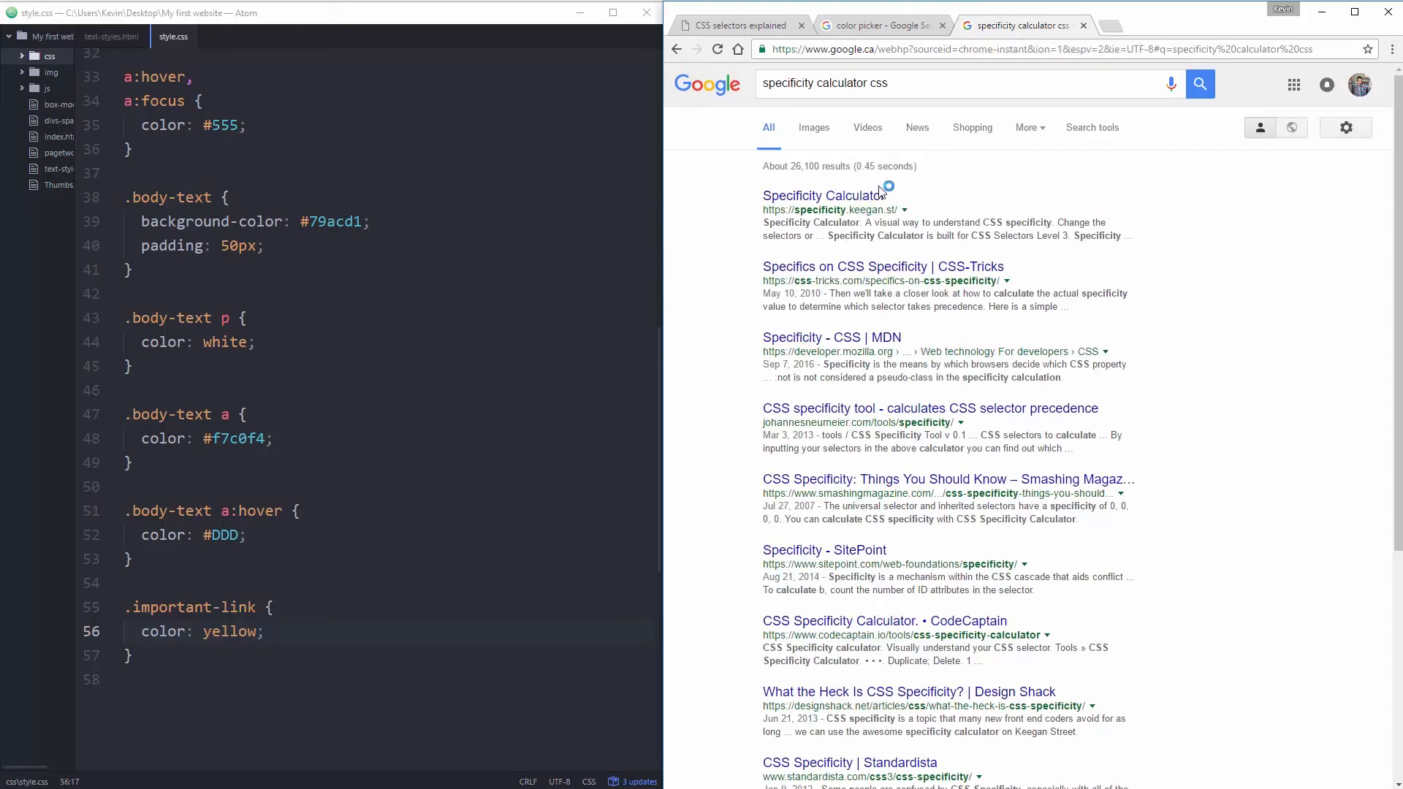
{"action": "left_click", "coordinate": [819, 196]}
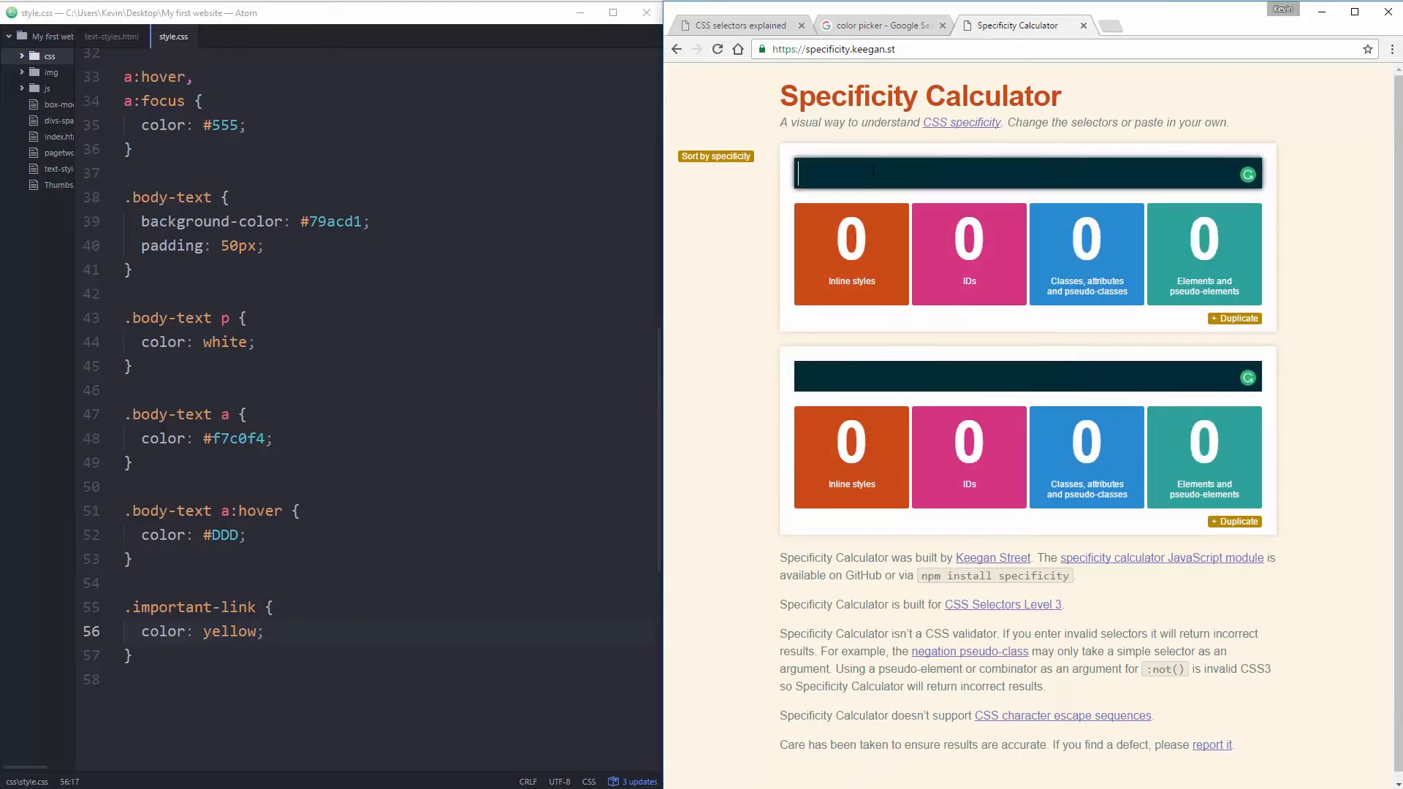
Compare .important-link (0,0,1,0) against .body-text a (0,0,1,1), then return to the CSS selectors page.
{"action": "type", "text": ".important-link"}
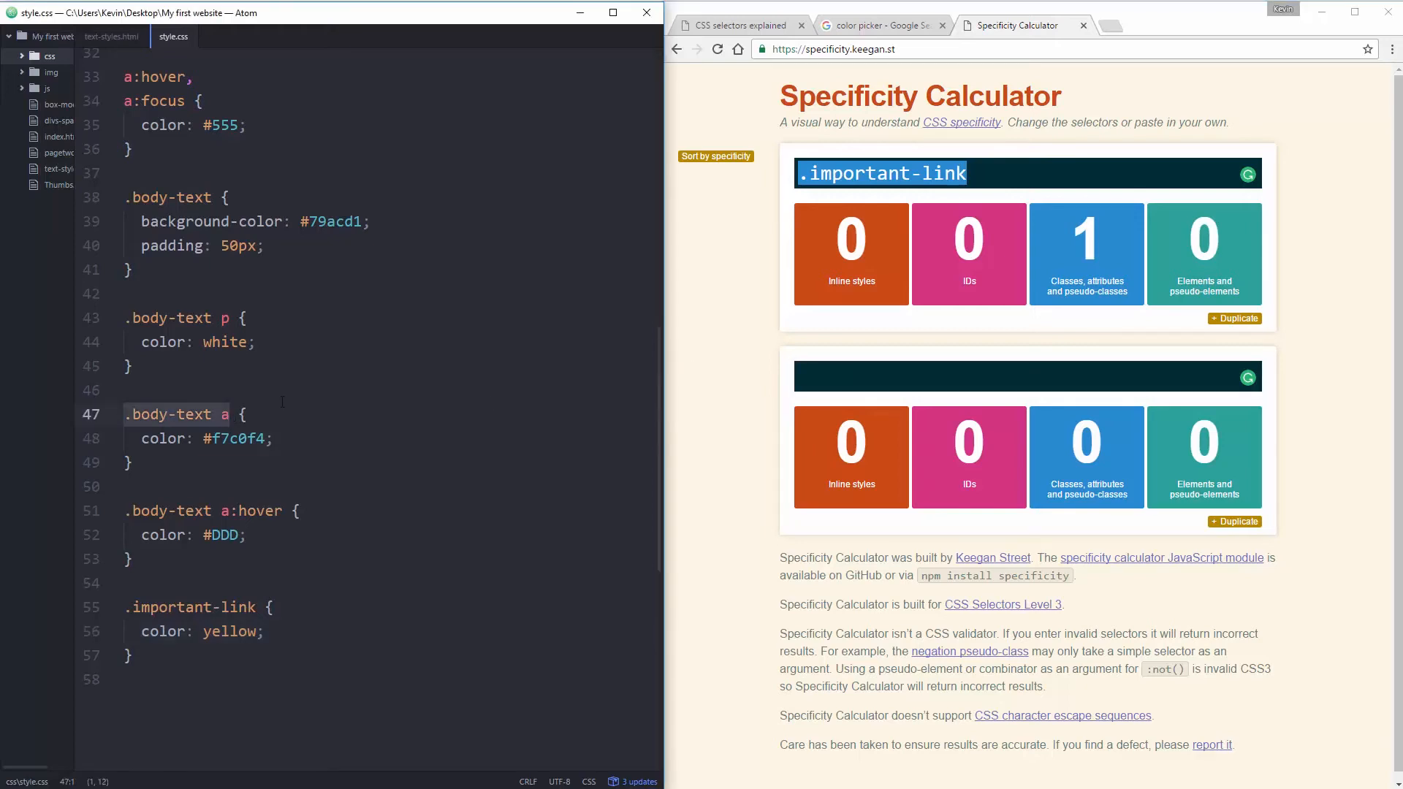
{"action": "type", "text": ".body-text a"}
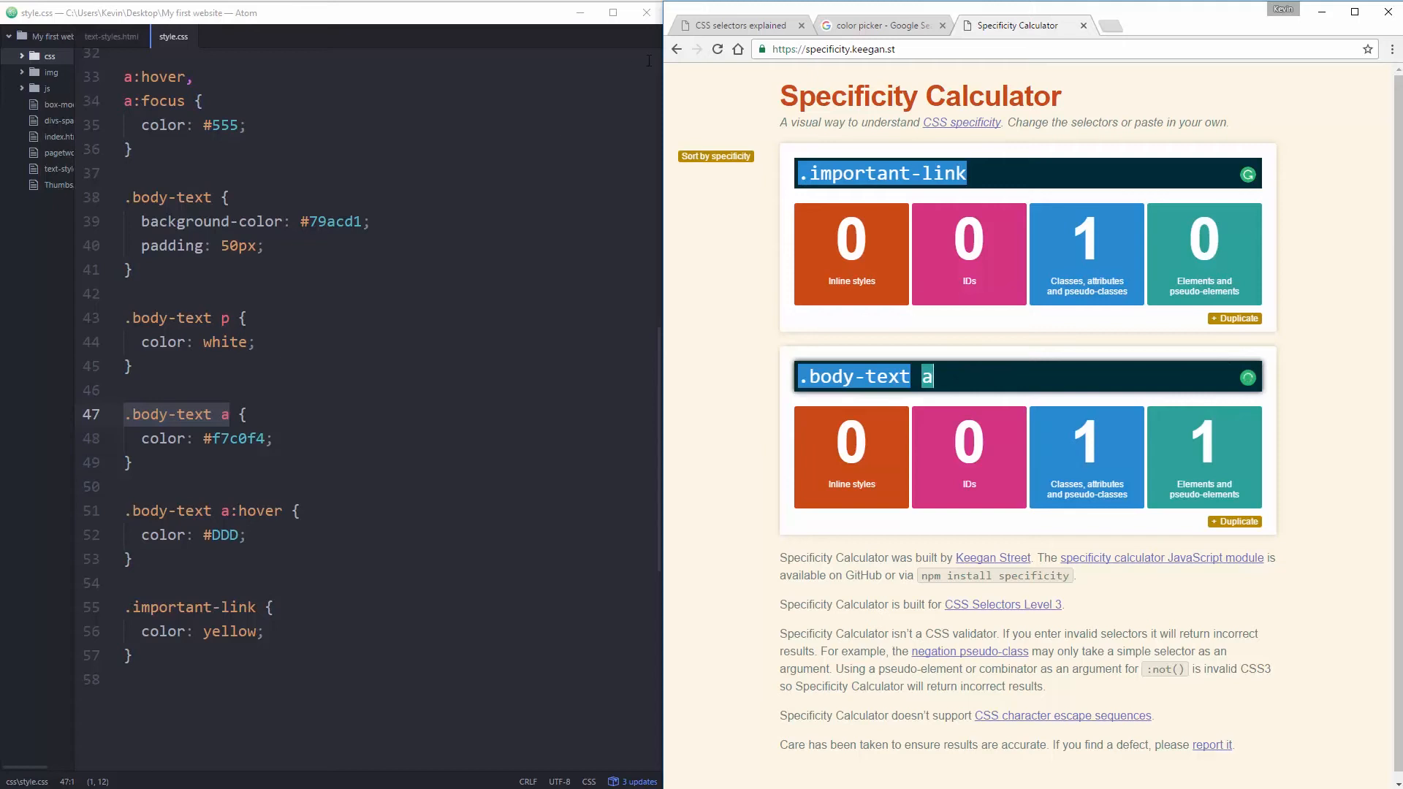
{"action": "left_click", "coordinate": [741, 25]}
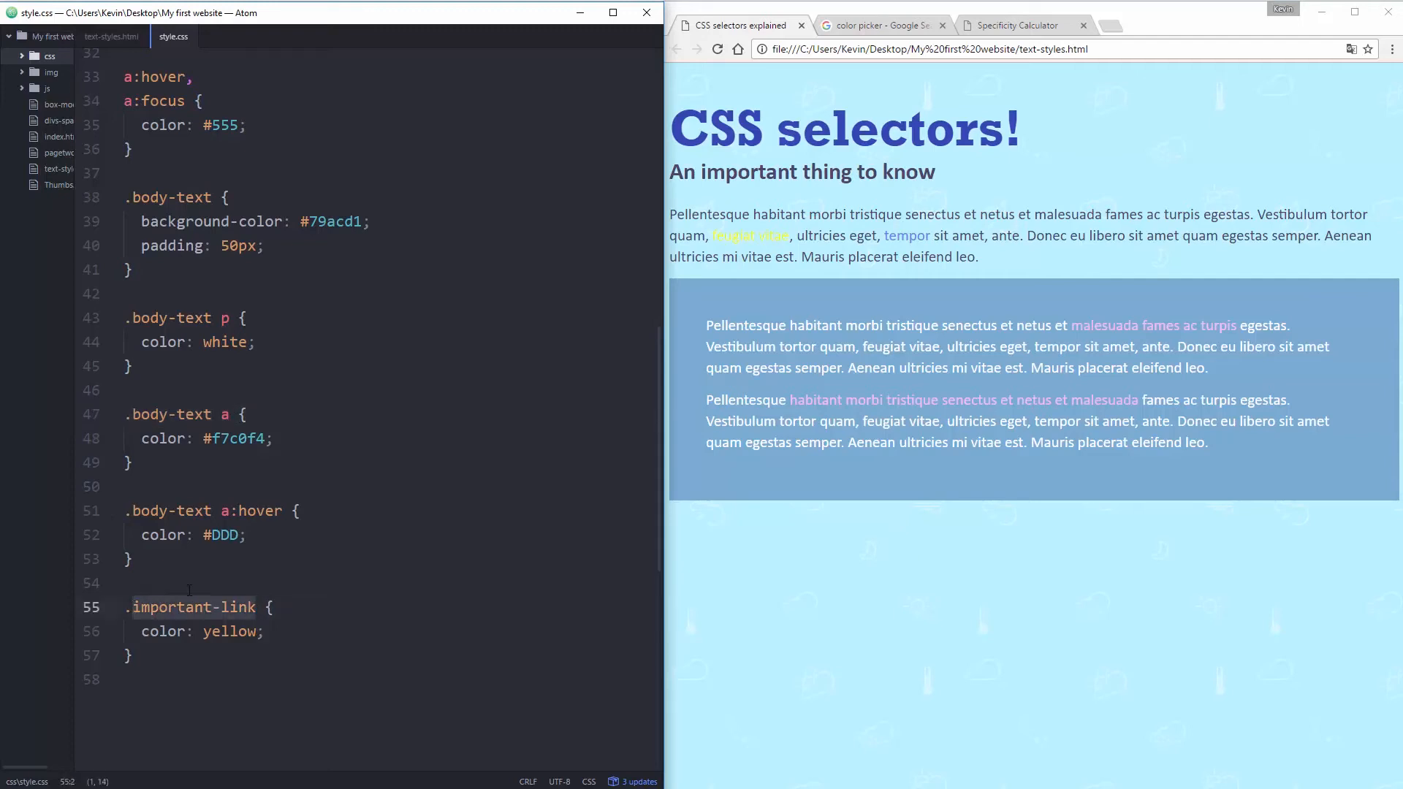
Bring the Specificity Calculator comparison back into view in Chrome.
{"action": "left_click", "coordinate": [1017, 25]}
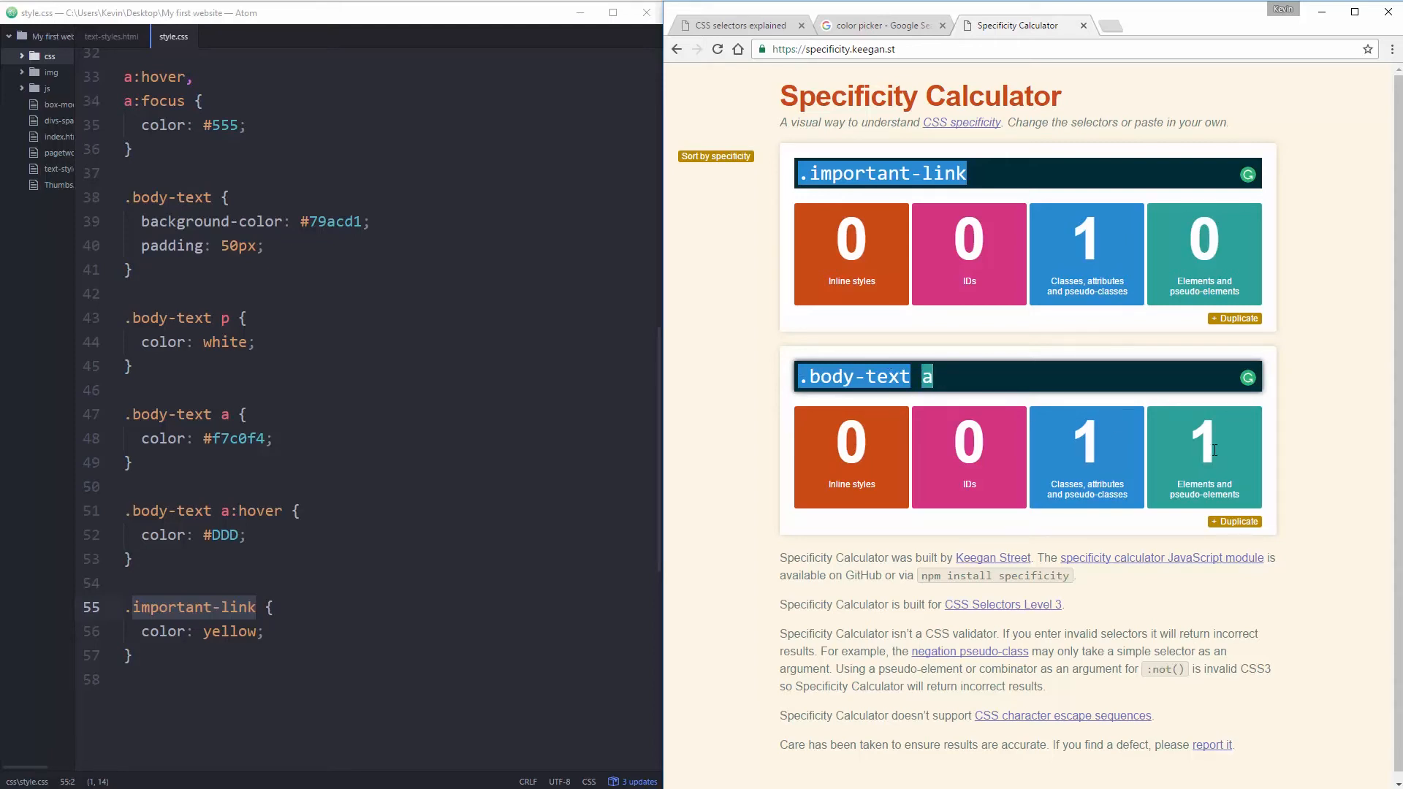
{"action": "mouse_move", "coordinate": [1076, 123]}
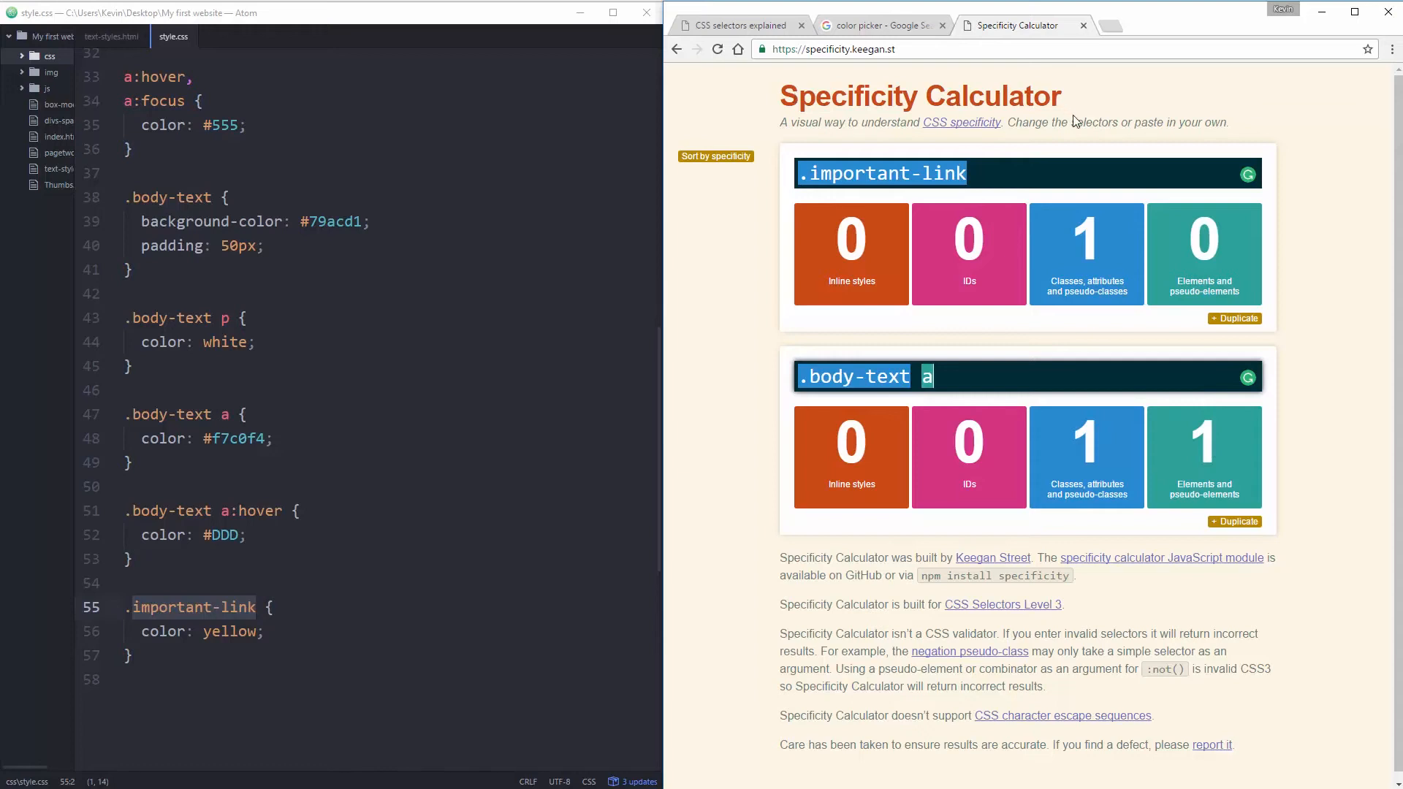
{"action": "mouse_move", "coordinate": [1202, 123]}
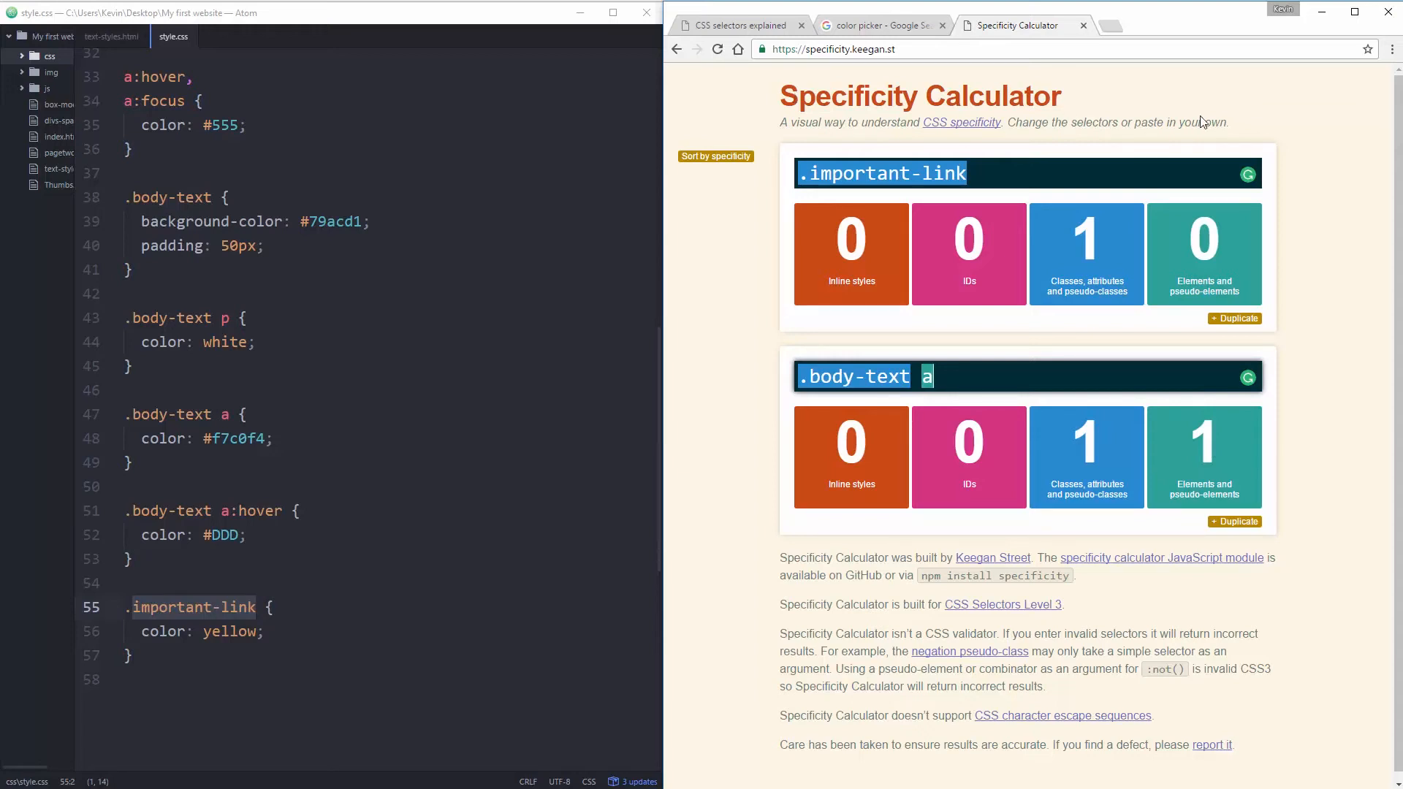
{"action": "mouse_move", "coordinate": [1305, 360]}
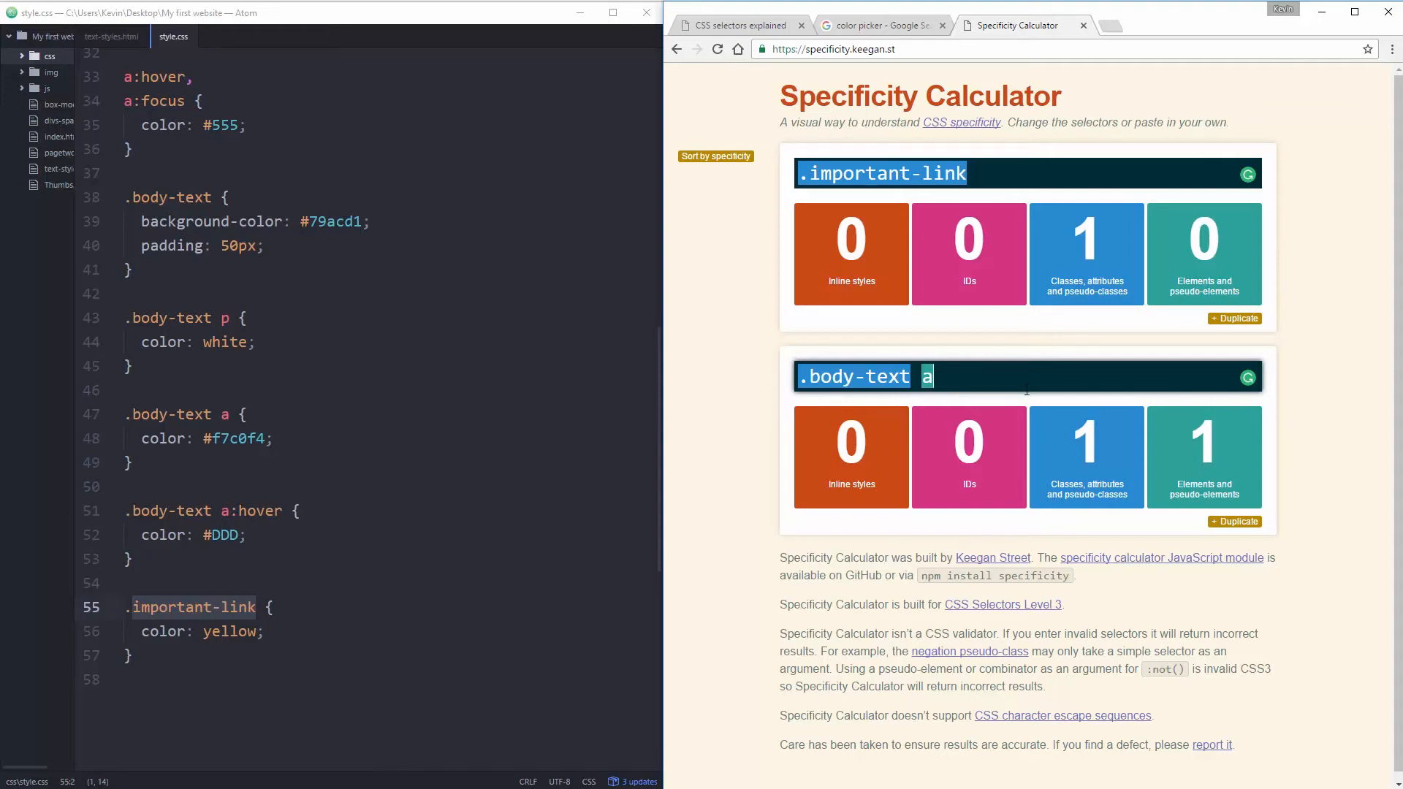
{"action": "mouse_move", "coordinate": [1212, 418]}
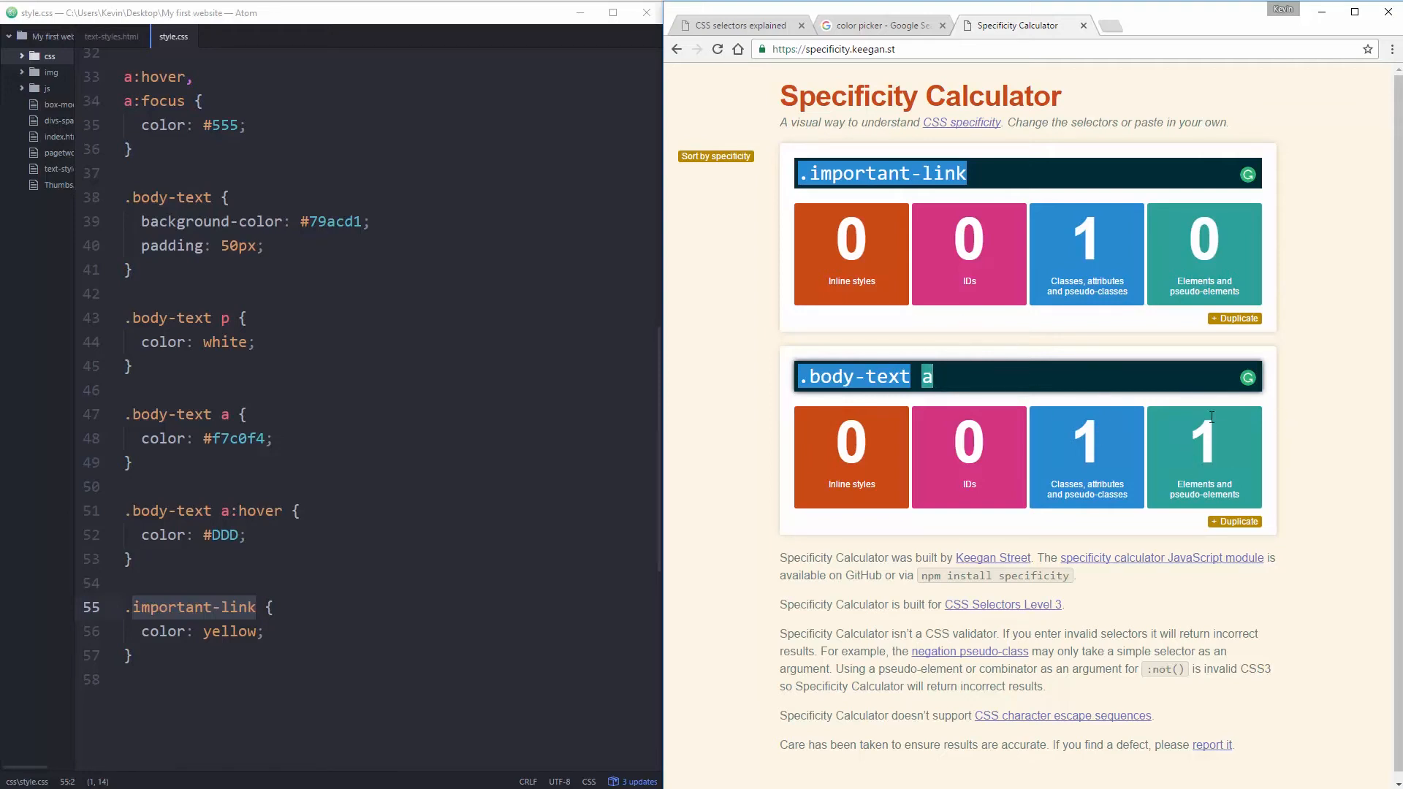
{"action": "mouse_move", "coordinate": [1227, 458]}
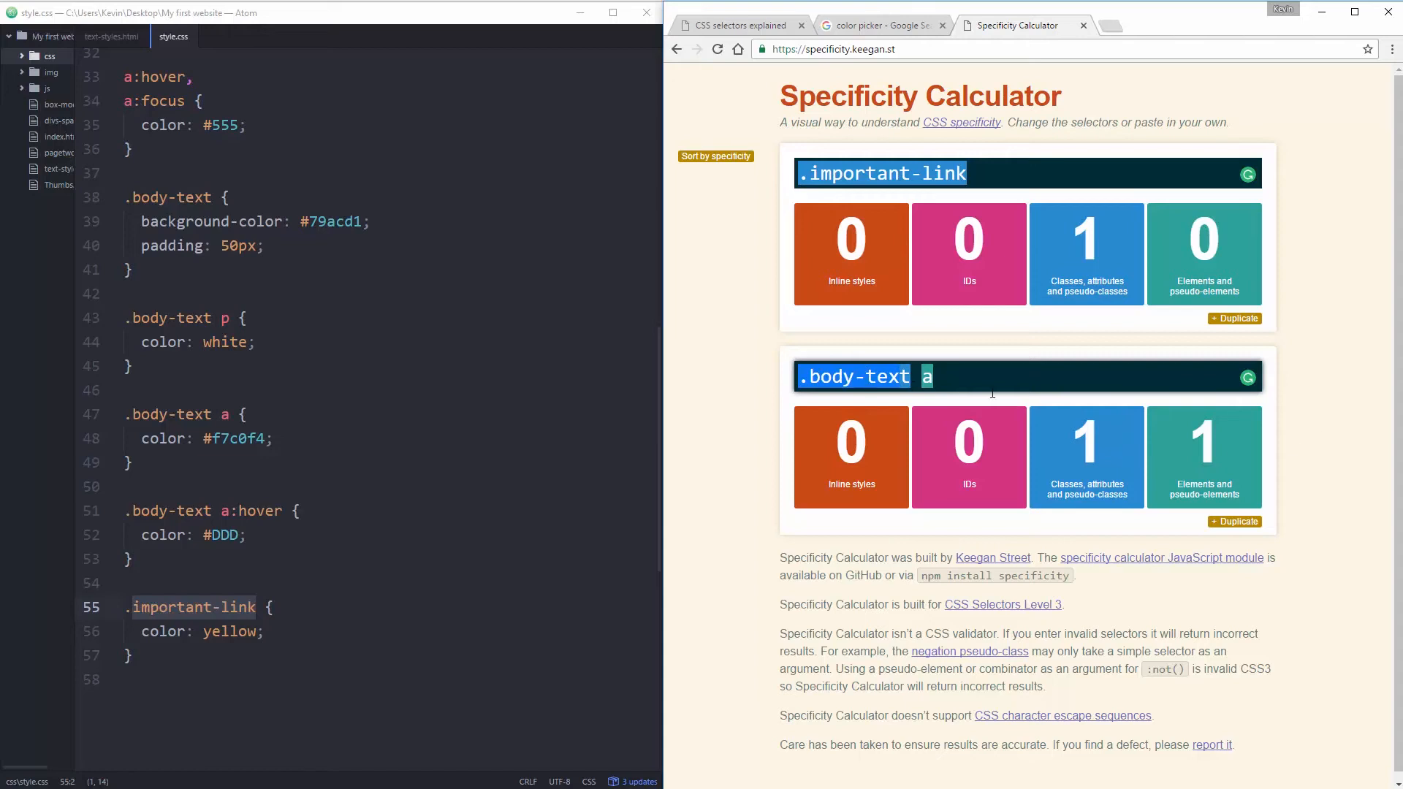
{"action": "mouse_move", "coordinate": [1397, 380]}
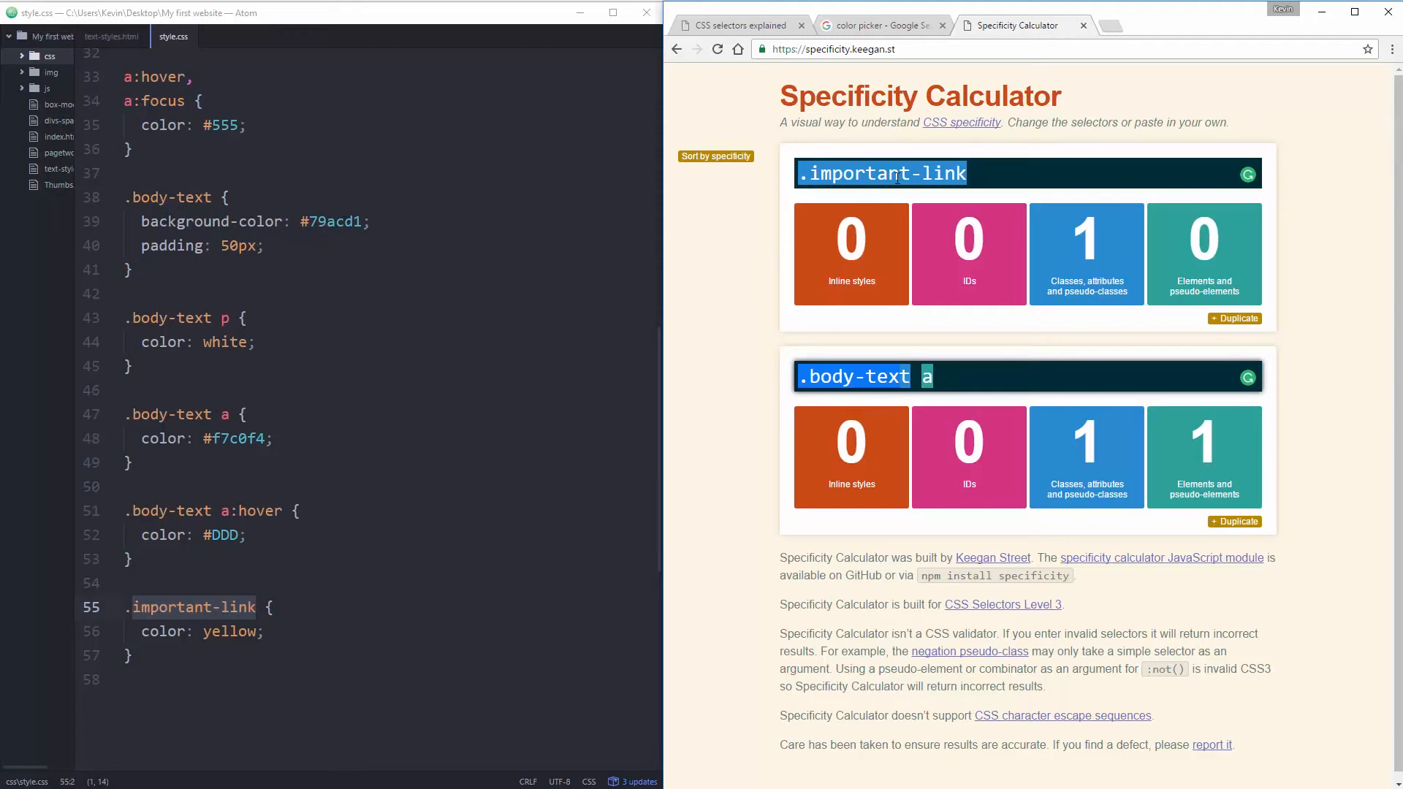
{"action": "mouse_move", "coordinate": [815, 434]}
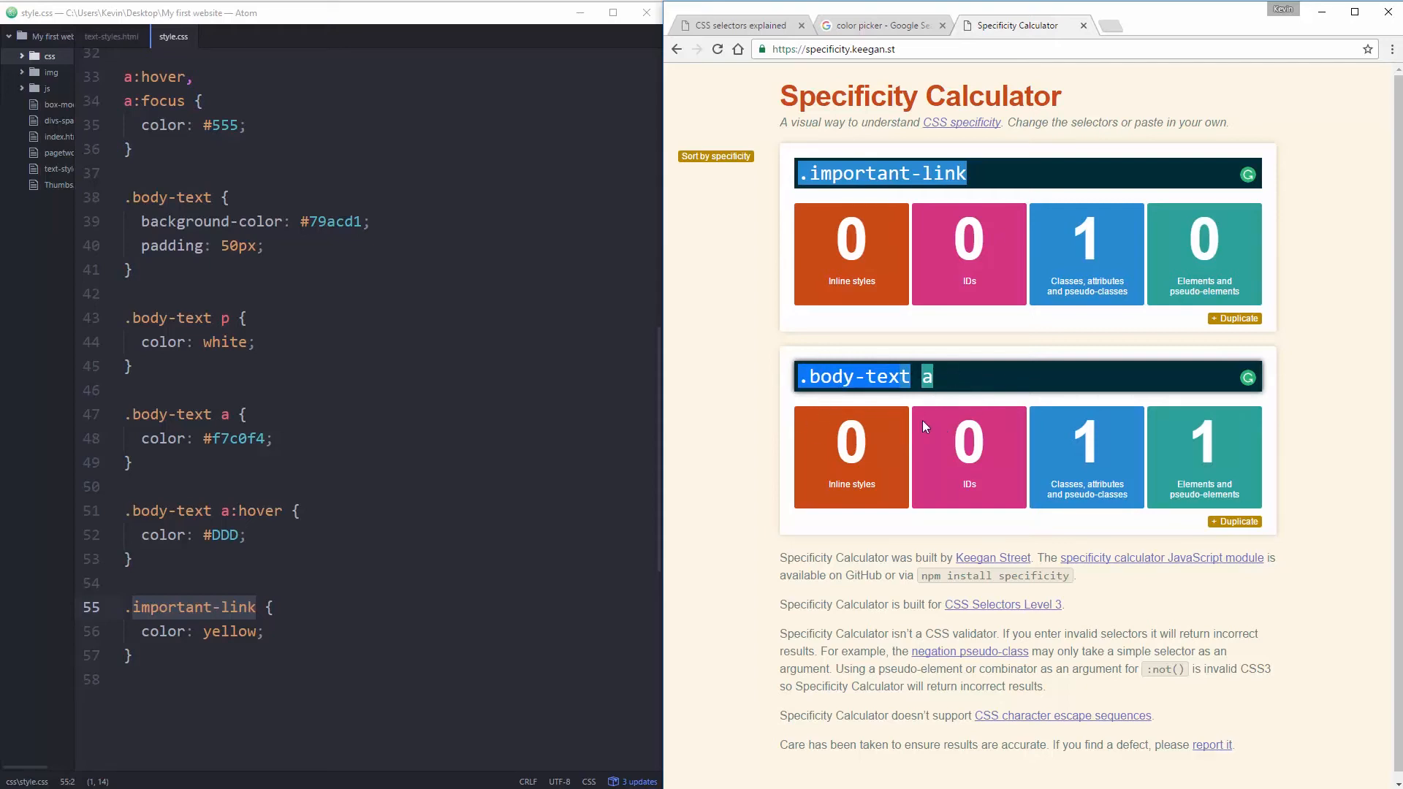
{"action": "mouse_move", "coordinate": [906, 123]}
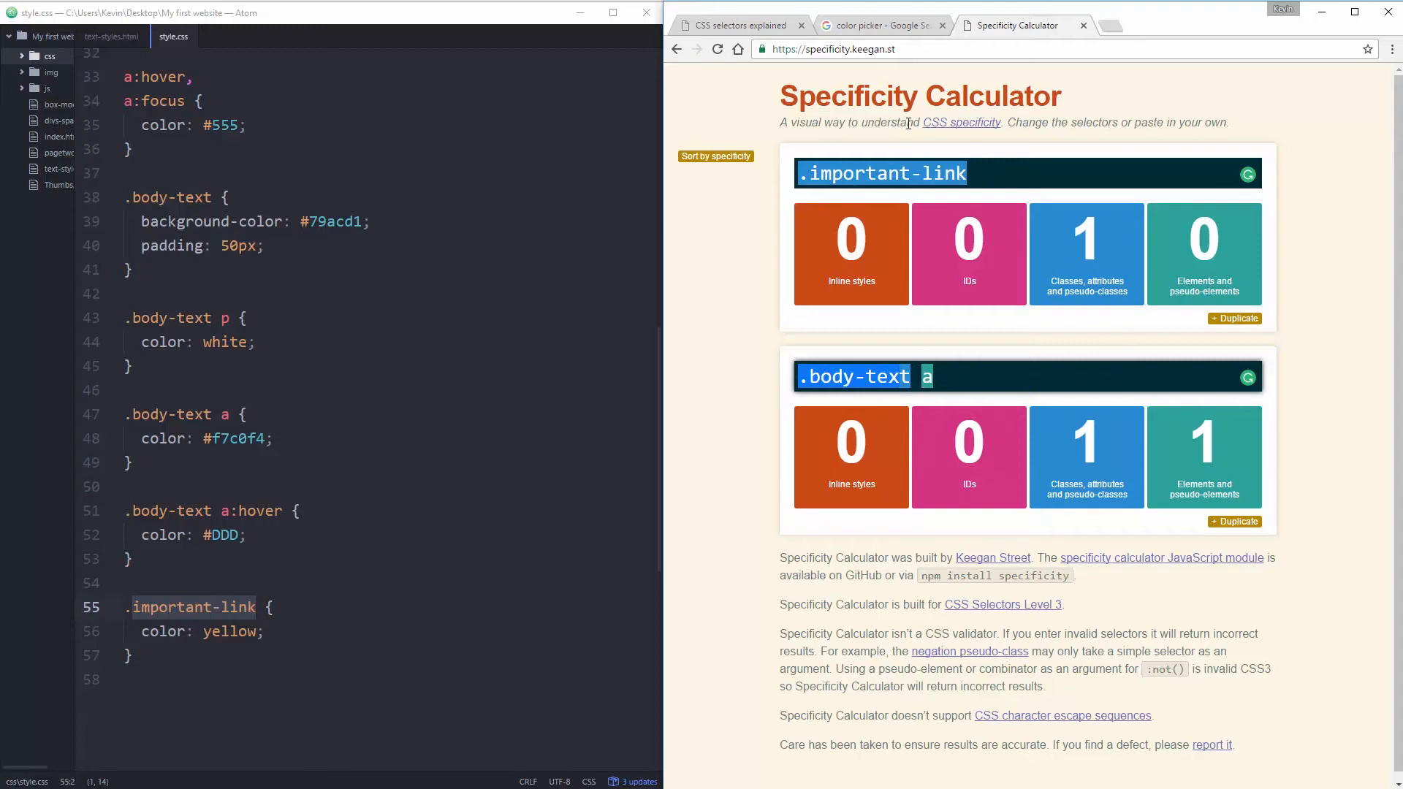
{"action": "mouse_move", "coordinate": [991, 221]}
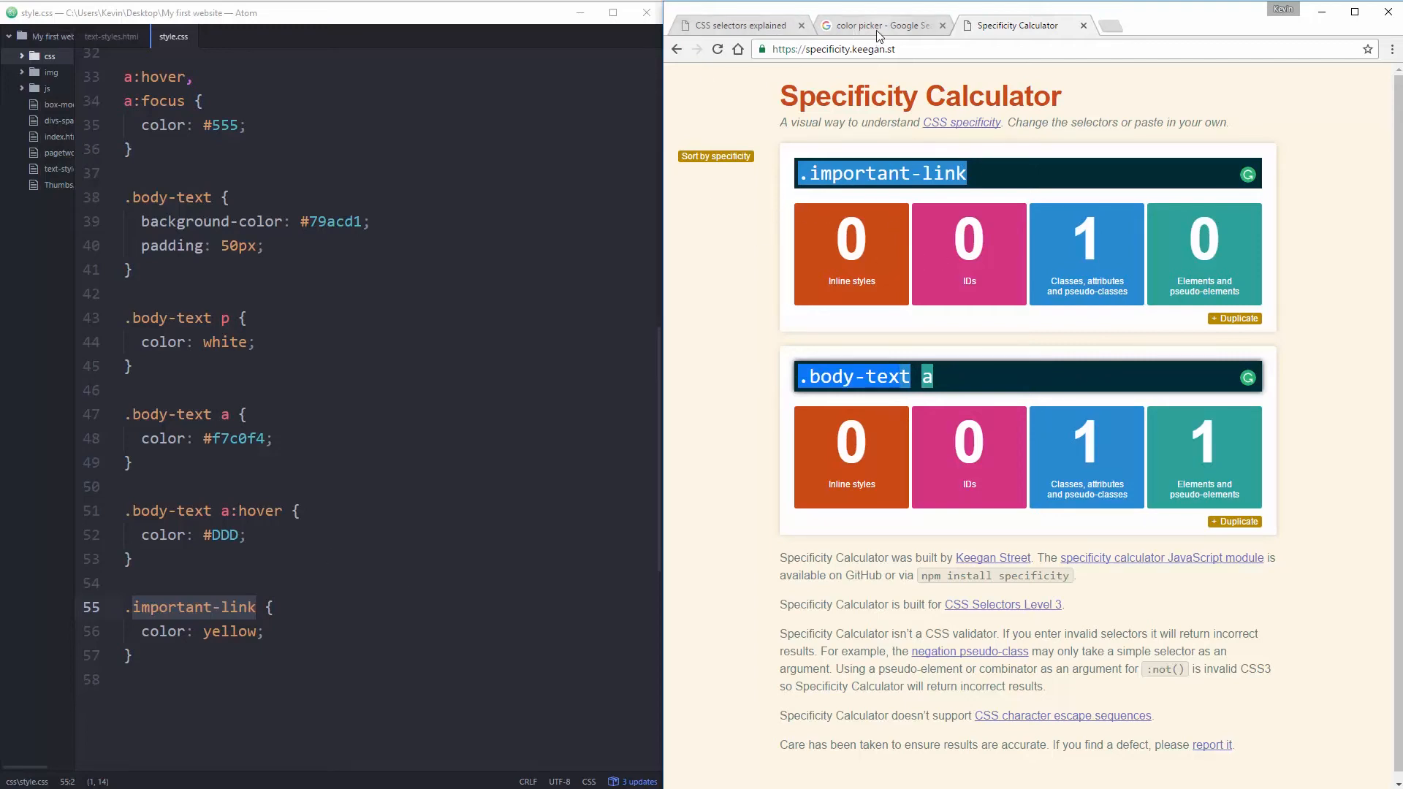
Return from the Specificity Calculator to the CSS selectors test page.
{"action": "left_click", "coordinate": [734, 25]}
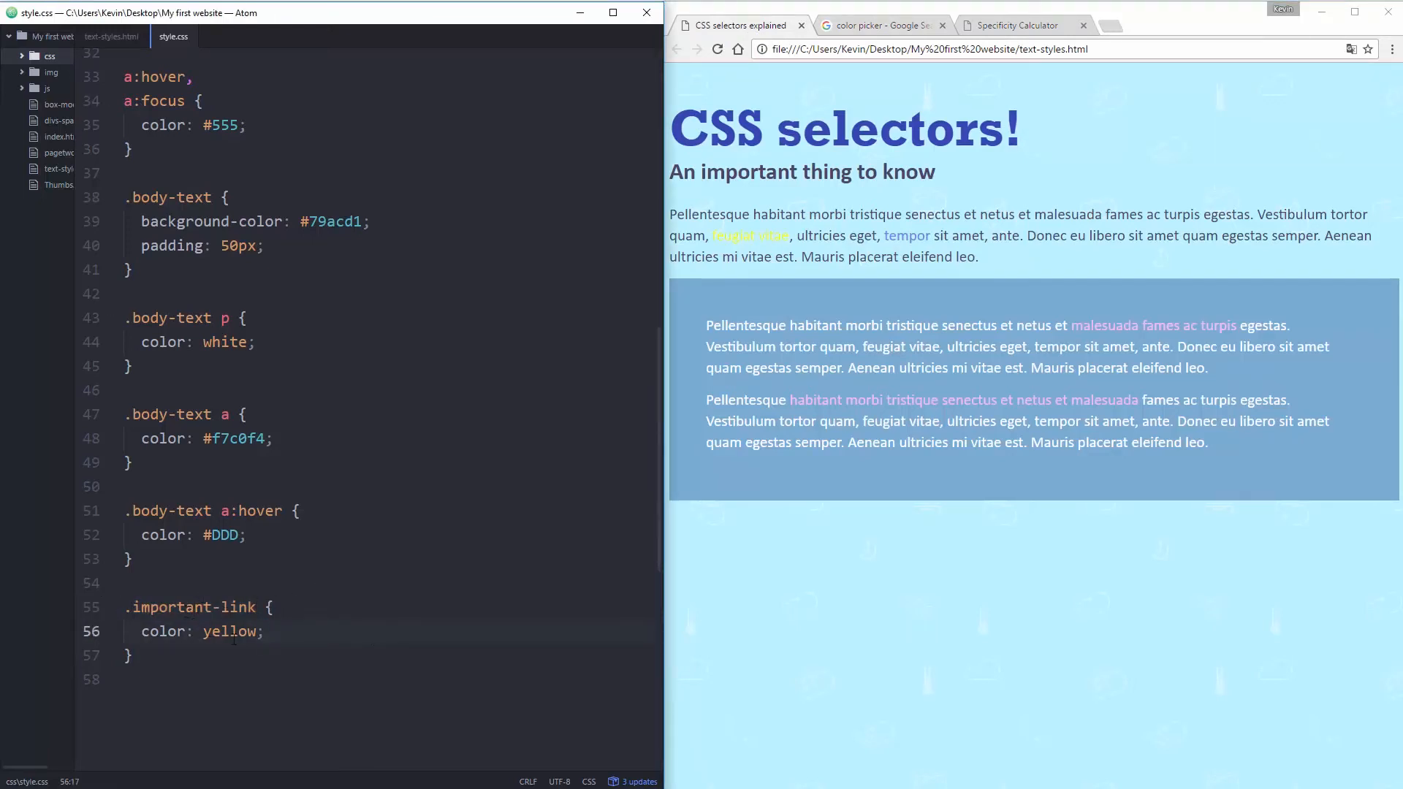
Add '.body-text .important-link' to the yellow rule's selector so the body-text link turns yellow.
{"action": "left_click", "coordinate": [257, 607]}
{"action": "type", "text": ","}
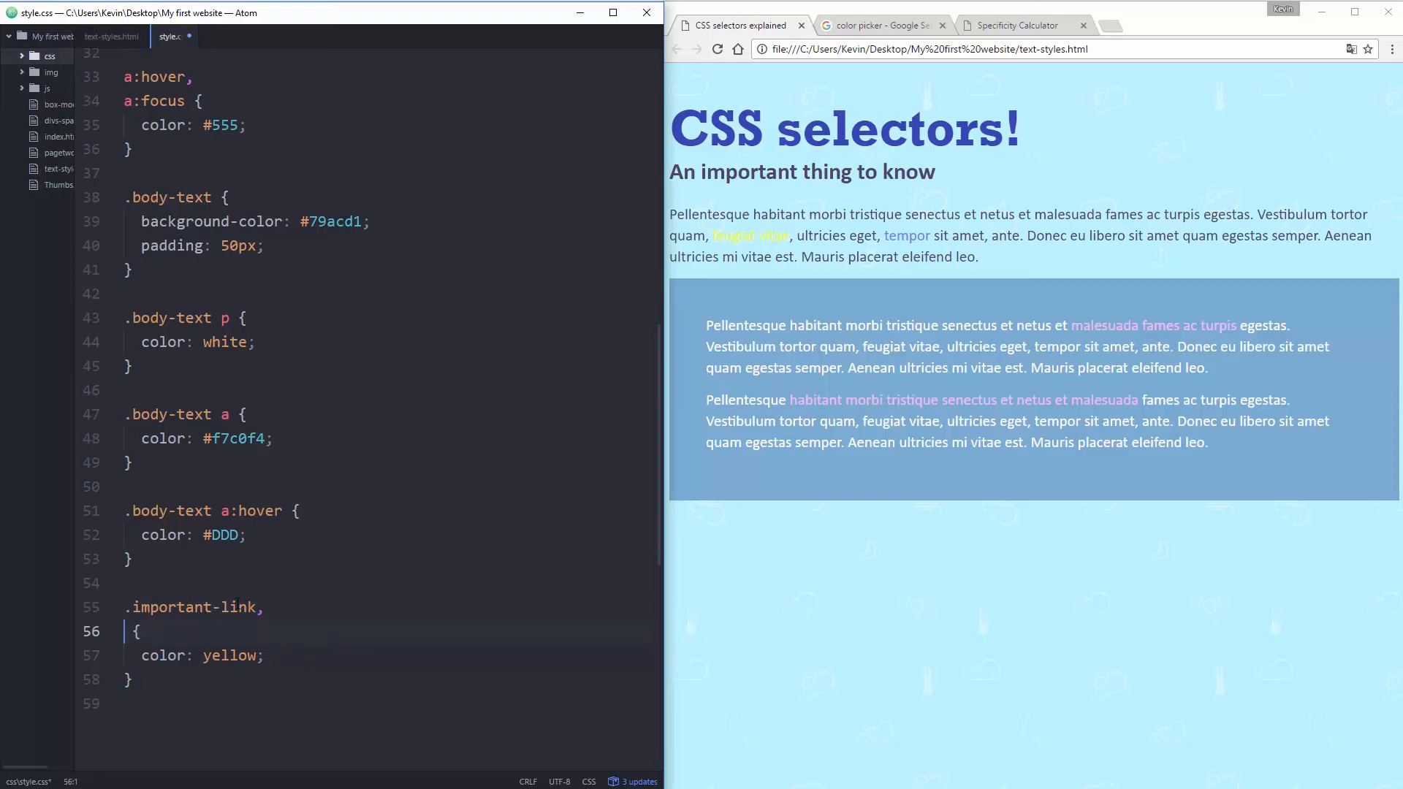
{"action": "type", "text": "i"}
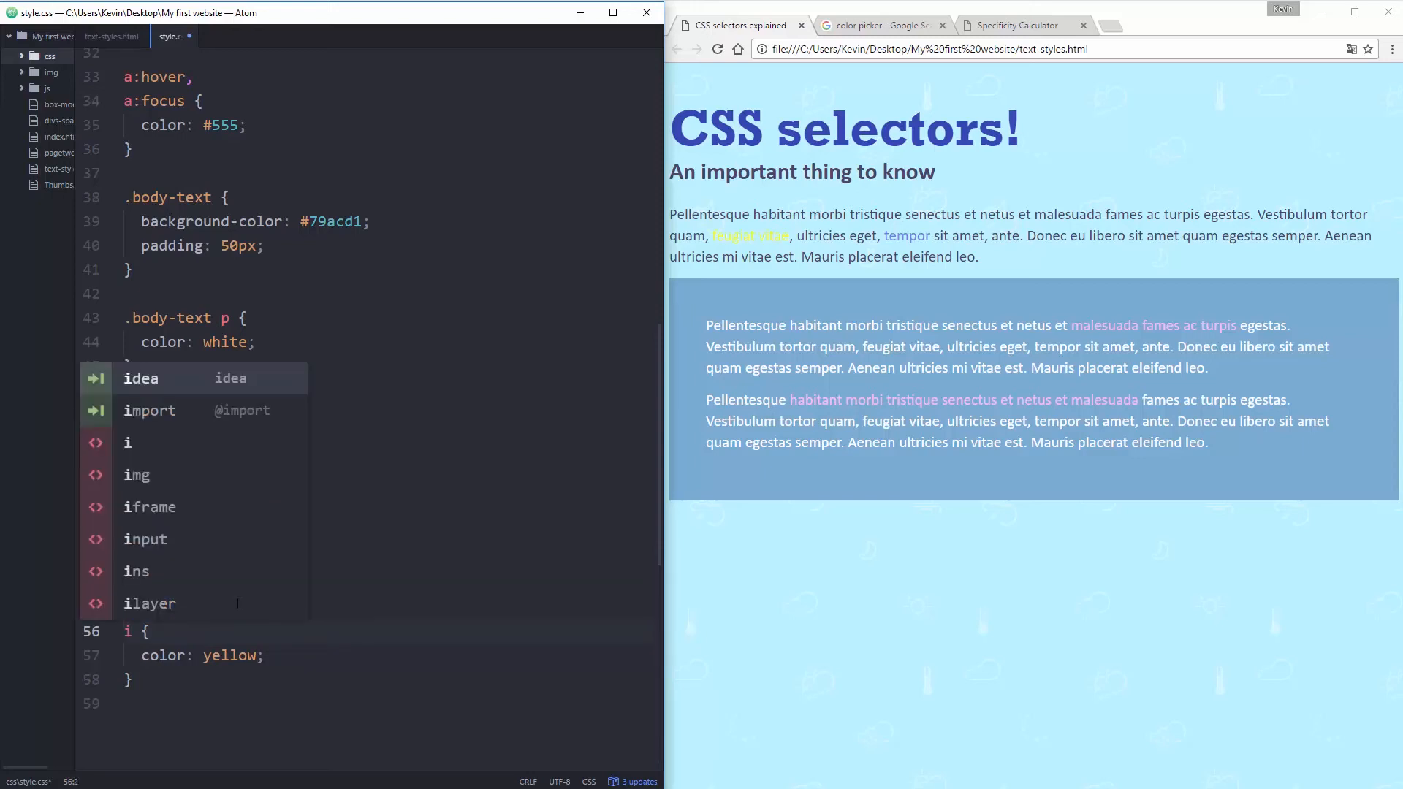
{"action": "type", "text": "b"}
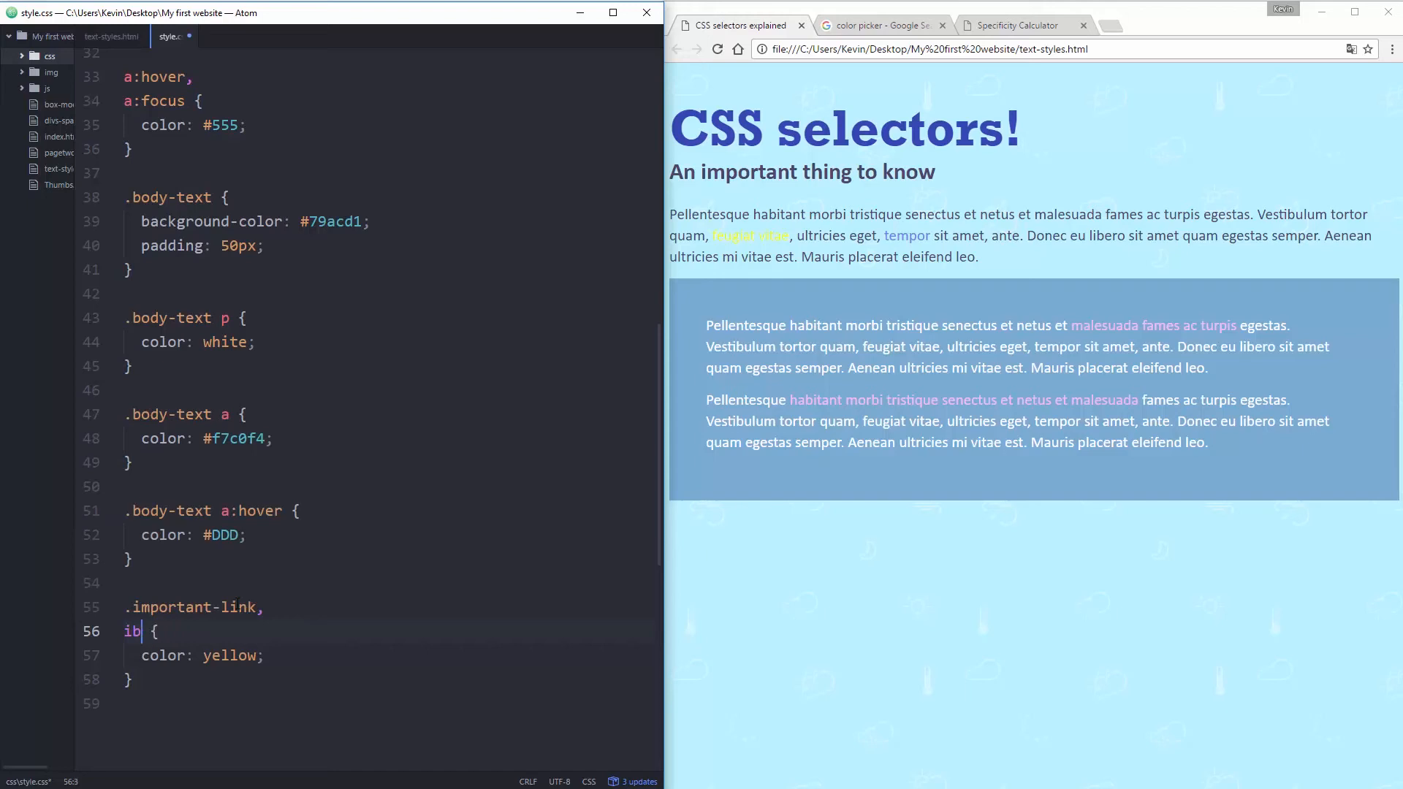
{"action": "type", "text": ".body-text .important-link"}
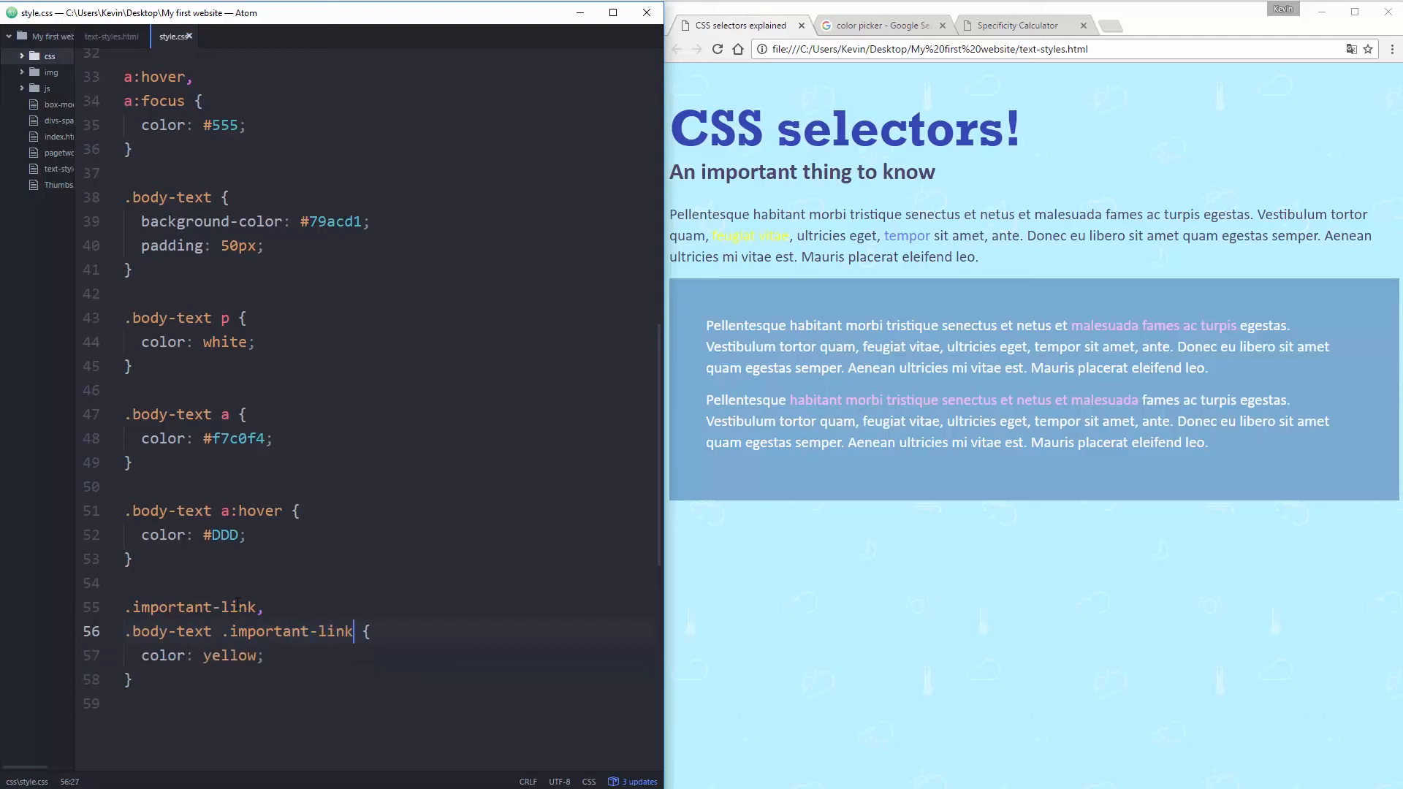
{"action": "double_click", "coordinate": [283, 631]}
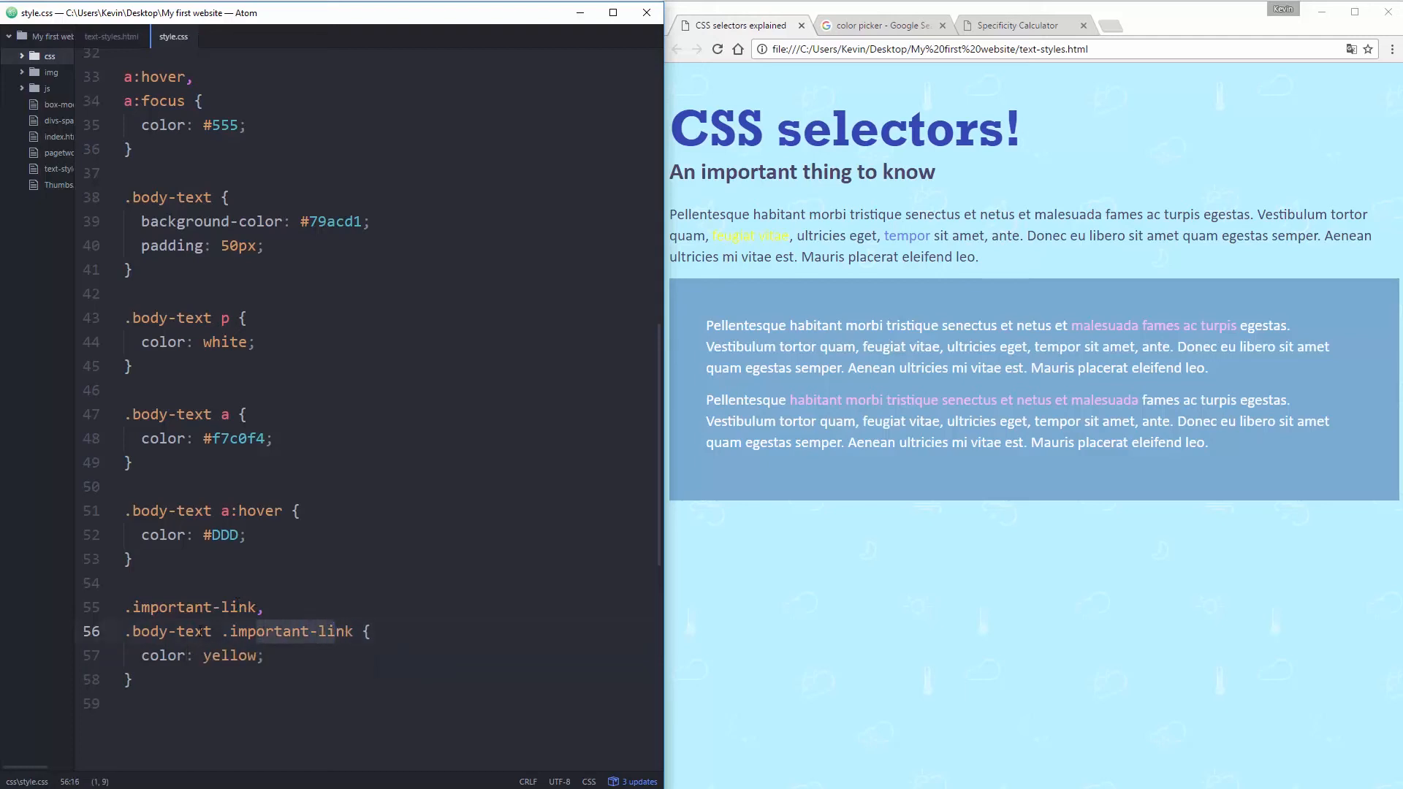
{"action": "double_click", "coordinate": [168, 632]}
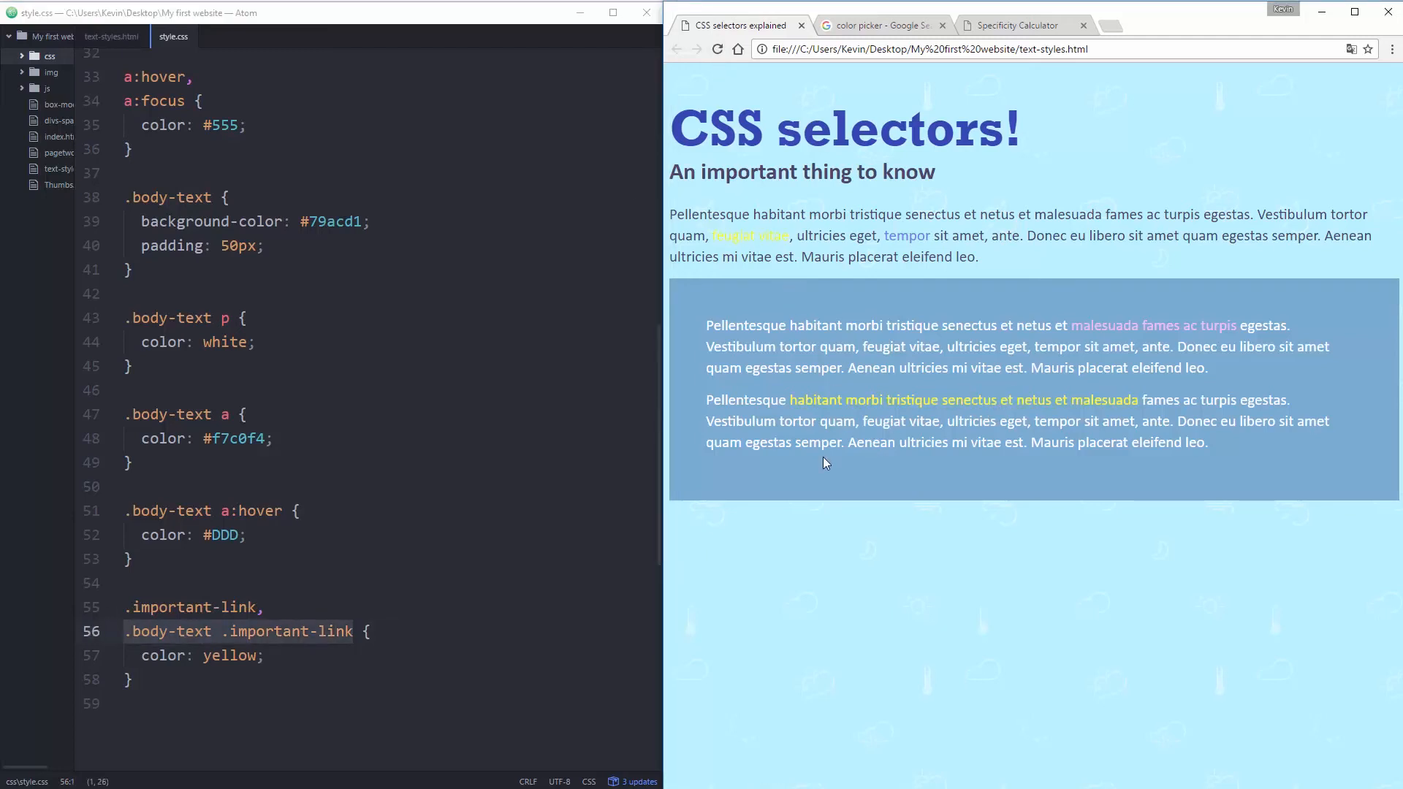
{"action": "left_click", "coordinate": [1019, 25]}
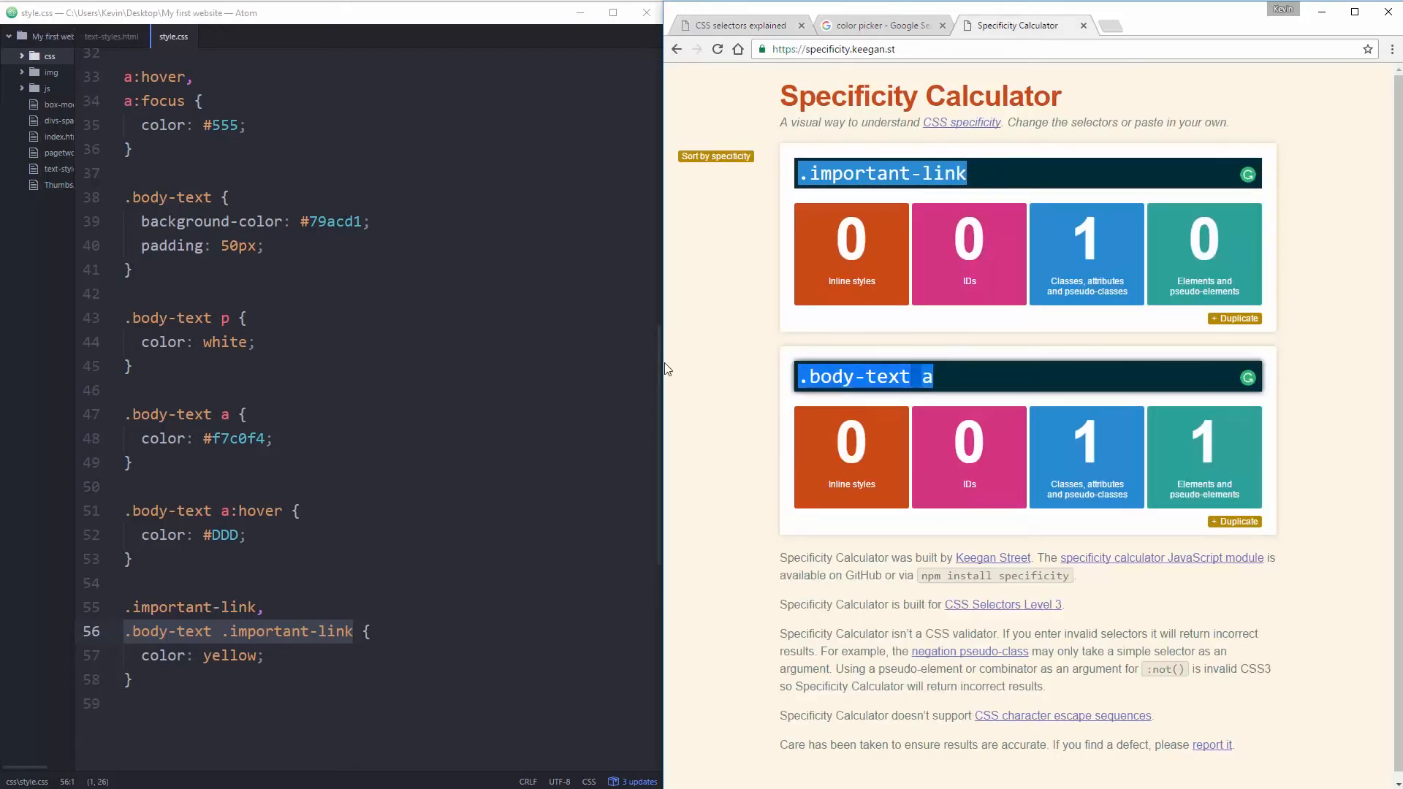
Score .body-text .important-link at 0,0,2,0 against .body-text a, then return to the CSS selectors page.
{"action": "type", "text": ".important-link"}
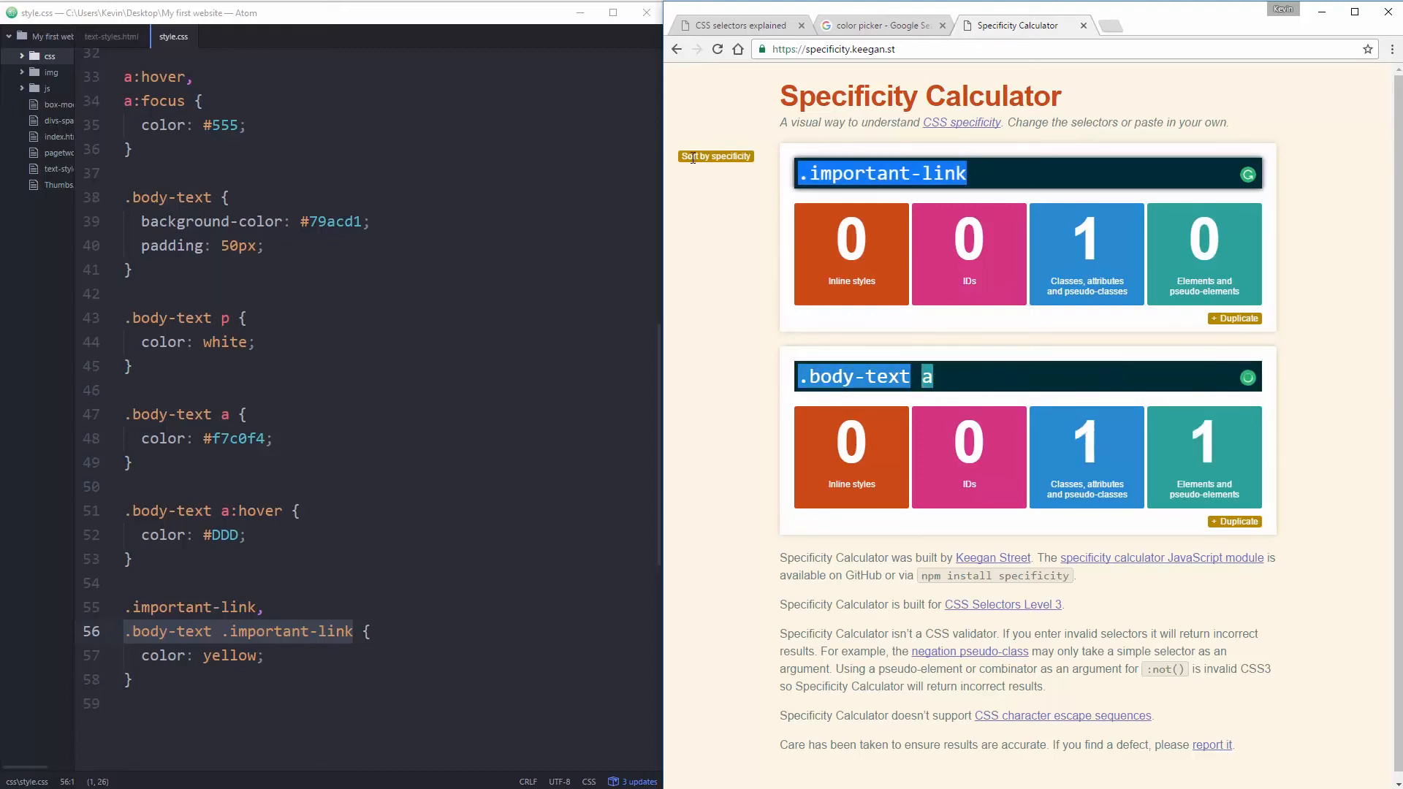
{"action": "type", "text": ".body-text"}
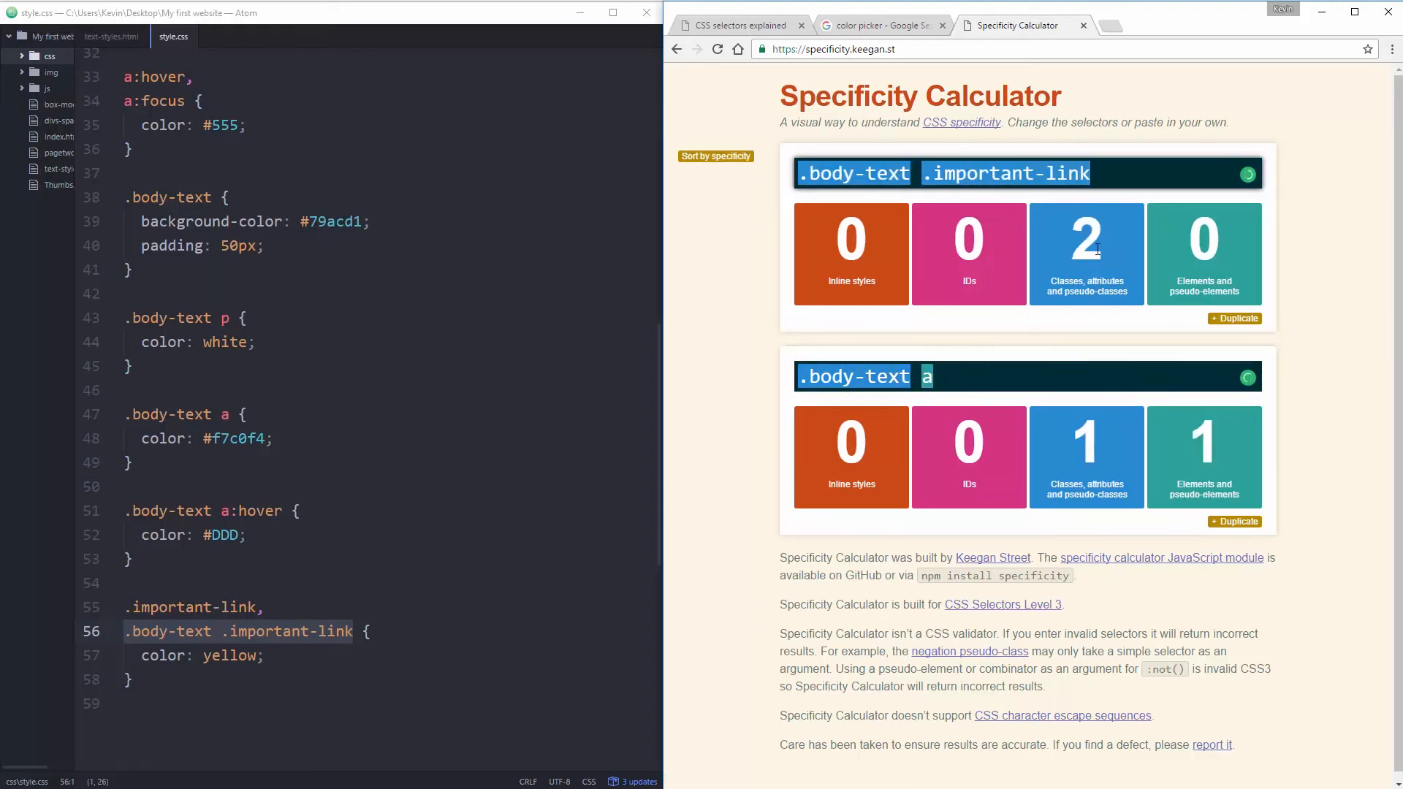
{"action": "mouse_move", "coordinate": [1122, 549]}
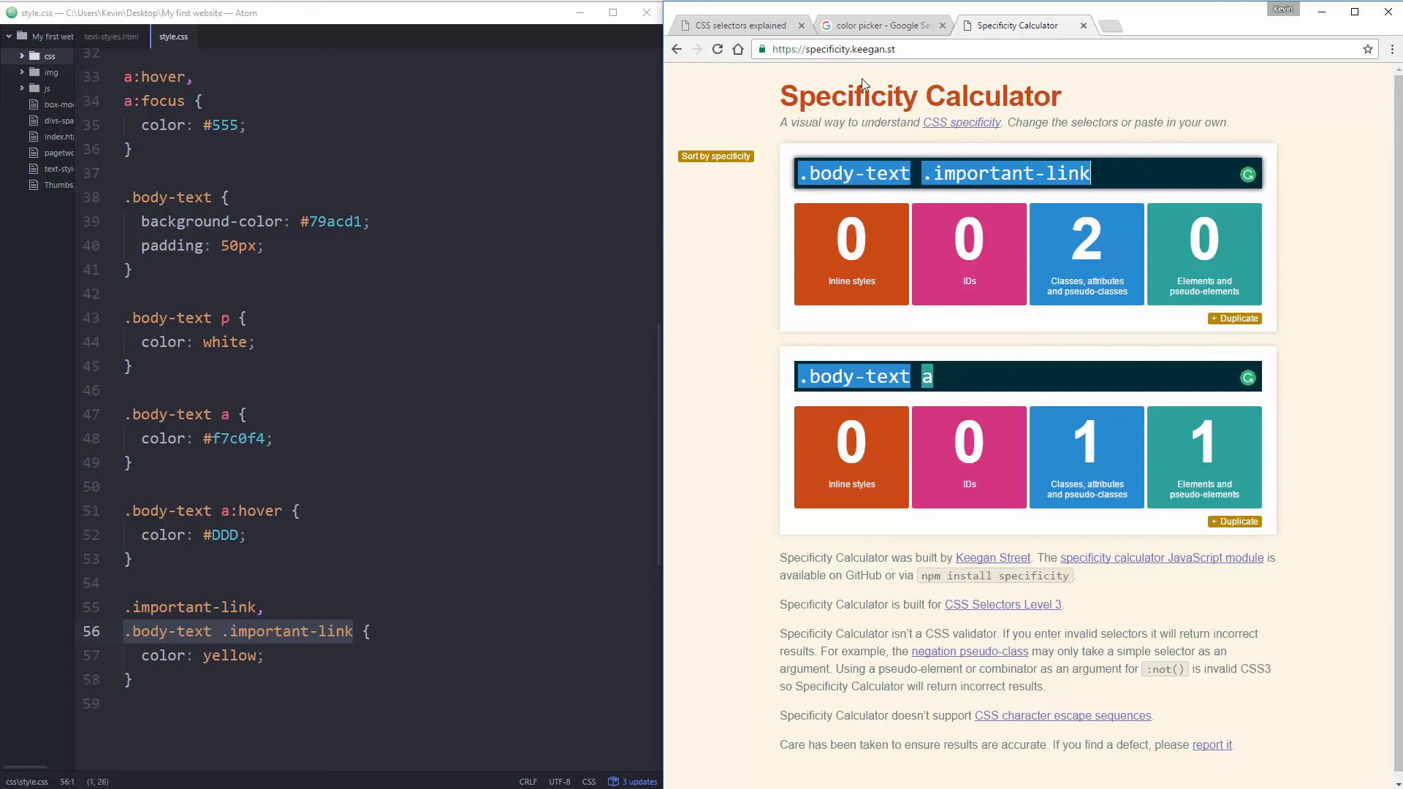
{"action": "left_click", "coordinate": [737, 25]}
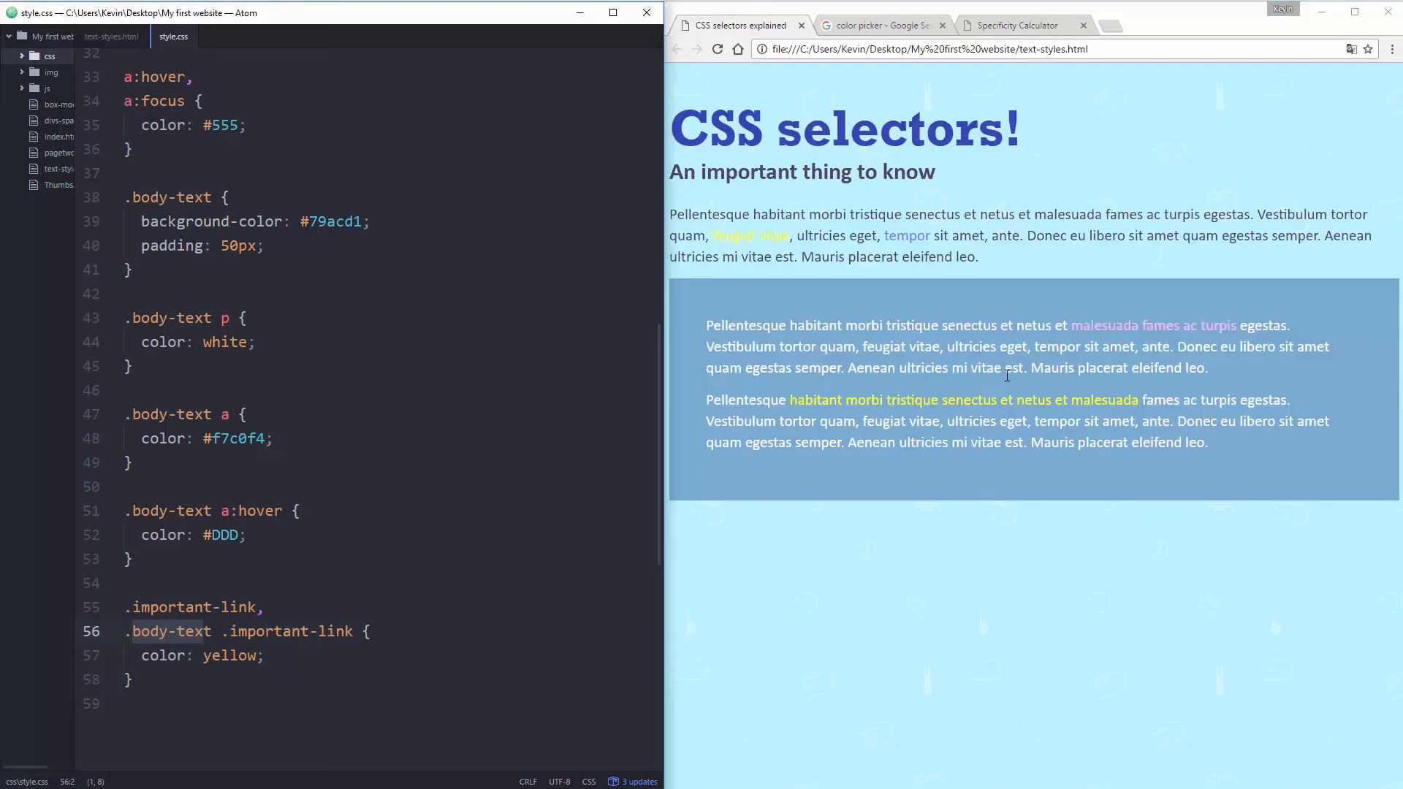
{"action": "mouse_move", "coordinate": [865, 627]}
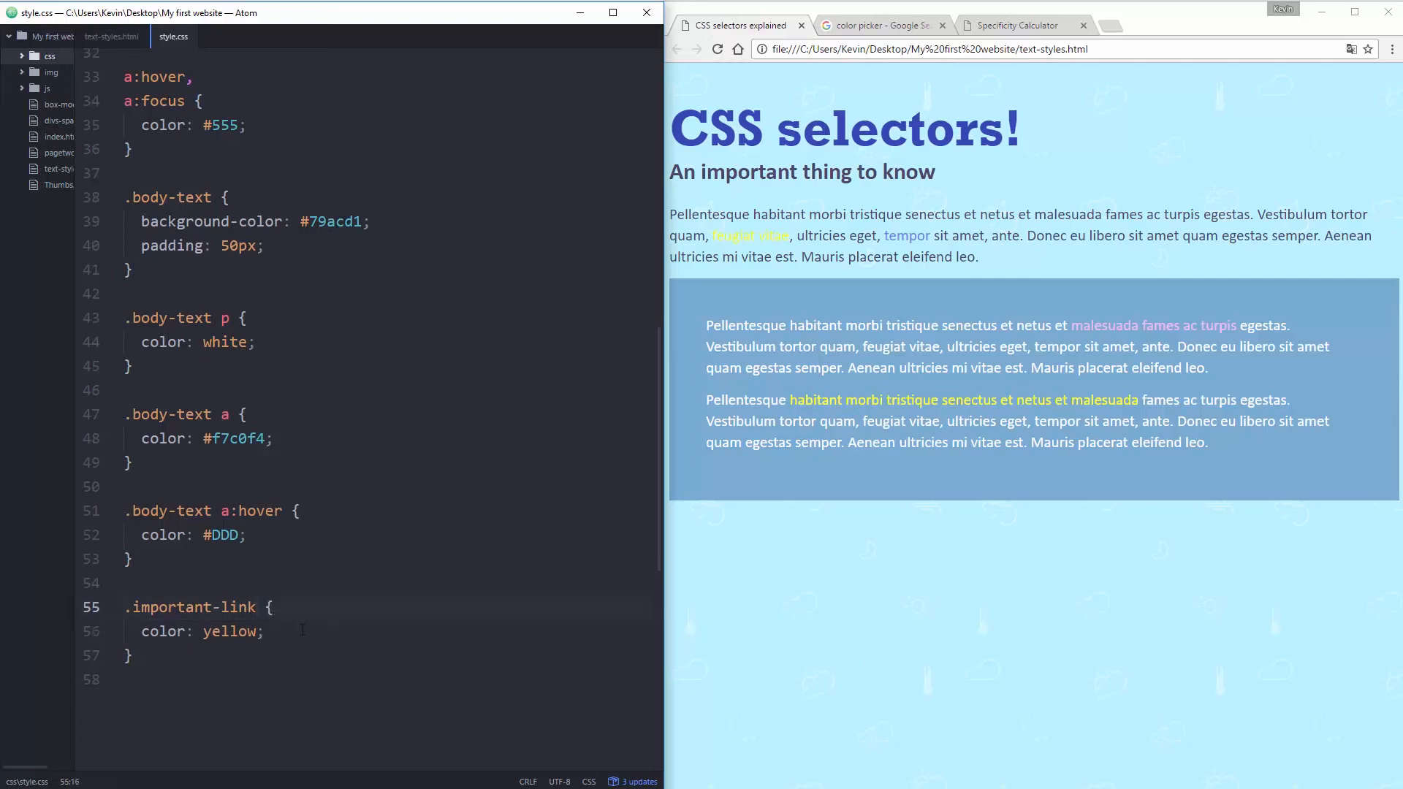
Change the .important-link declaration to color: yellow !important and save style.css.
{"action": "left_click", "coordinate": [256, 631]}
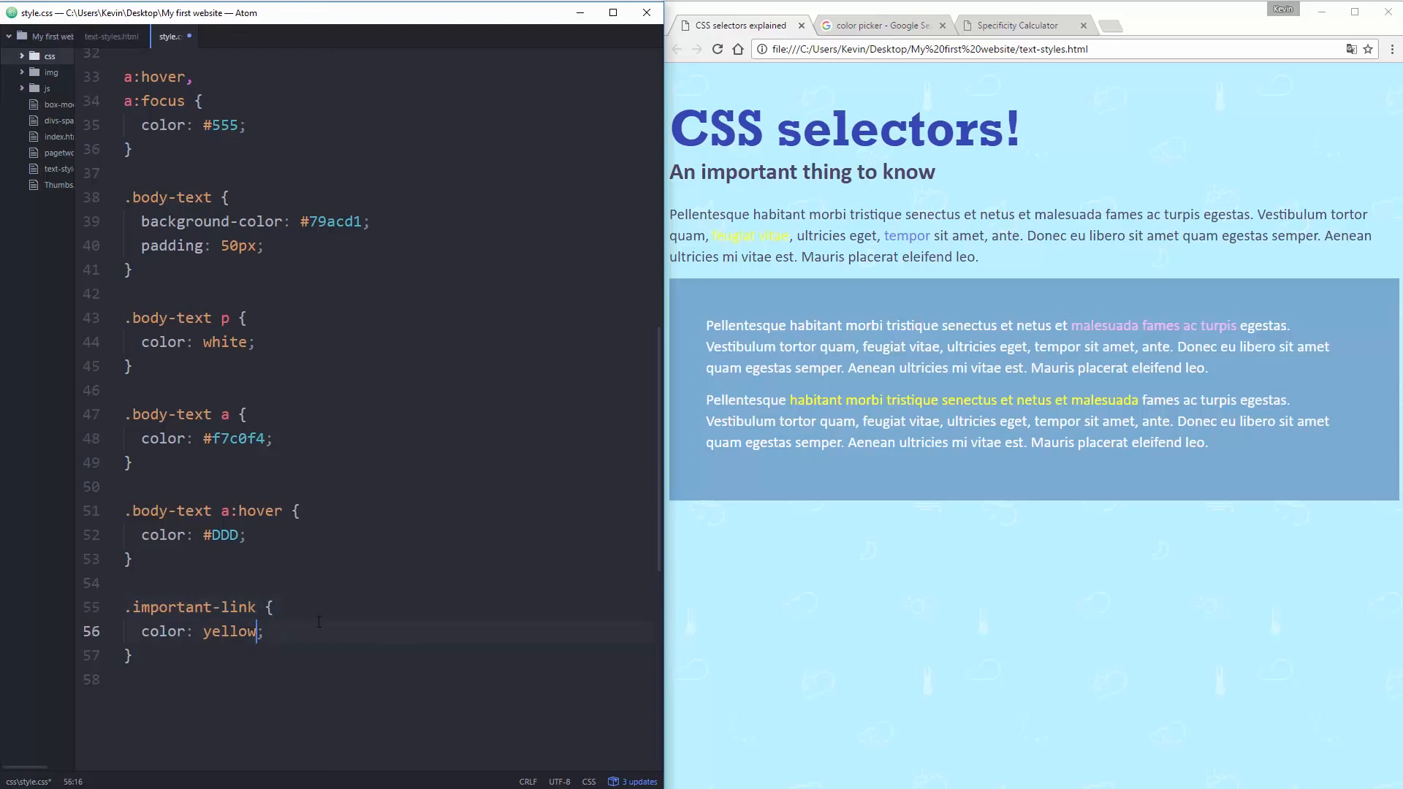
{"action": "type", "text": "!"}
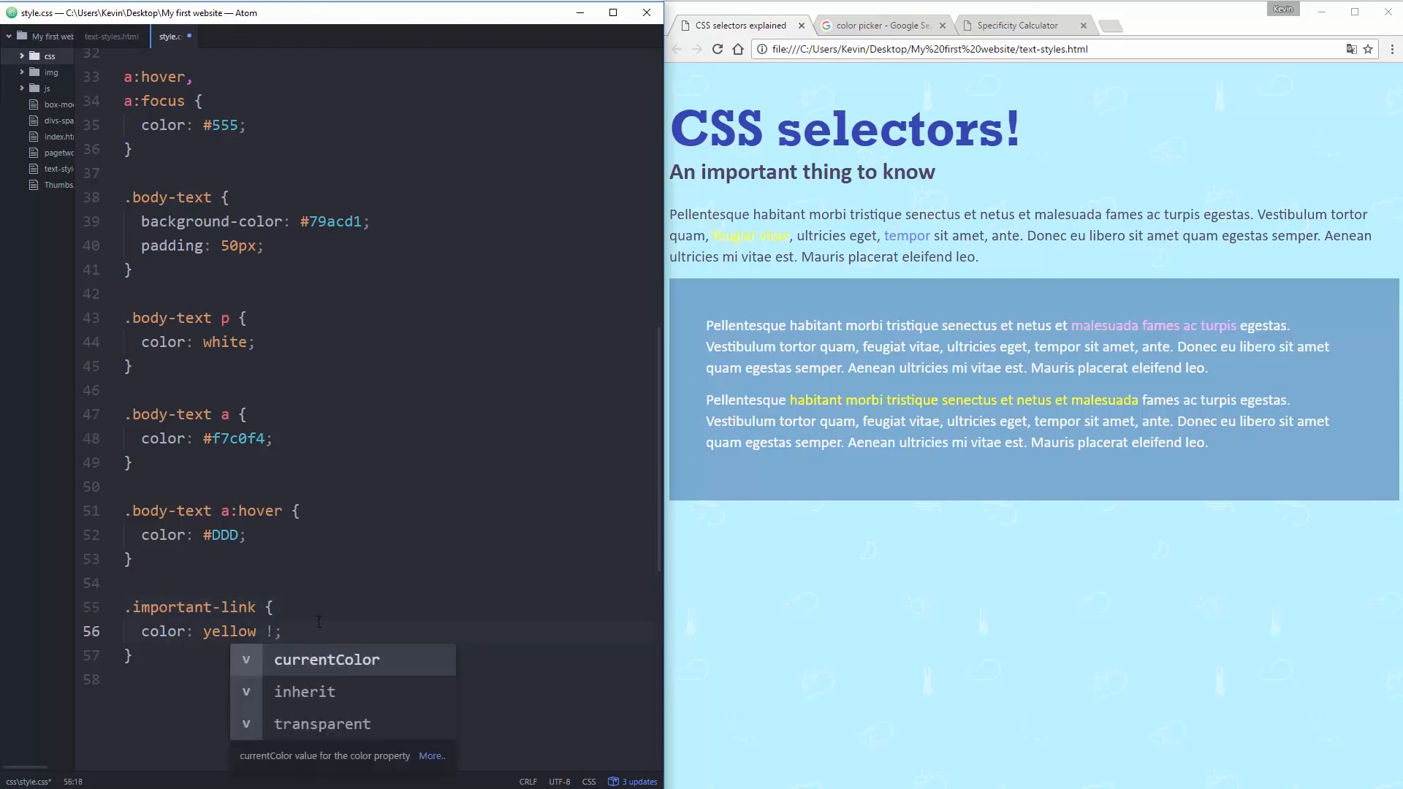
{"action": "type", "text": "important"}
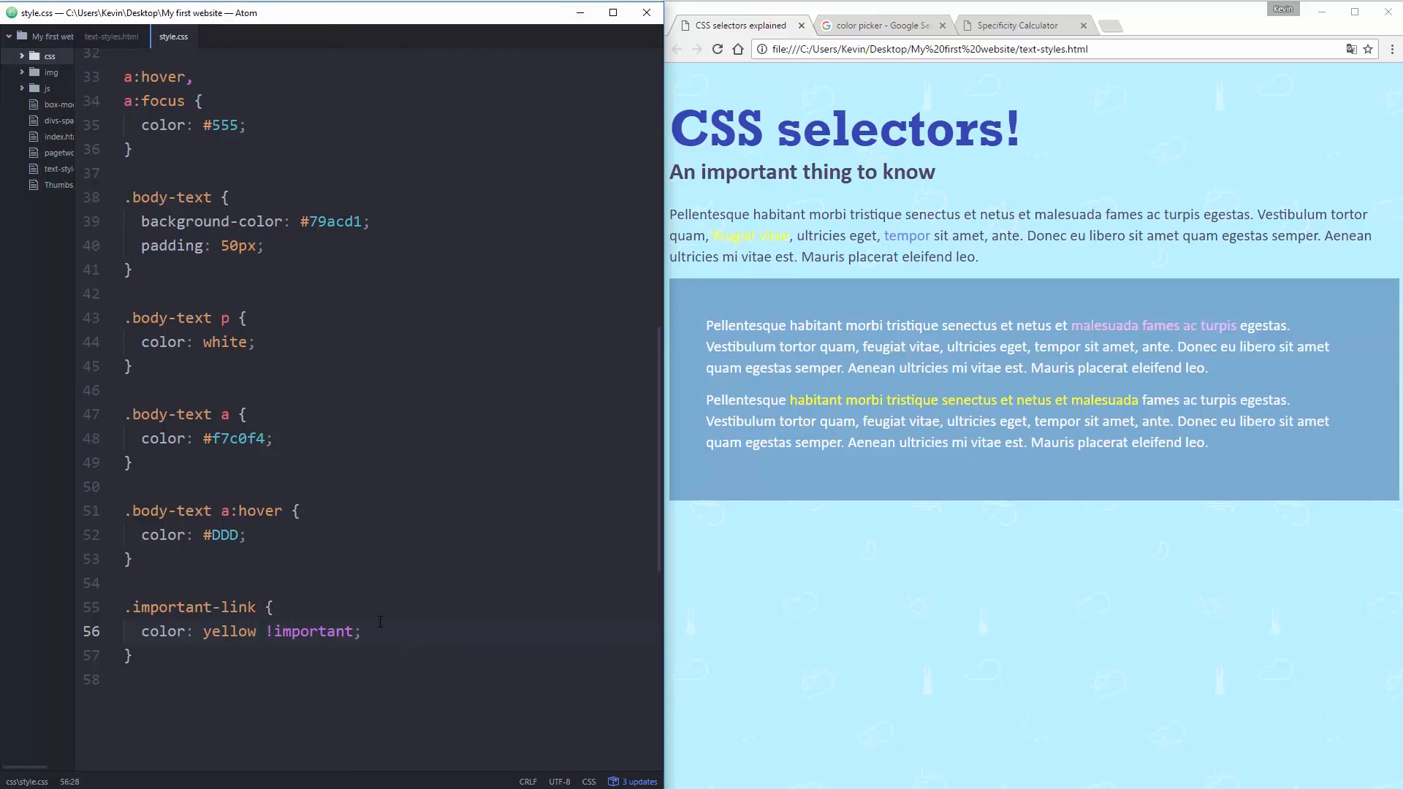
{"action": "left_click", "coordinate": [365, 631]}
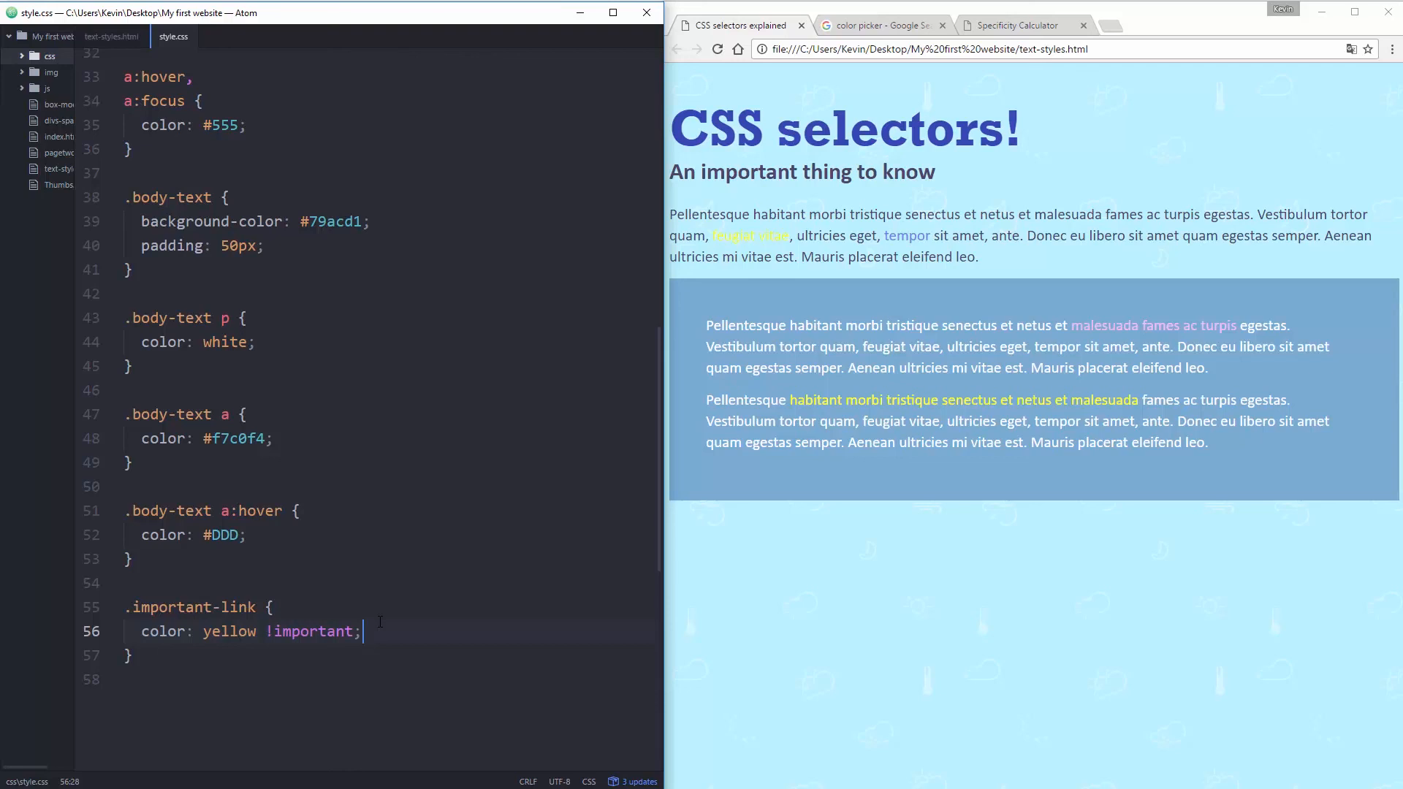